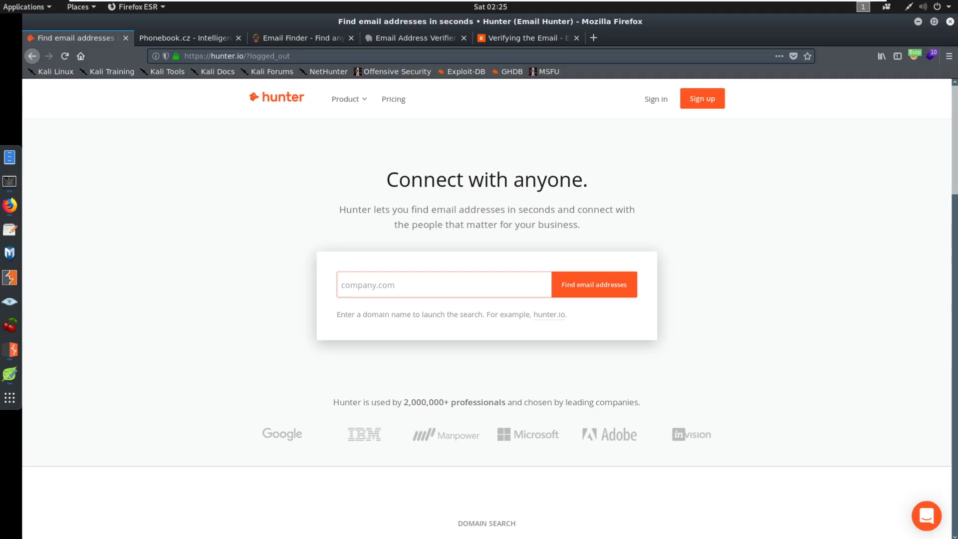
mouse_move(736, 266)
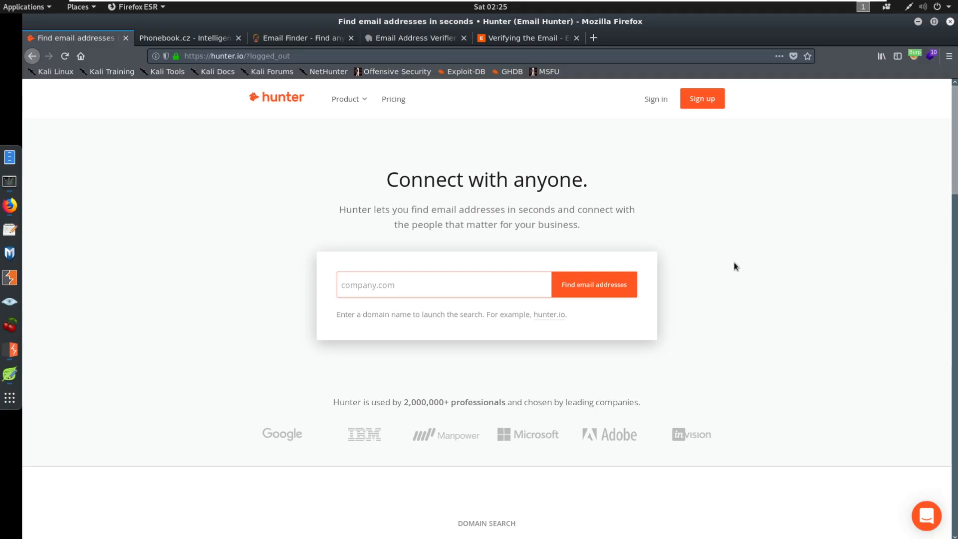
mouse_move(793, 258)
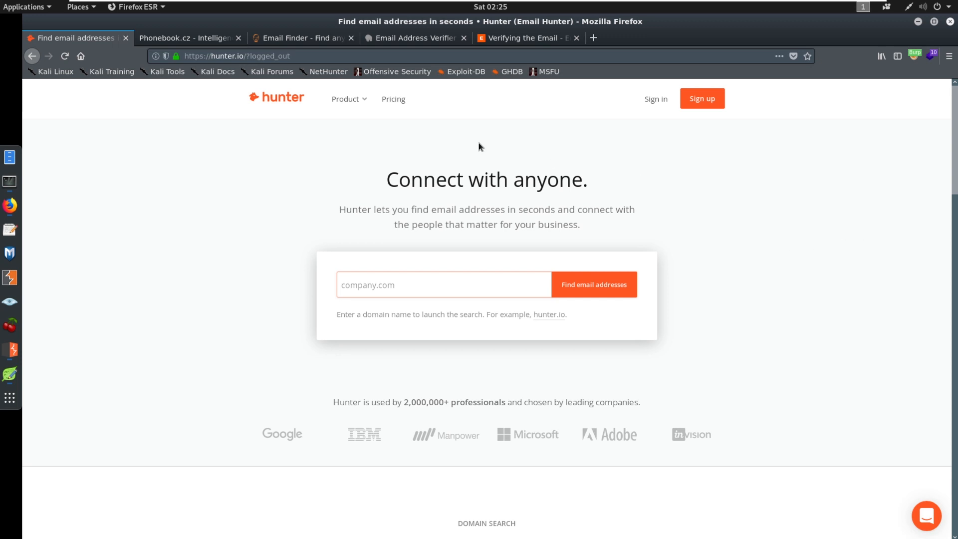
mouse_move(357, 193)
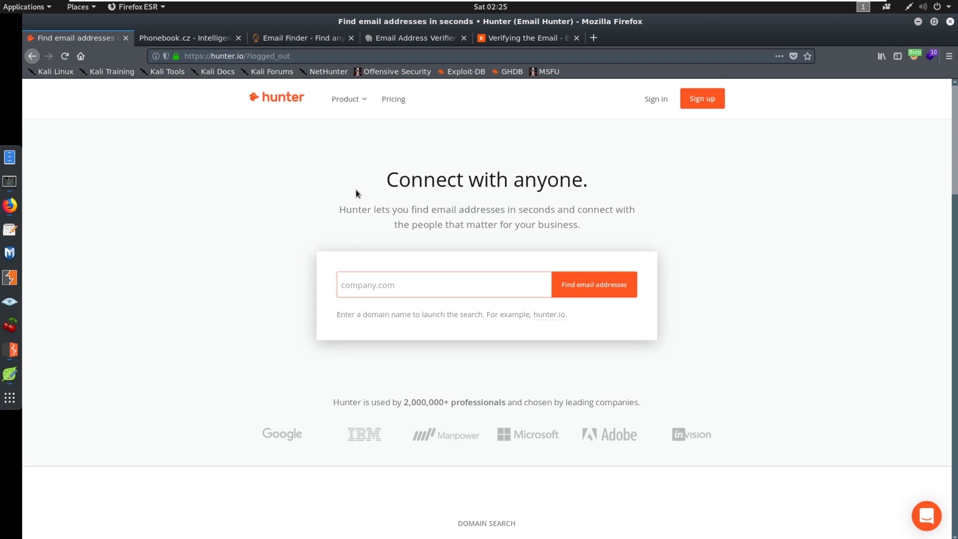
mouse_move(443, 252)
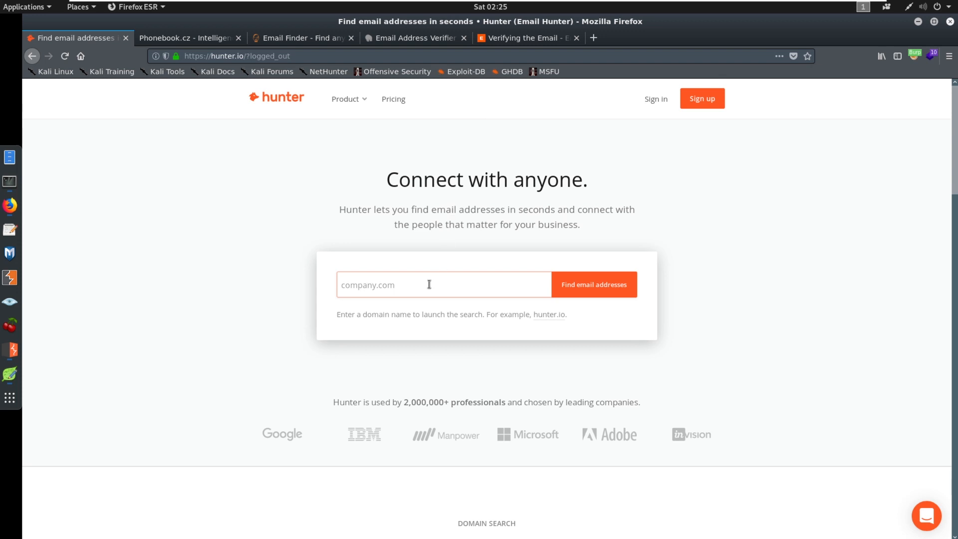
mouse_move(436, 288)
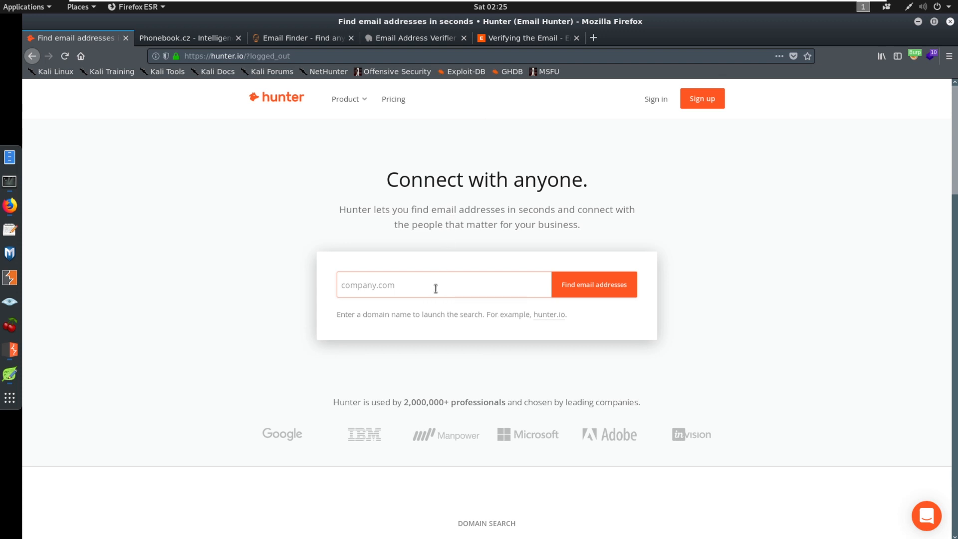
Search Hunter.io for tcm-sec.com and list the five sources of its one address.
left_click(444, 285)
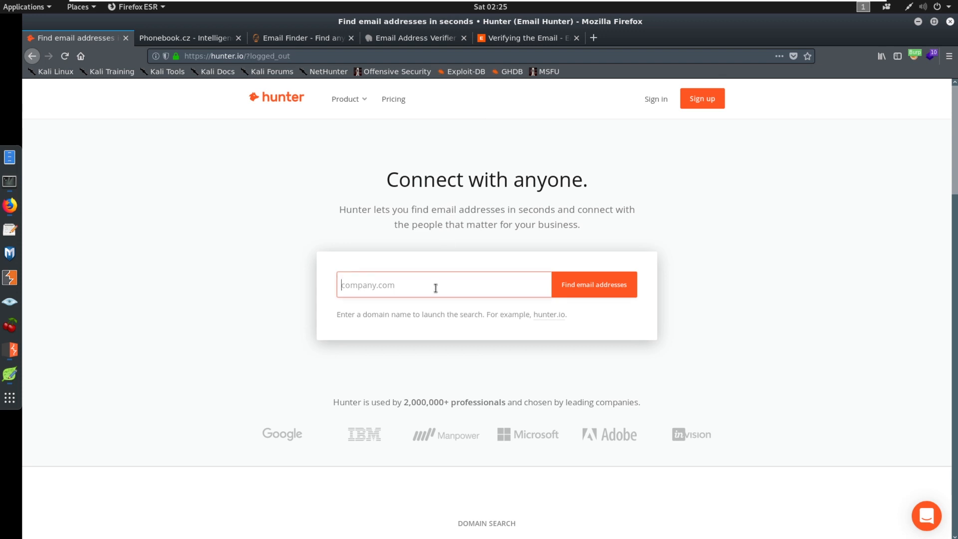
type("tcm-sec")
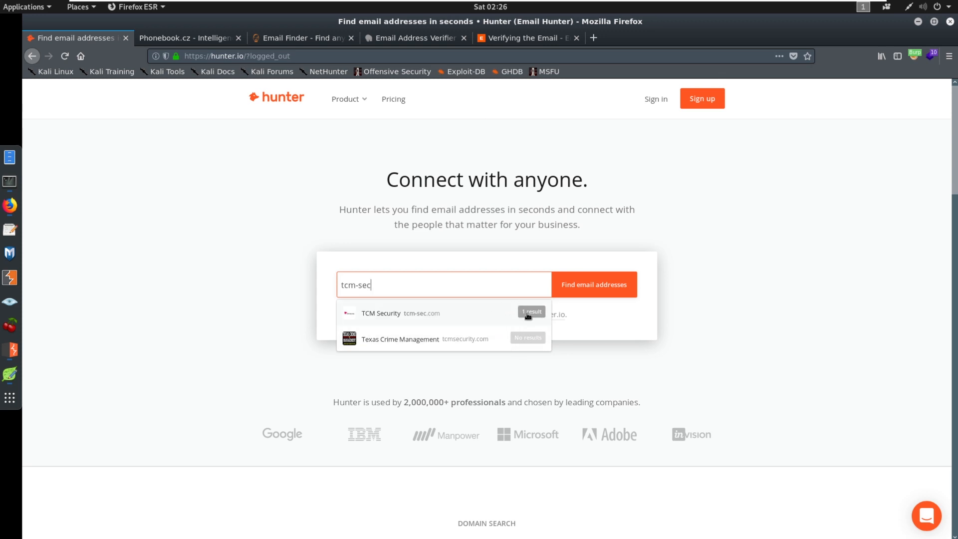
left_click(401, 313)
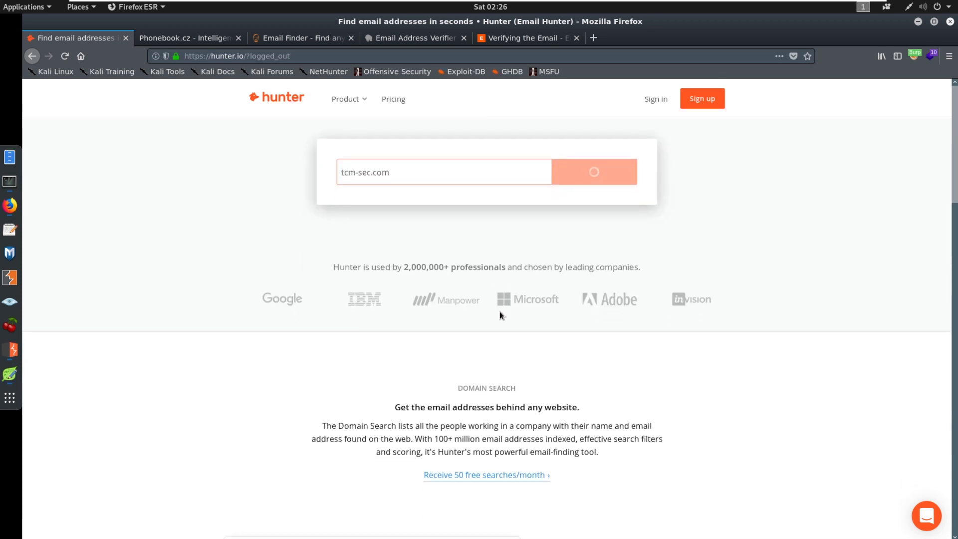
left_click(593, 172)
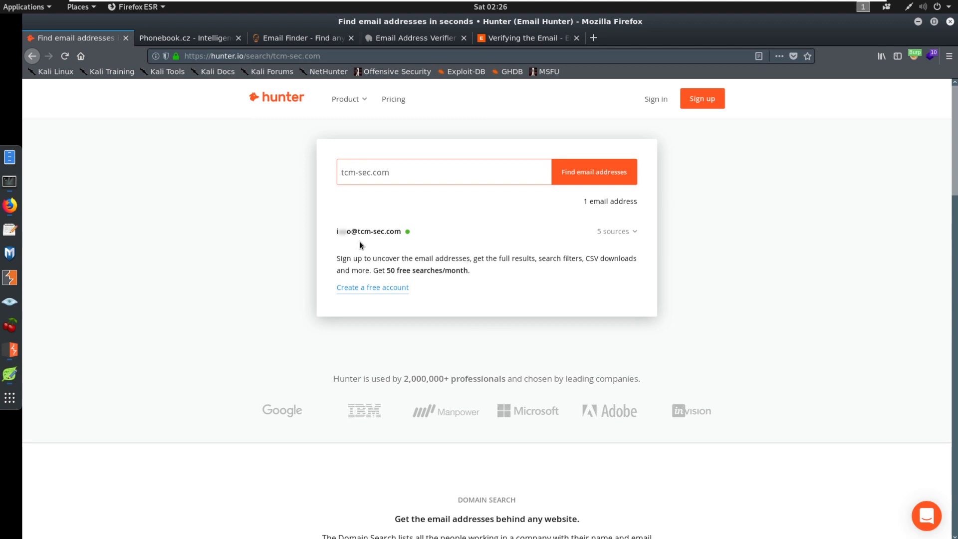
mouse_move(386, 239)
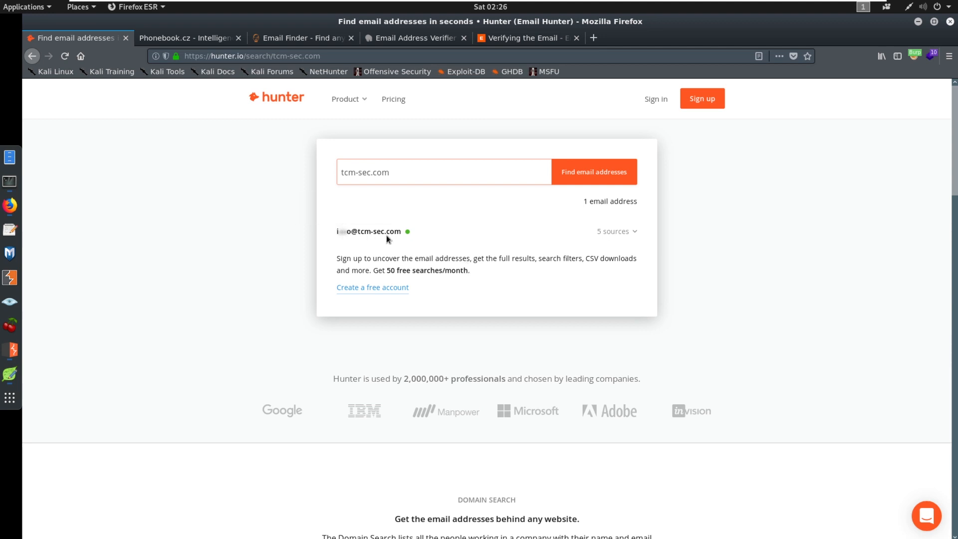
mouse_move(437, 231)
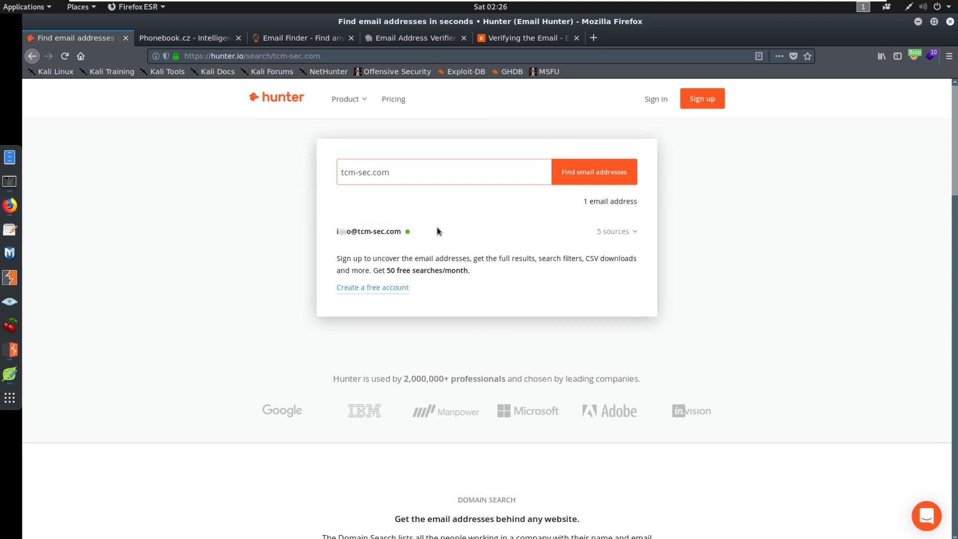
mouse_move(636, 236)
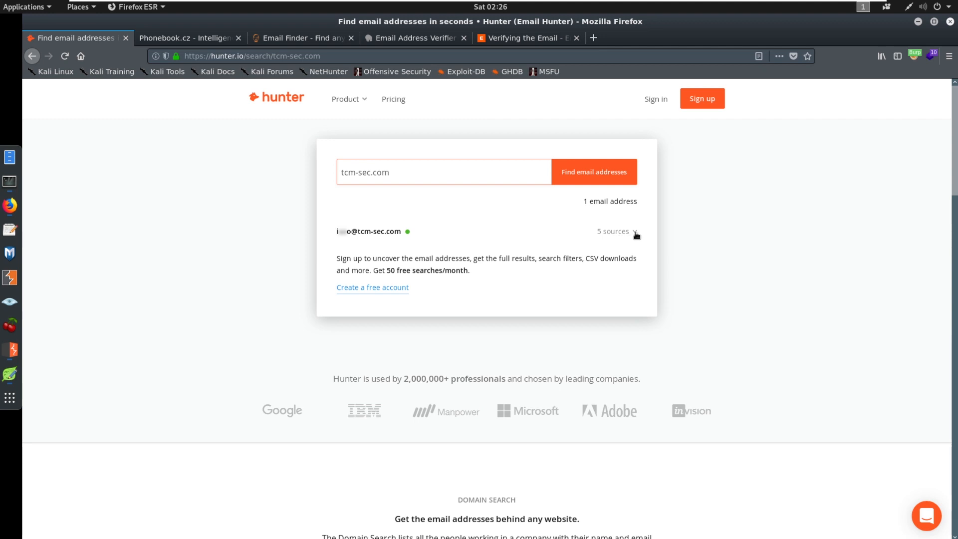
left_click(613, 231)
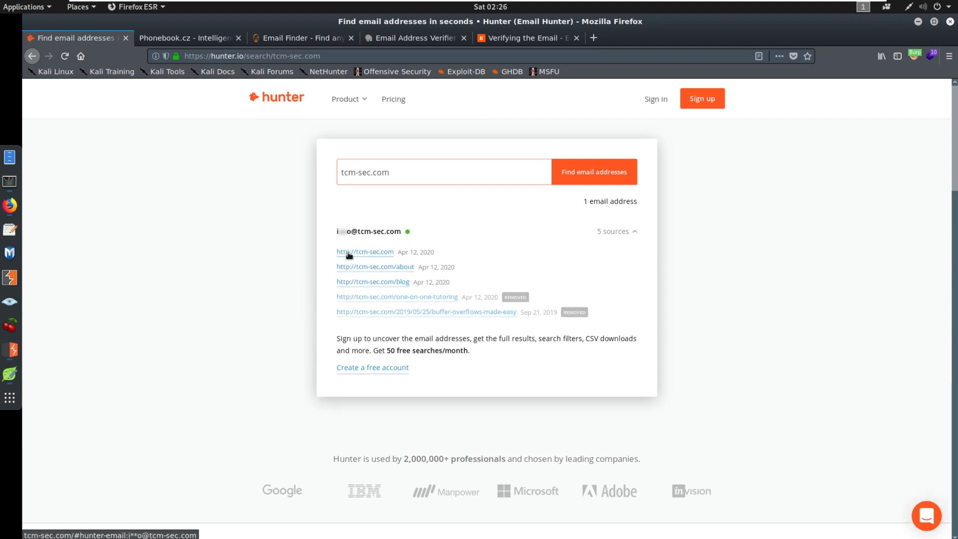
mouse_move(384, 269)
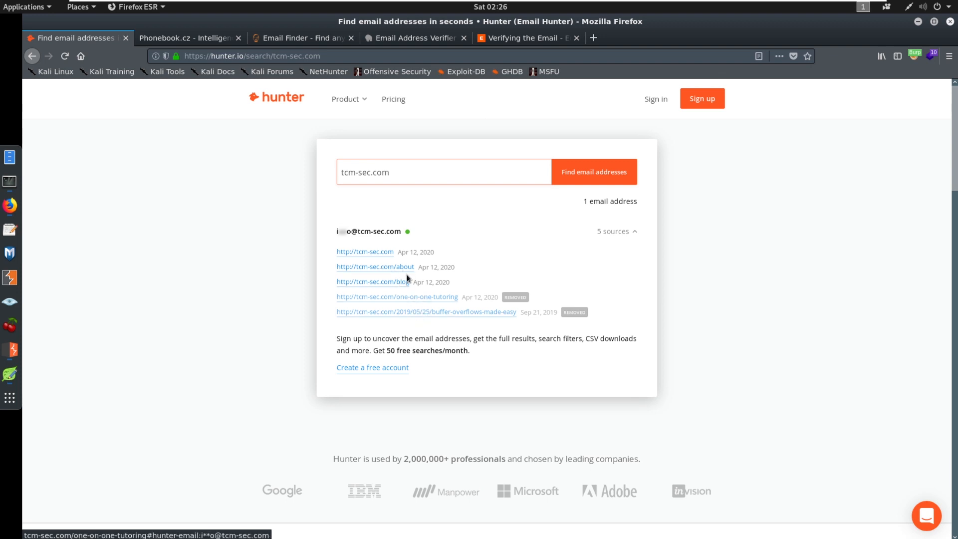
double_click(380, 171)
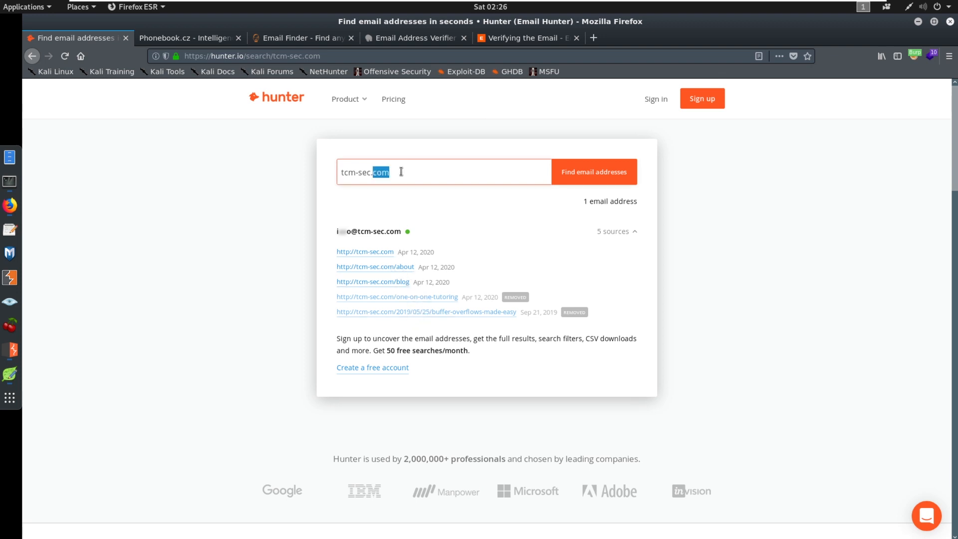
type("t")
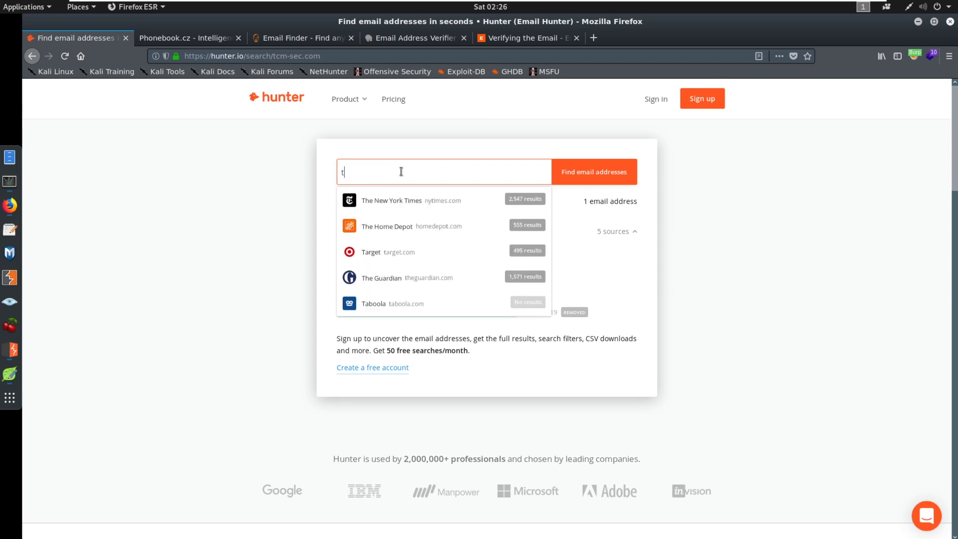
type("esla")
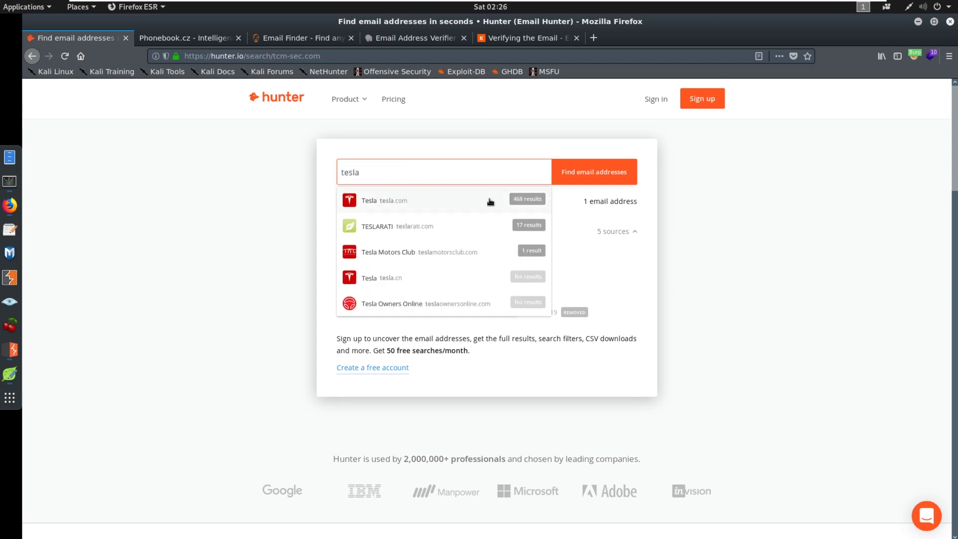
mouse_move(473, 204)
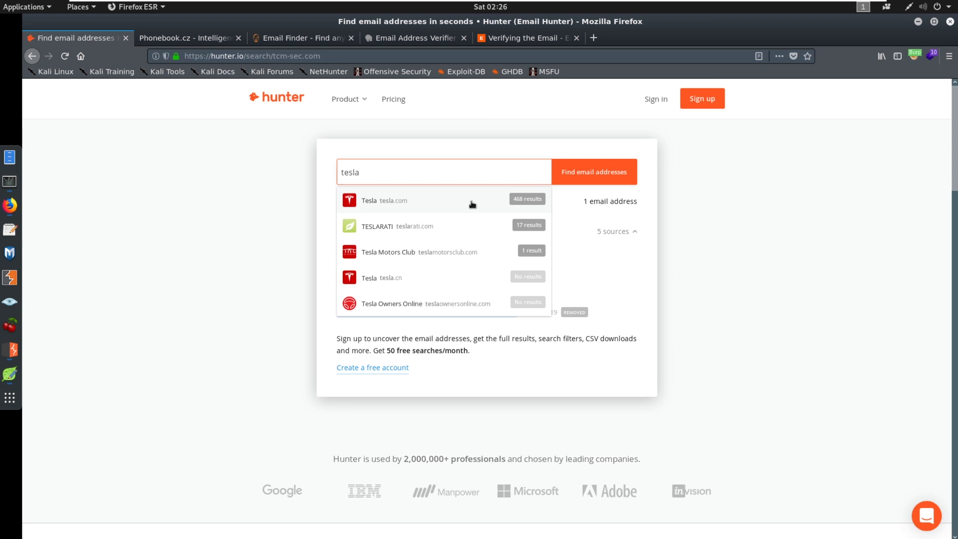
left_click(384, 200)
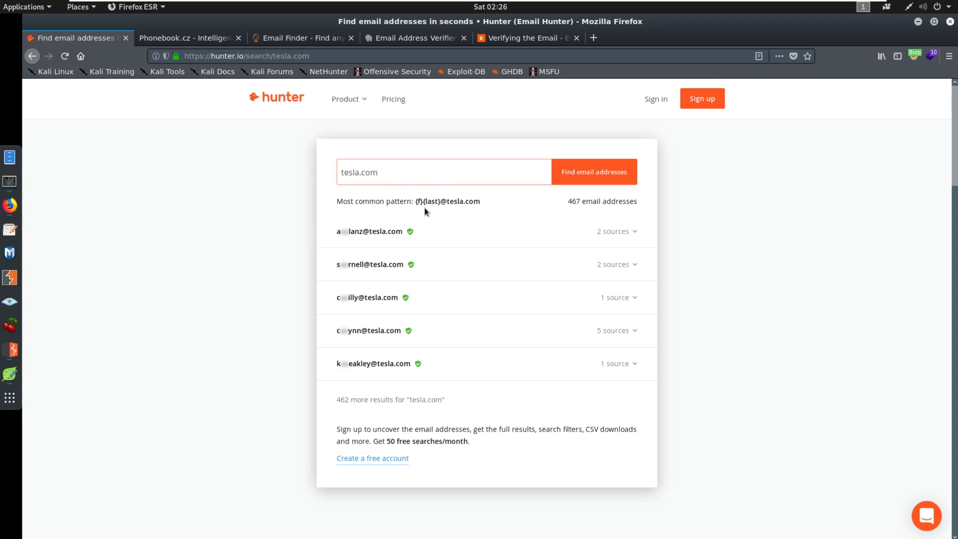
mouse_move(419, 201)
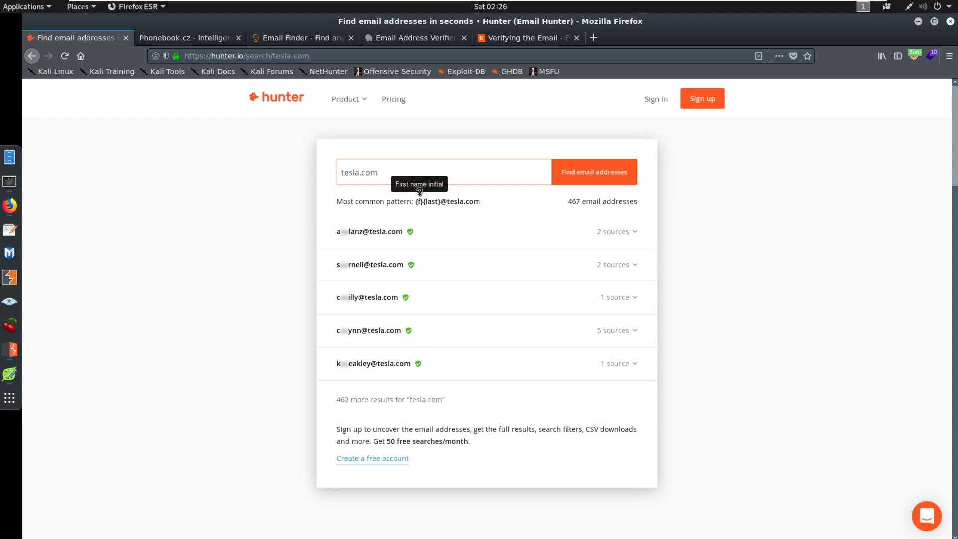
mouse_move(431, 194)
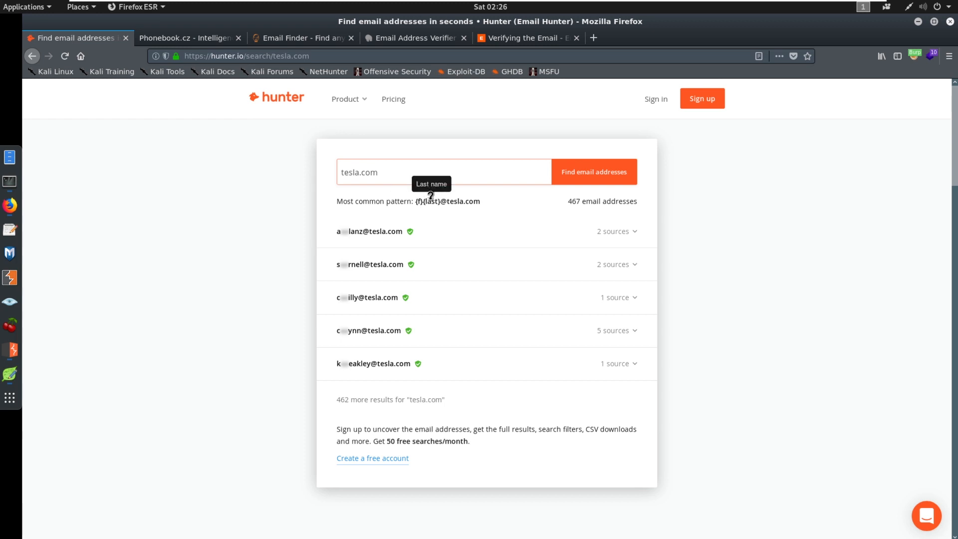
mouse_move(471, 201)
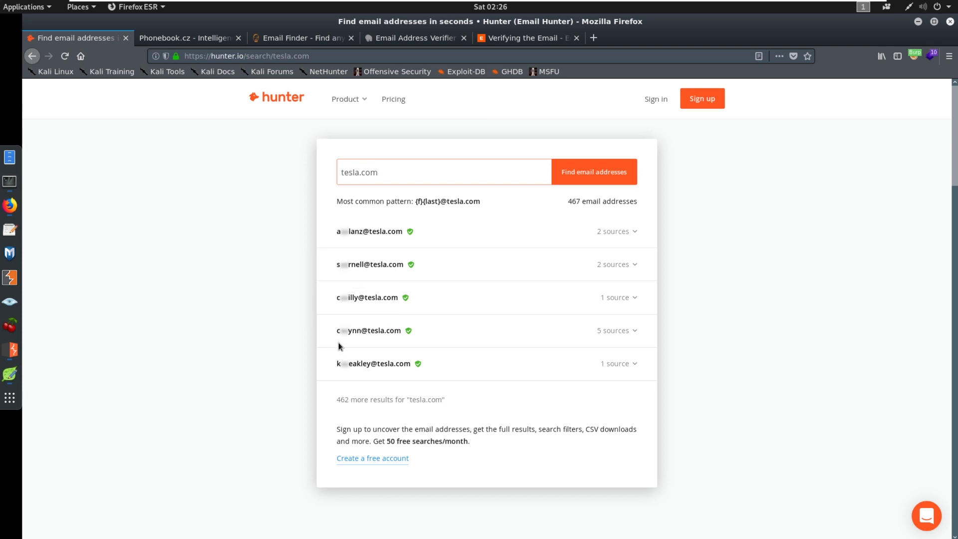
mouse_move(485, 216)
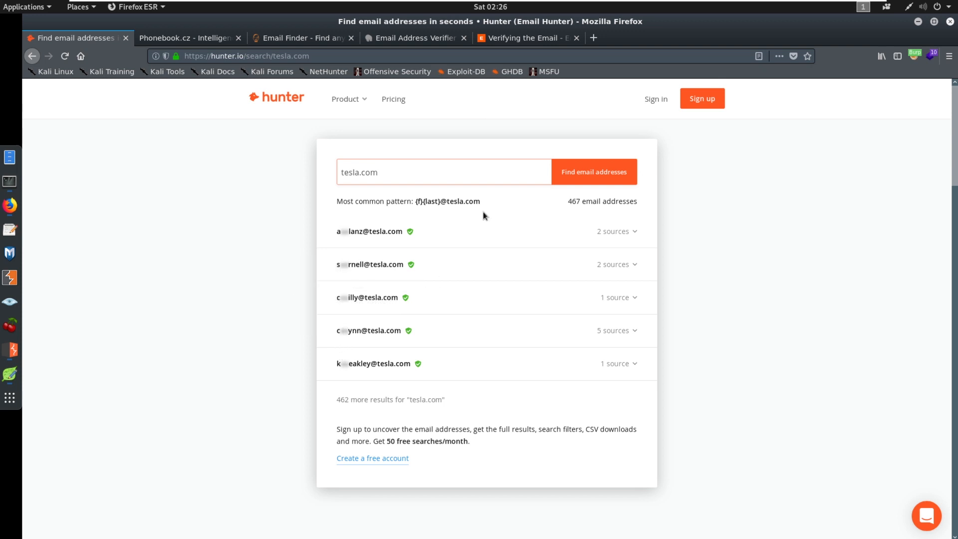
left_click(444, 171)
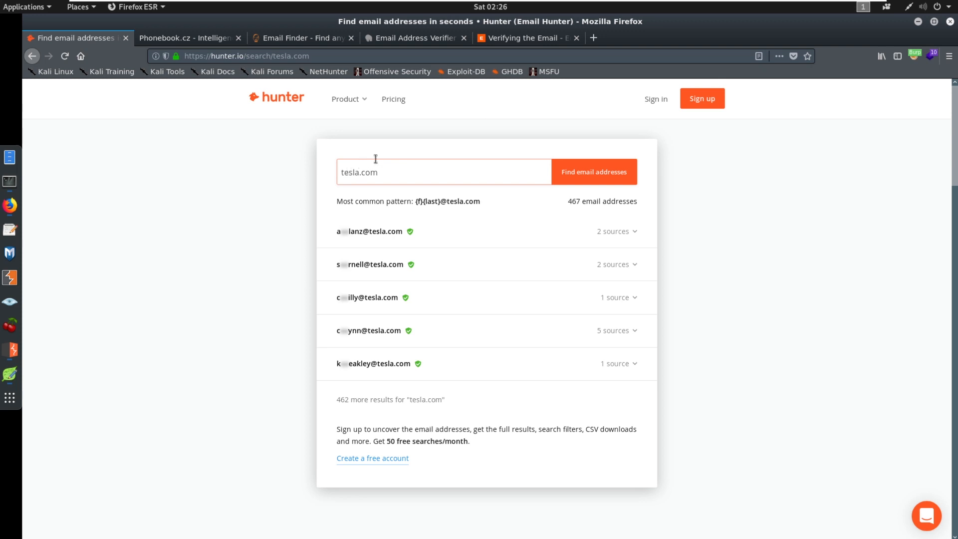
mouse_move(461, 447)
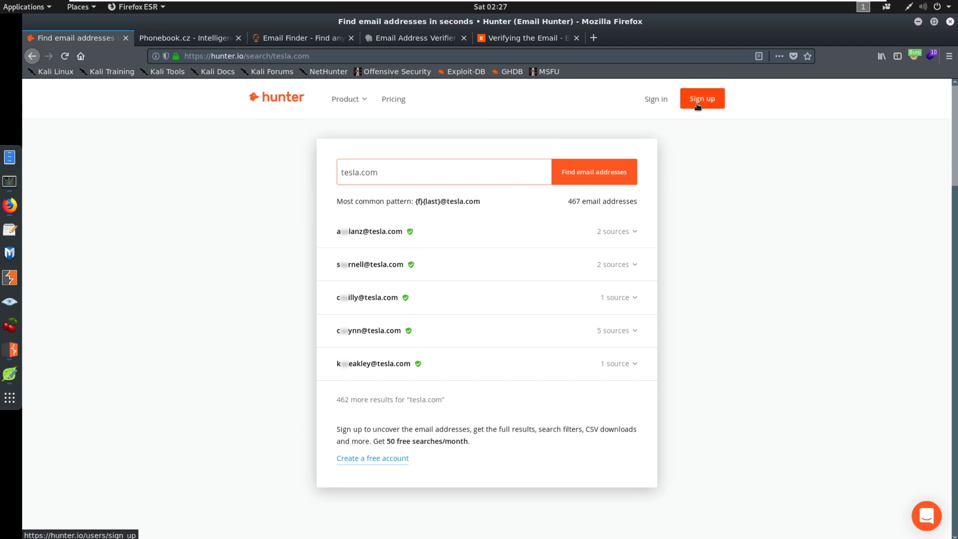
Create a free Hunter.io account and sign in to the Domain Search dashboard.
left_click(702, 99)
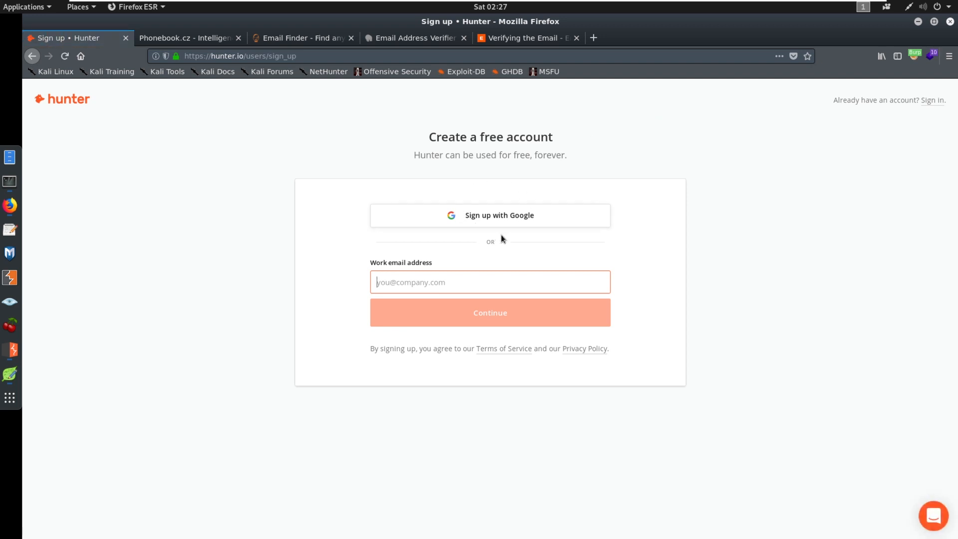
mouse_move(540, 218)
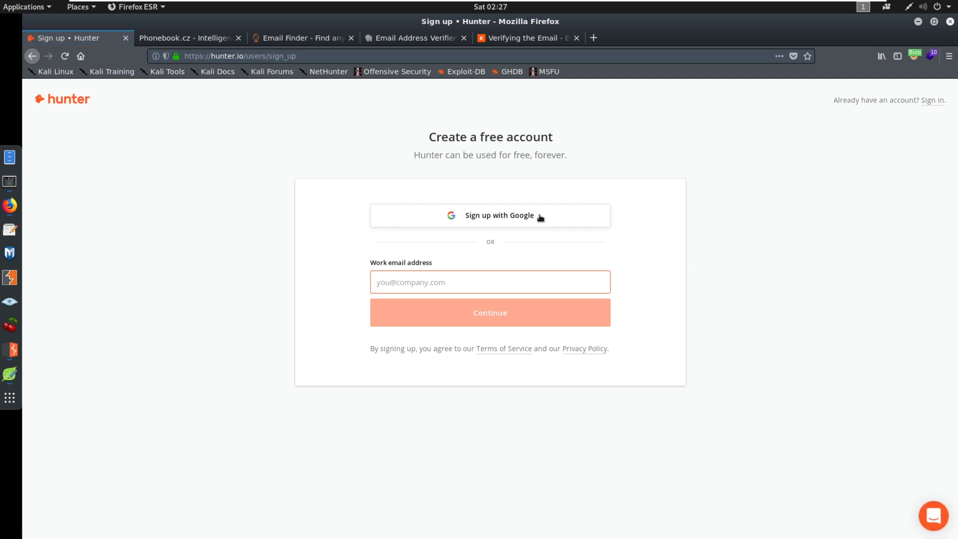
mouse_move(490, 224)
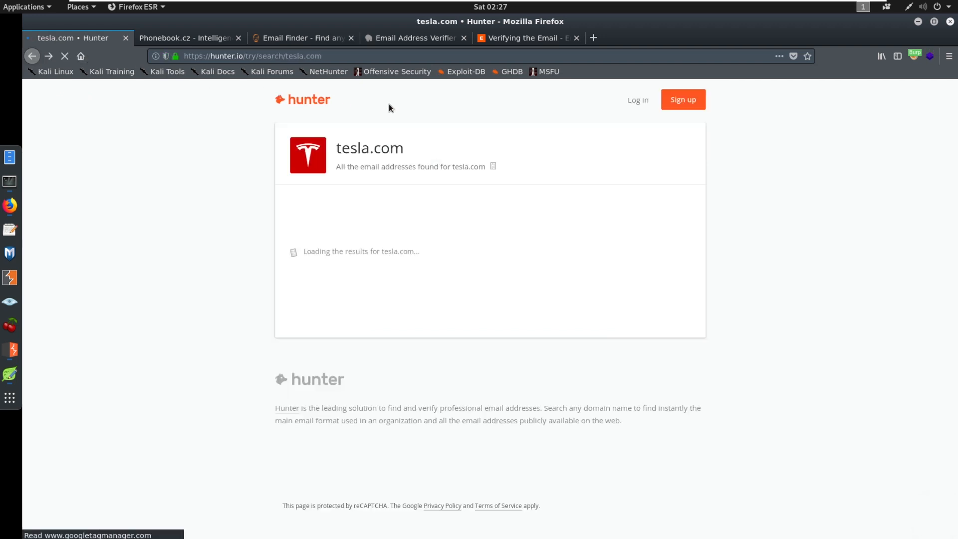
left_click(637, 100)
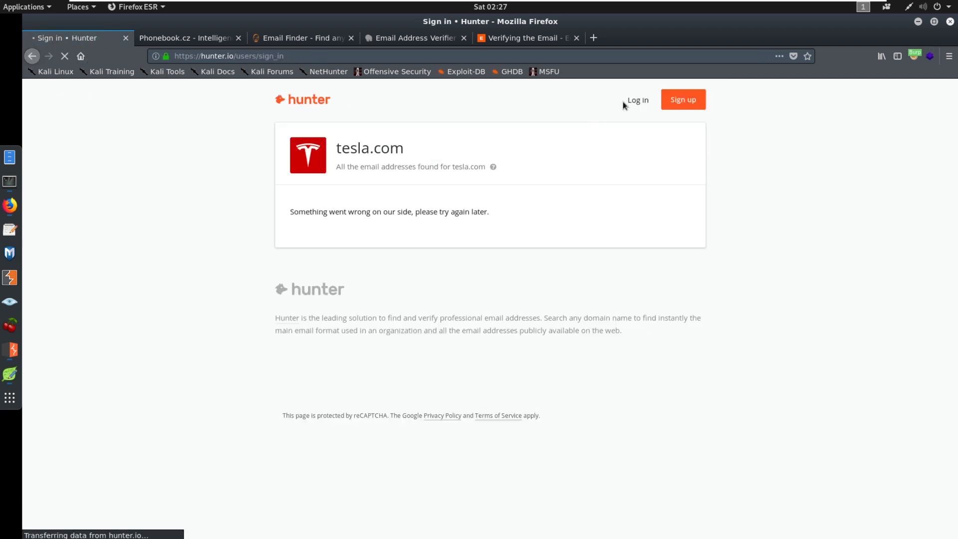
left_click(637, 100)
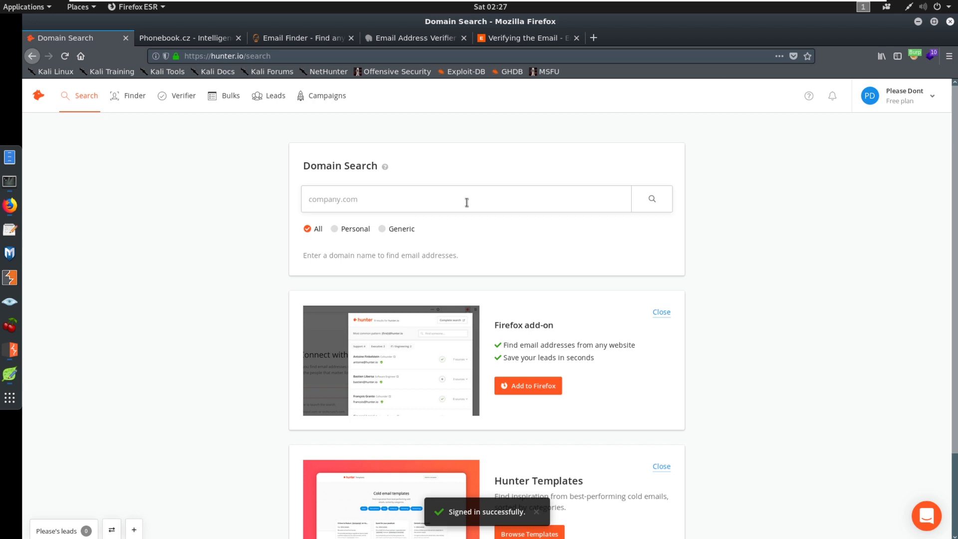
type("tesl")
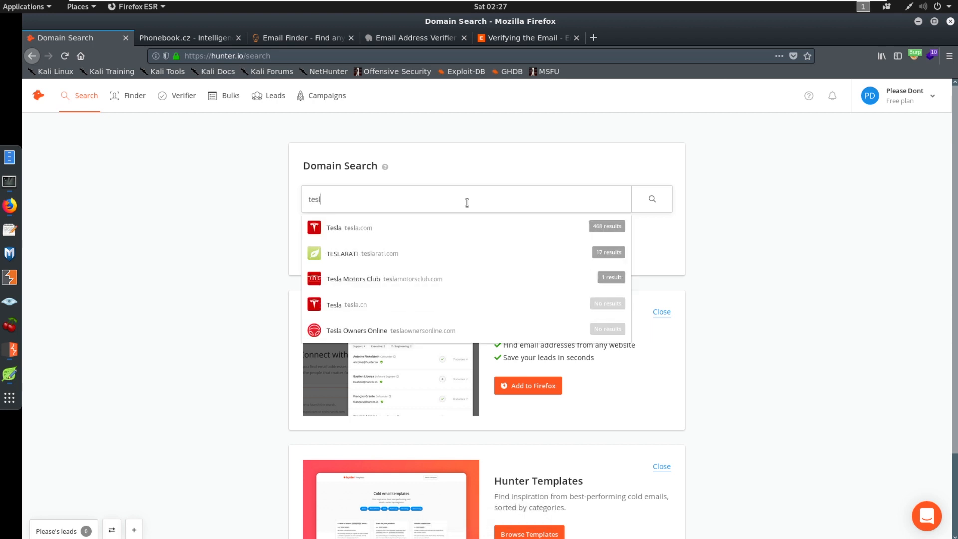
left_click(357, 228)
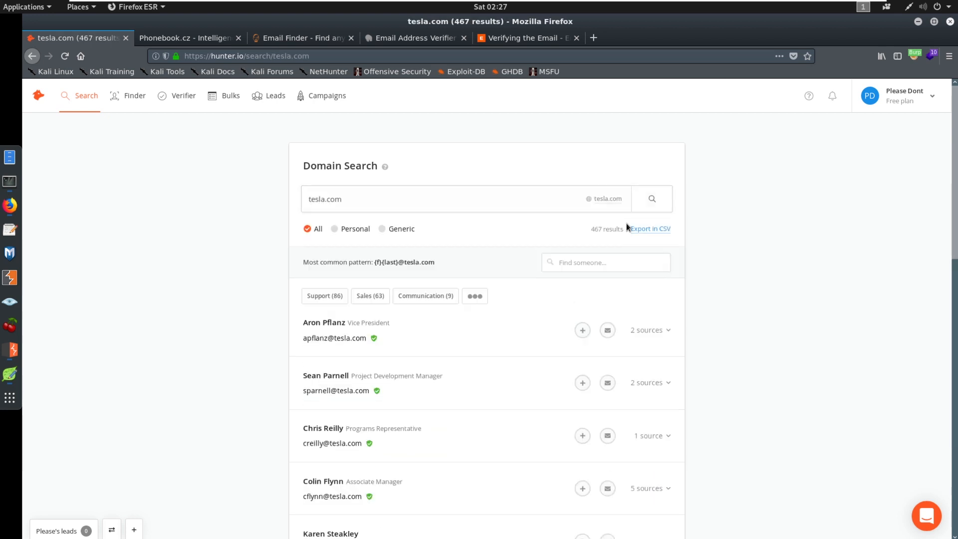
scroll("down", 3)
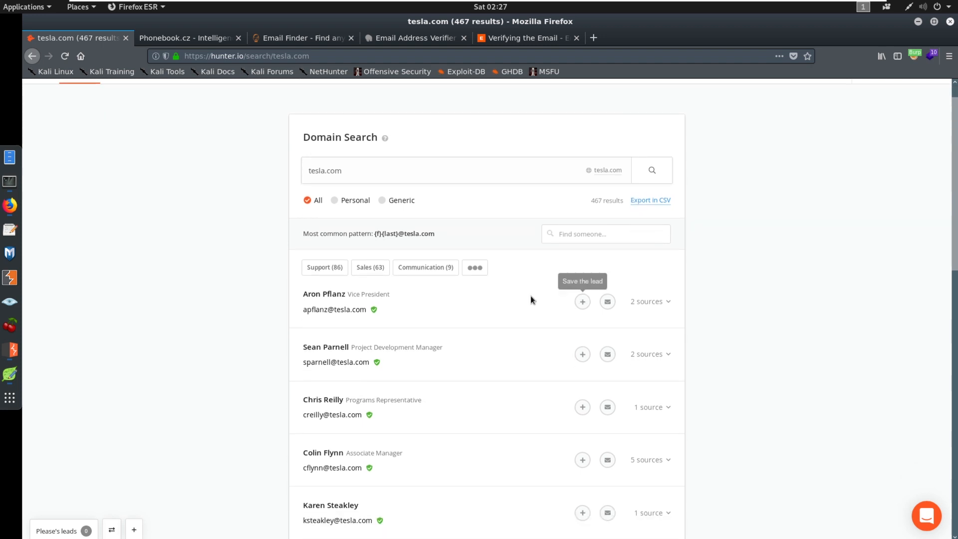
mouse_move(221, 313)
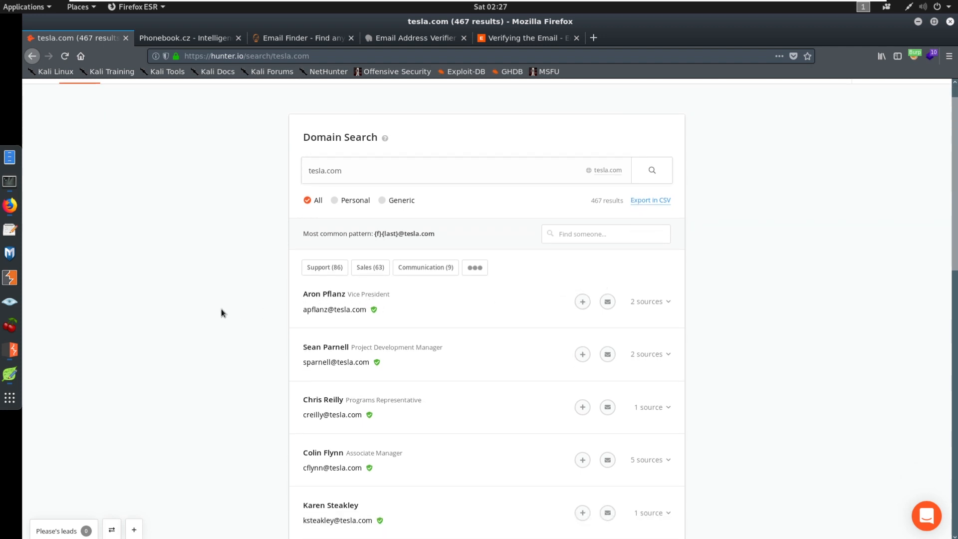
key("ctrl+plus")
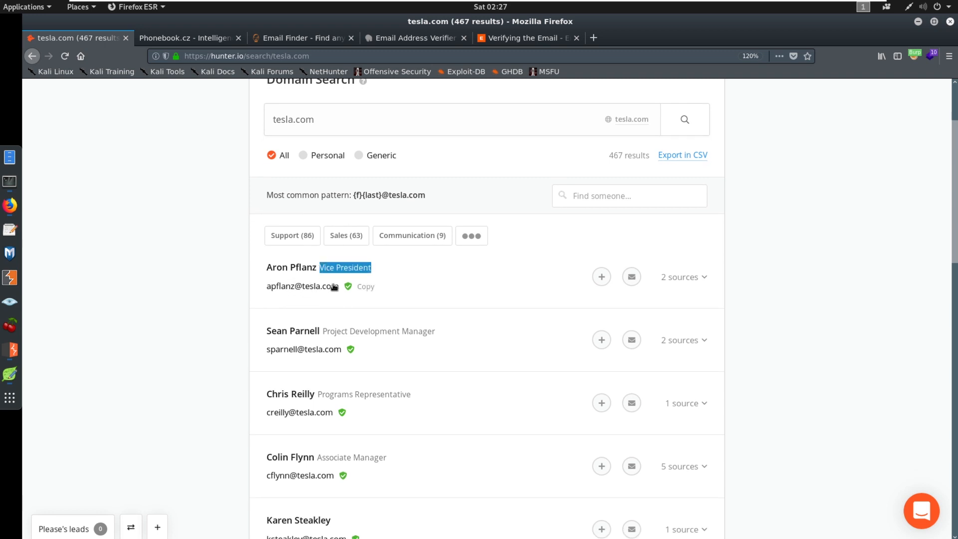
mouse_move(366, 378)
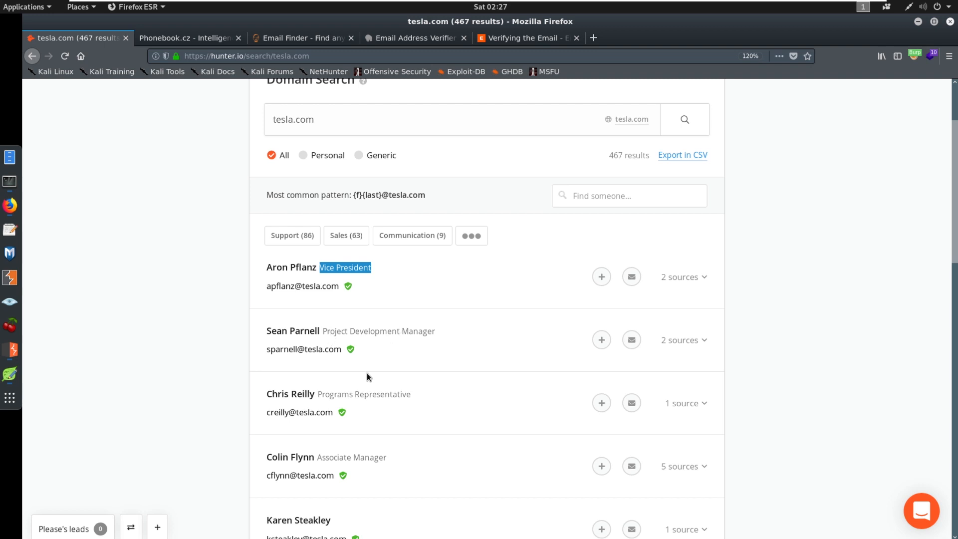
mouse_move(471, 250)
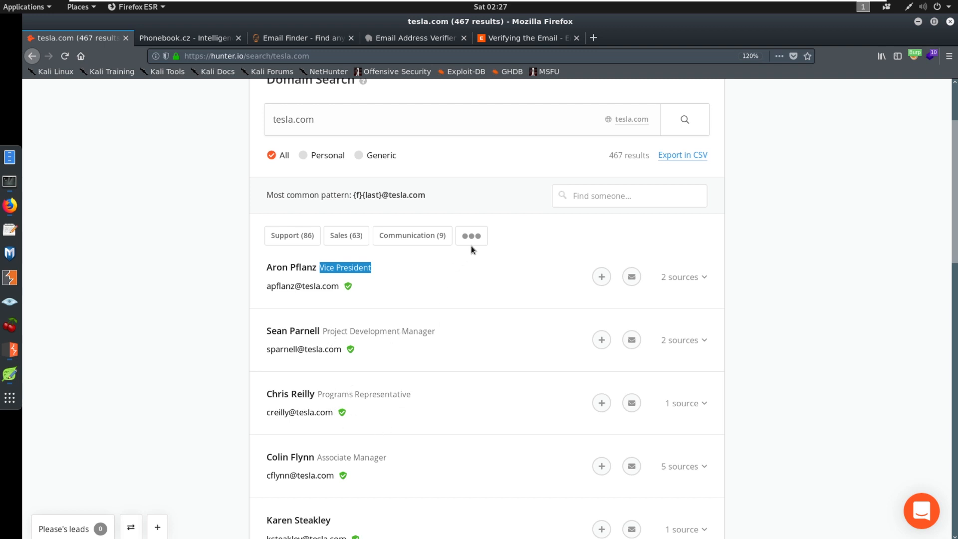
left_click(471, 235)
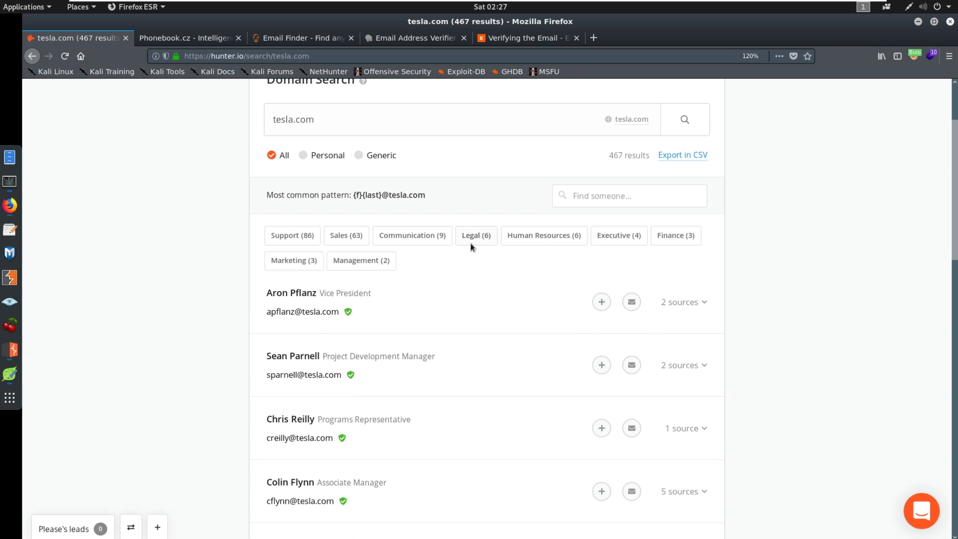
mouse_move(530, 240)
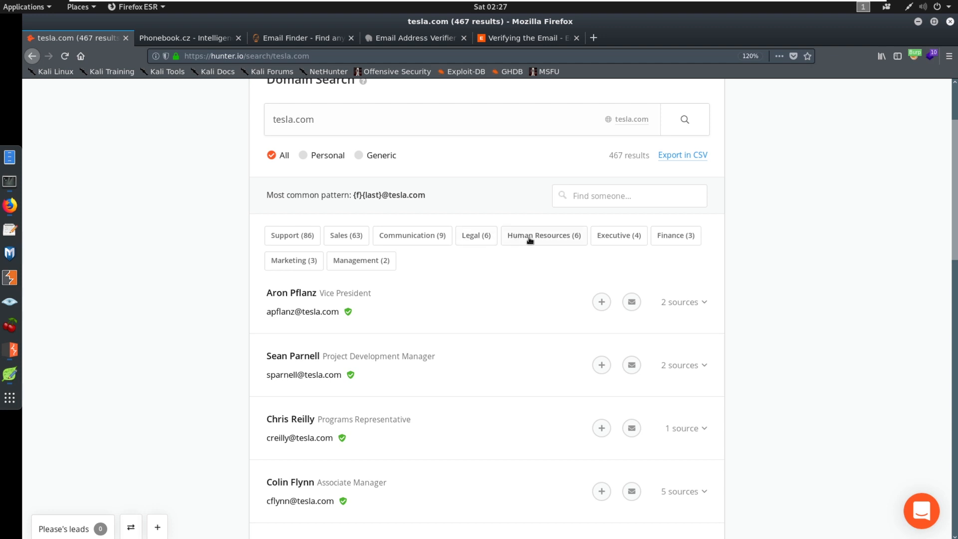
left_click(542, 235)
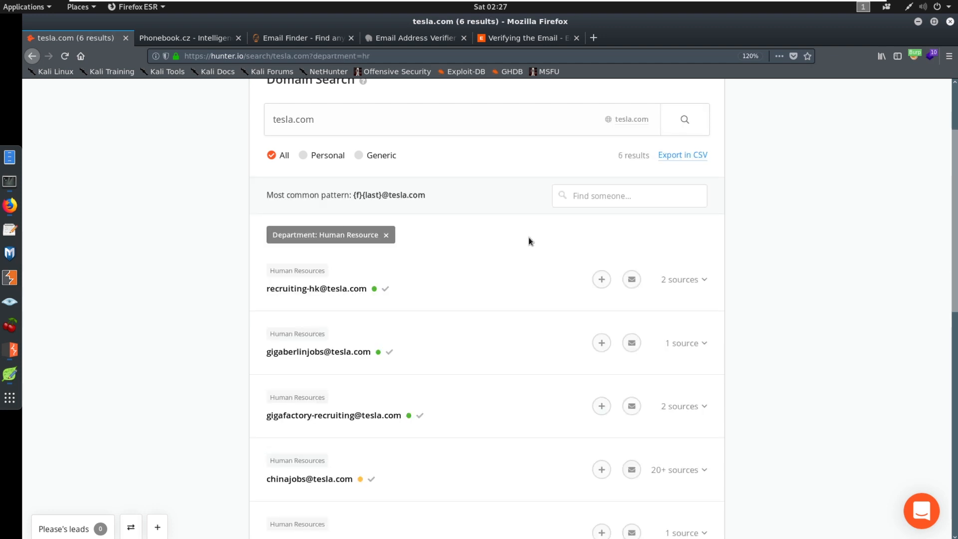
mouse_move(351, 385)
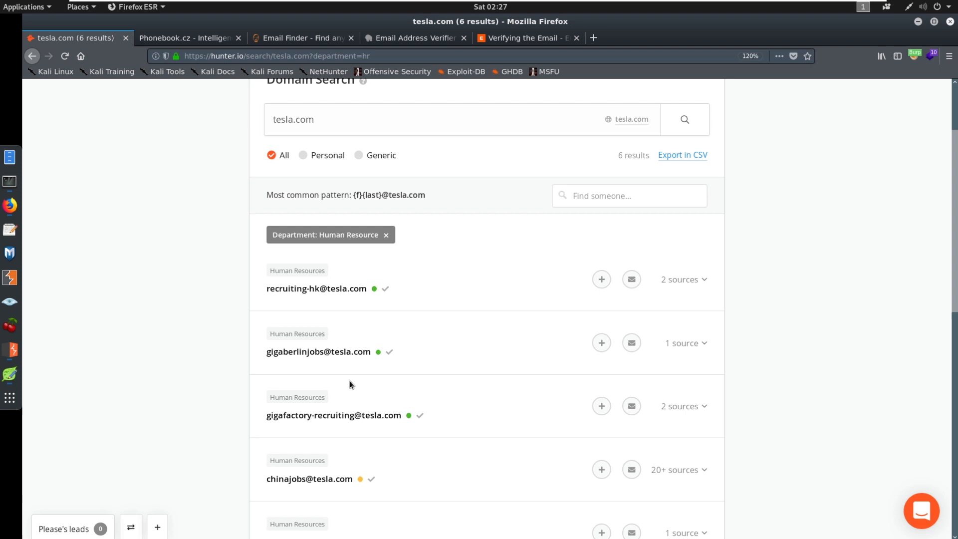
scroll("down", 3)
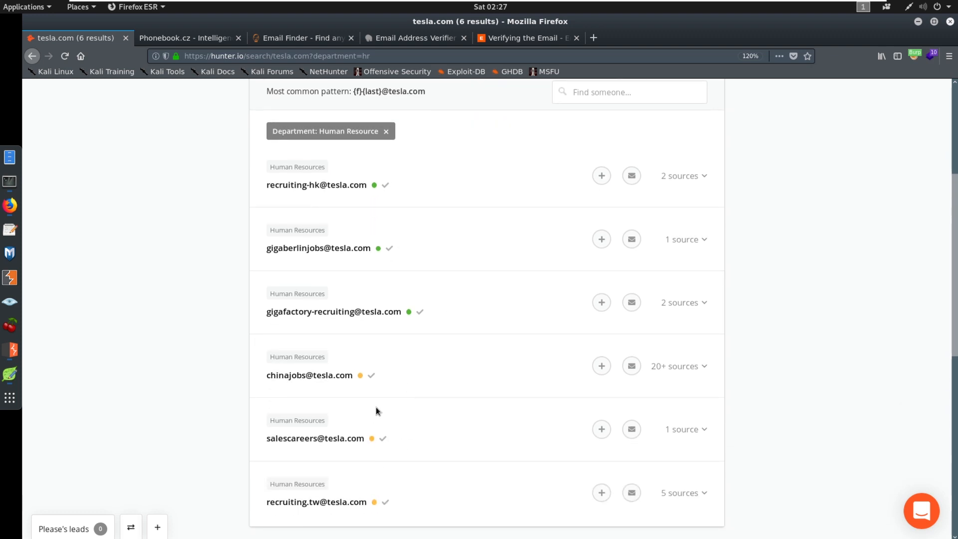
mouse_move(674, 177)
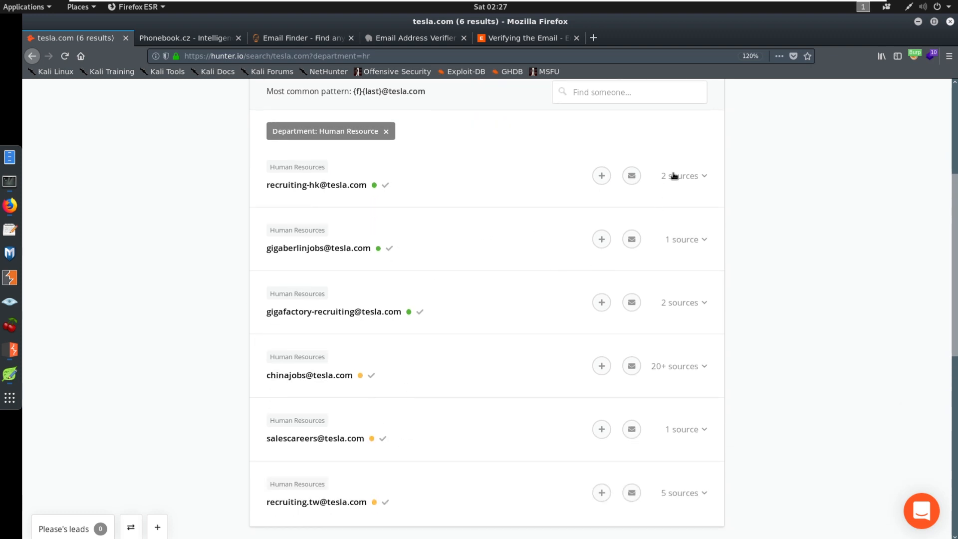
left_click(682, 175)
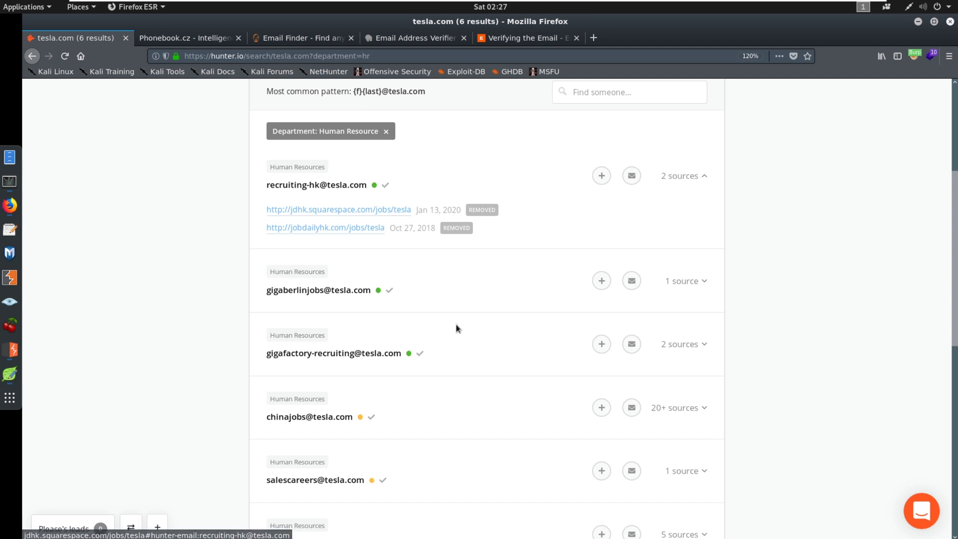
scroll("down", 3)
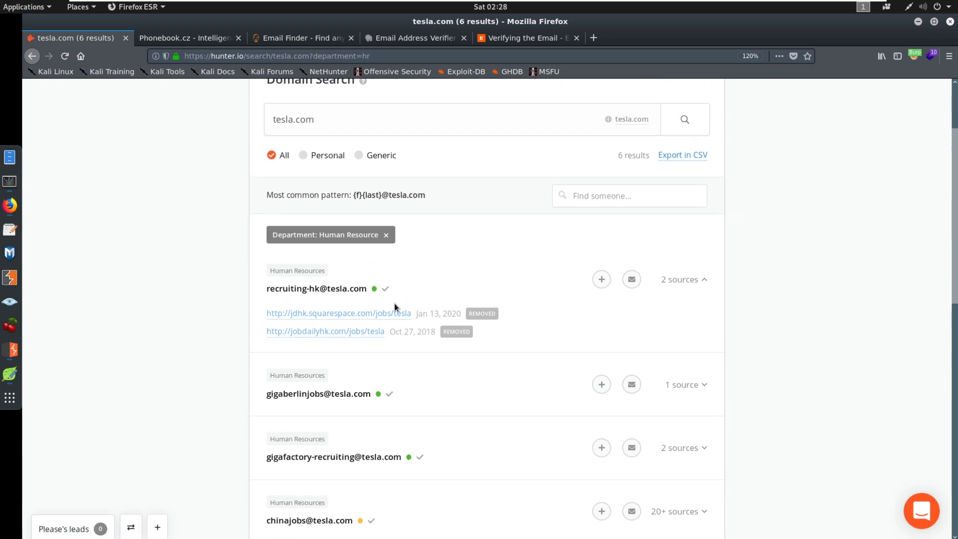
mouse_move(322, 297)
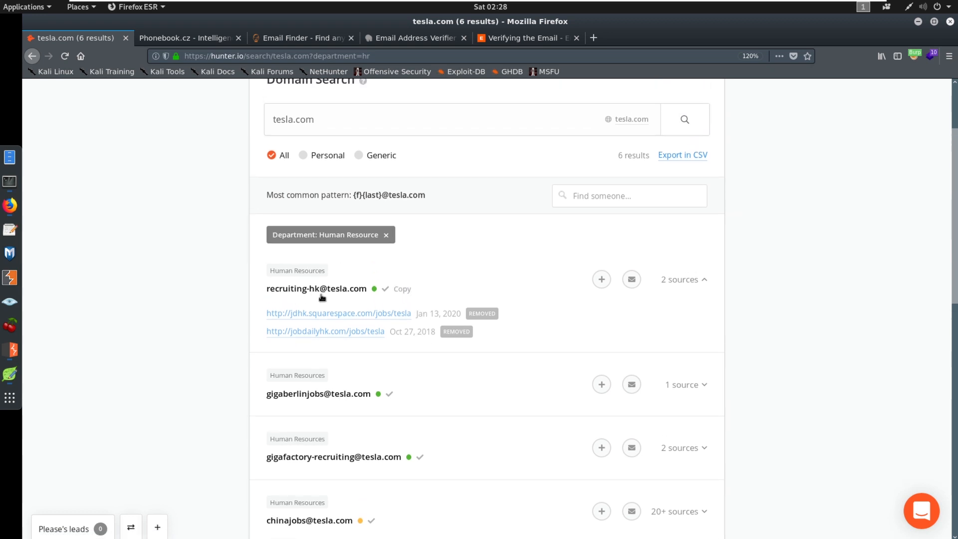
mouse_move(389, 458)
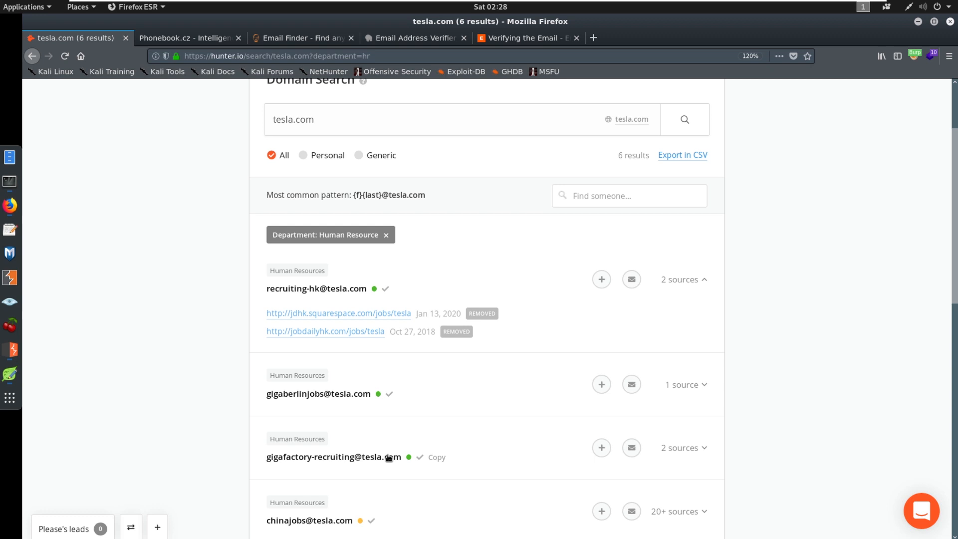
scroll("down", 3)
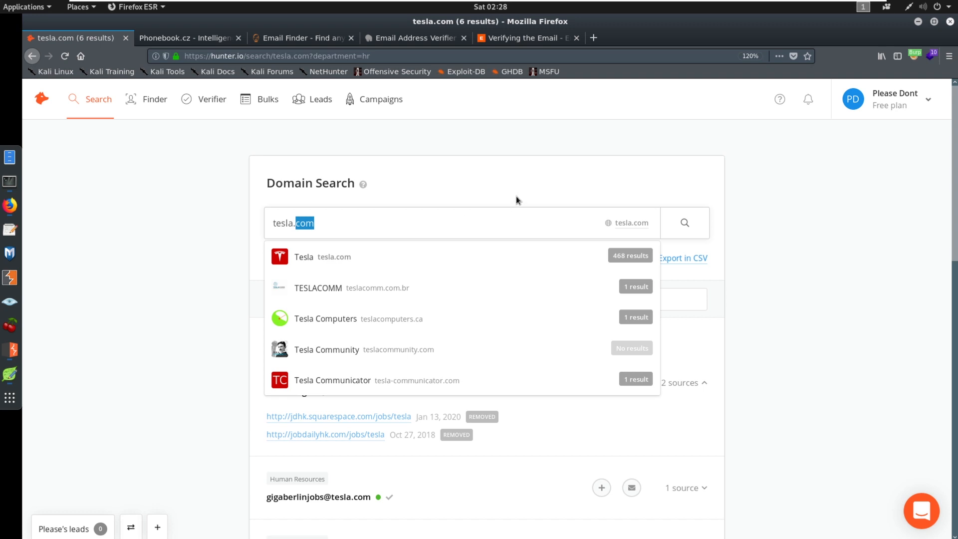
mouse_move(749, 212)
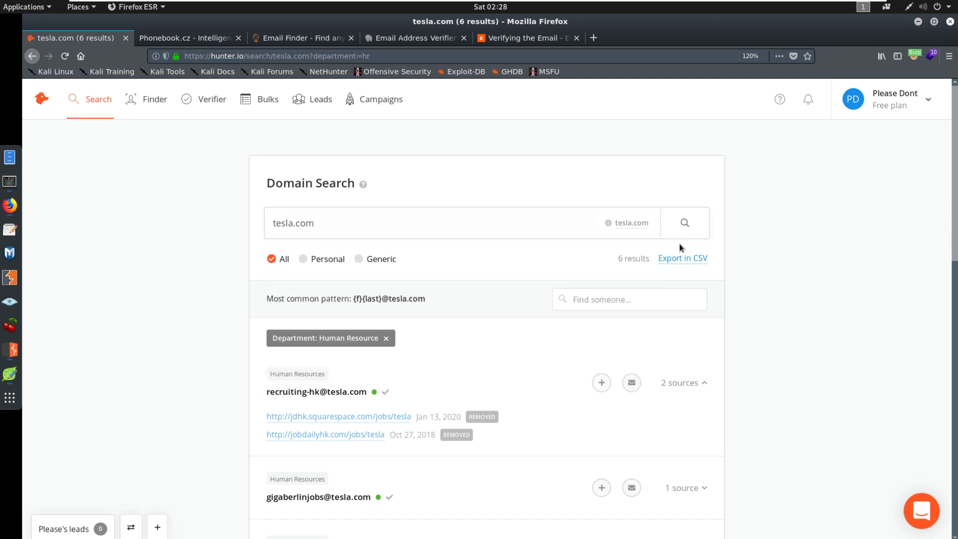
mouse_move(347, 248)
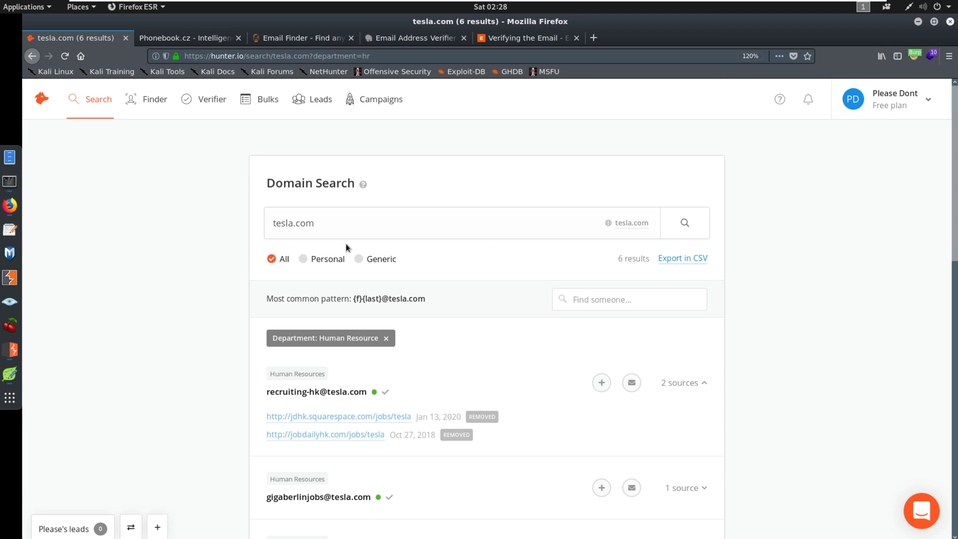
mouse_move(469, 170)
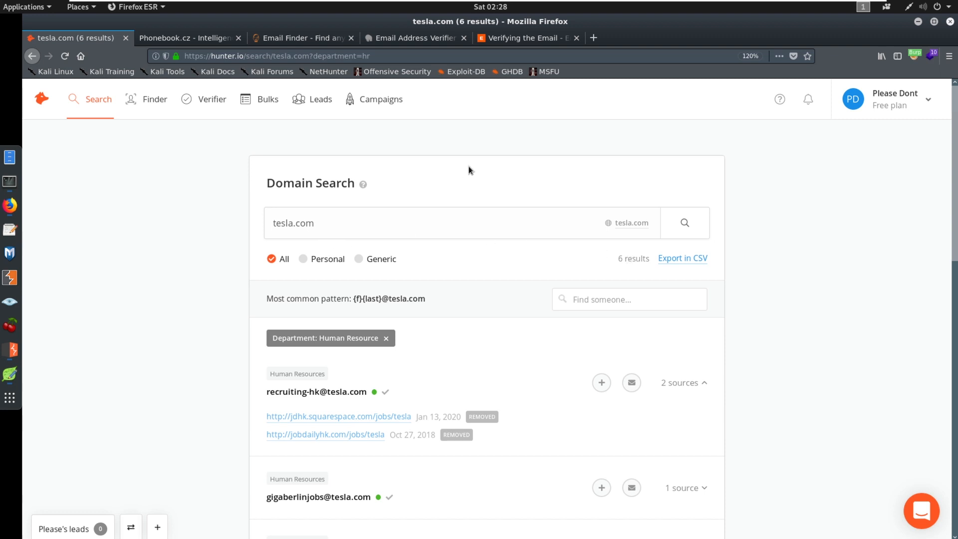
mouse_move(466, 329)
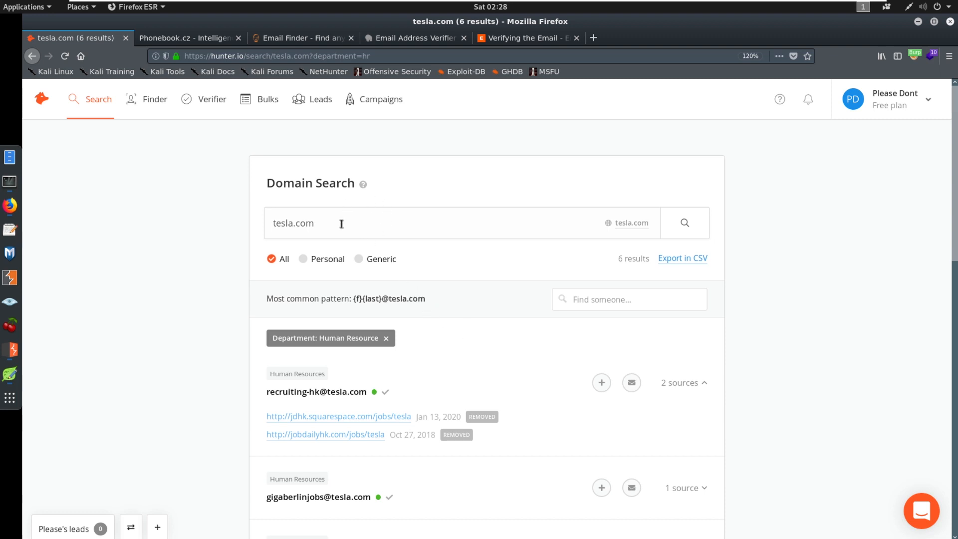
mouse_move(213, 99)
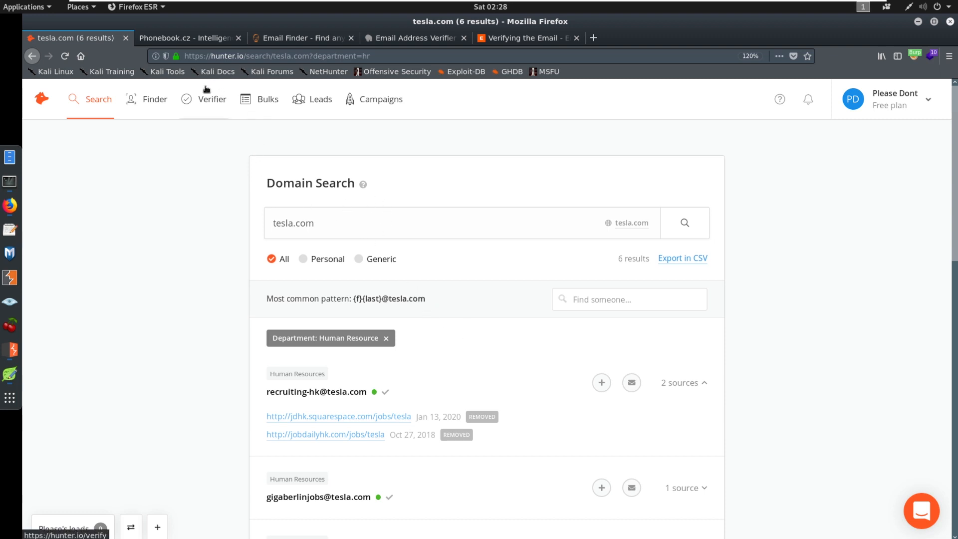
mouse_move(197, 38)
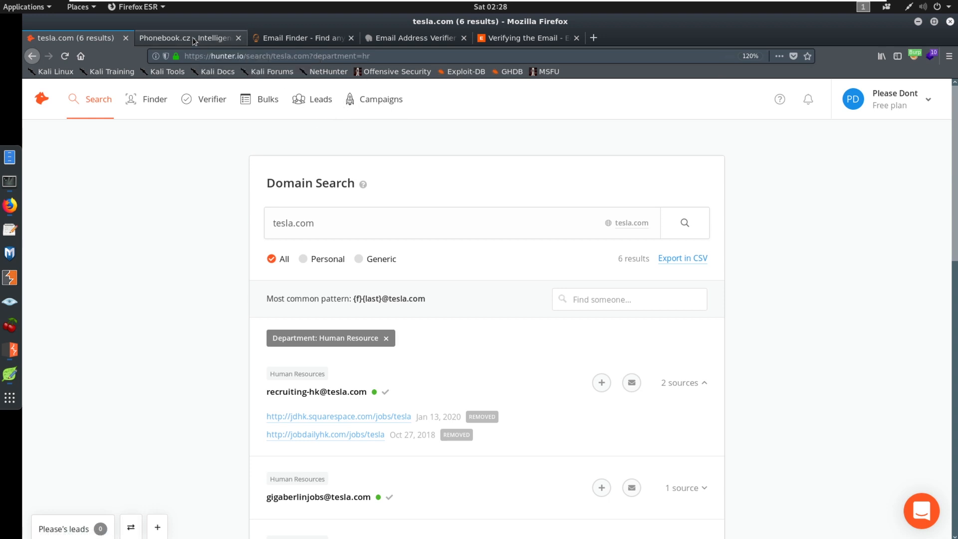
Look up tcm-sec.com on Phonebook.cz (no results), then enter tesla.com instead.
left_click(186, 38)
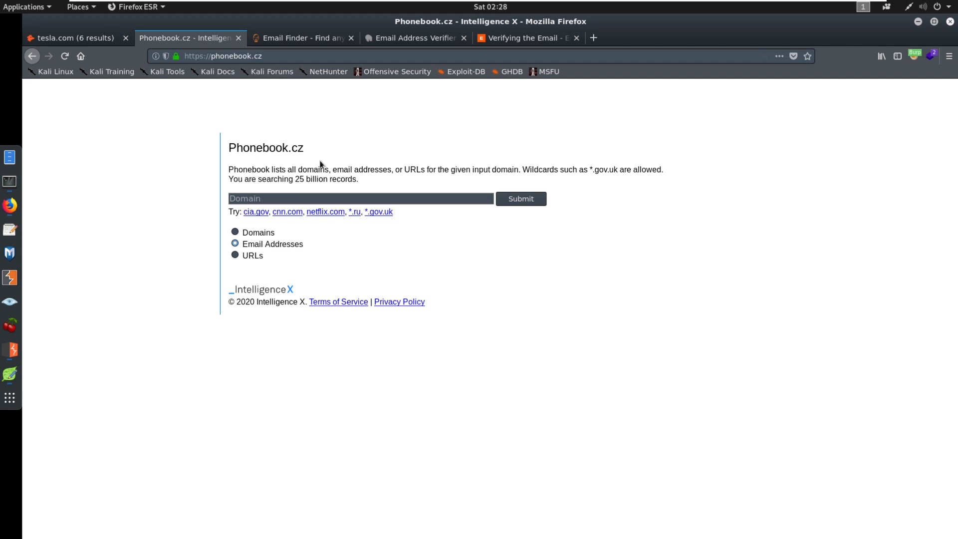
mouse_move(483, 340)
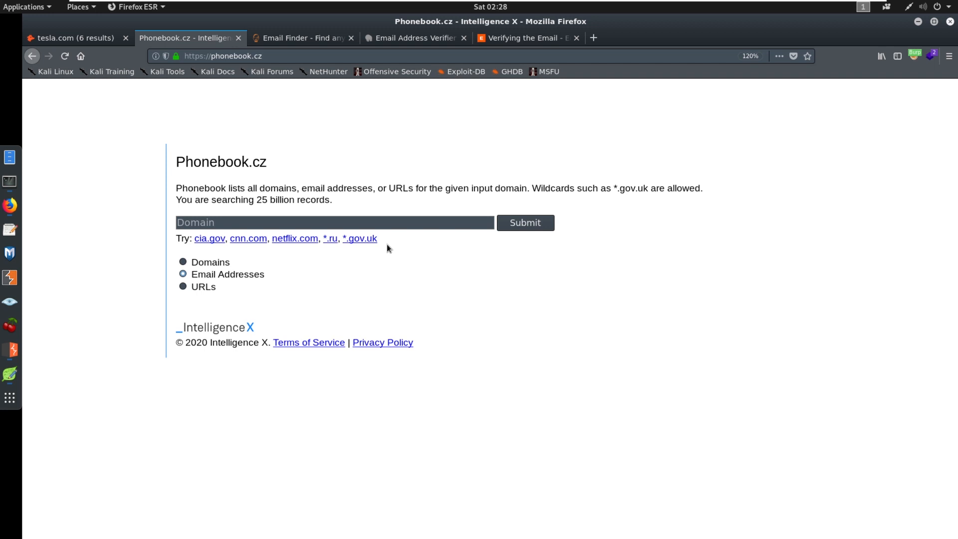
left_click(334, 222)
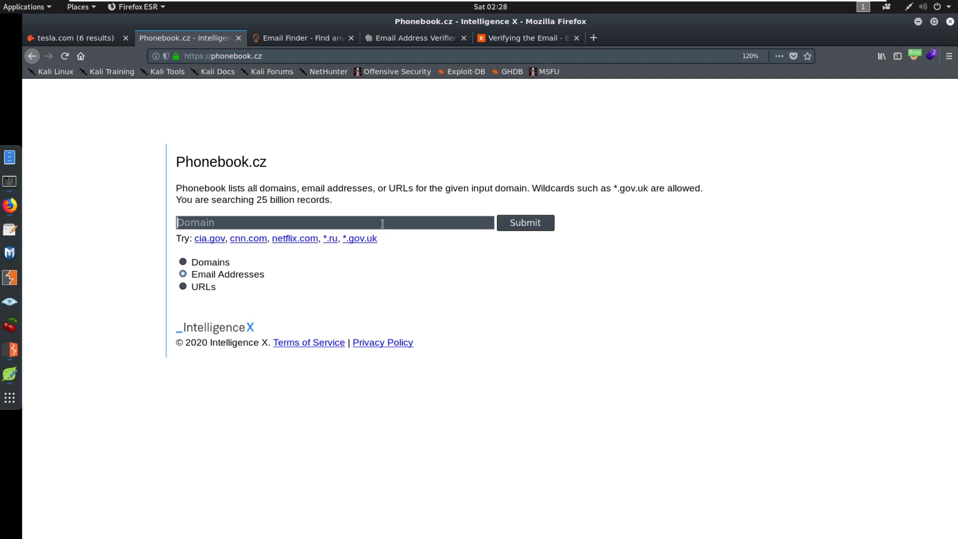
type("tcm-sec.com")
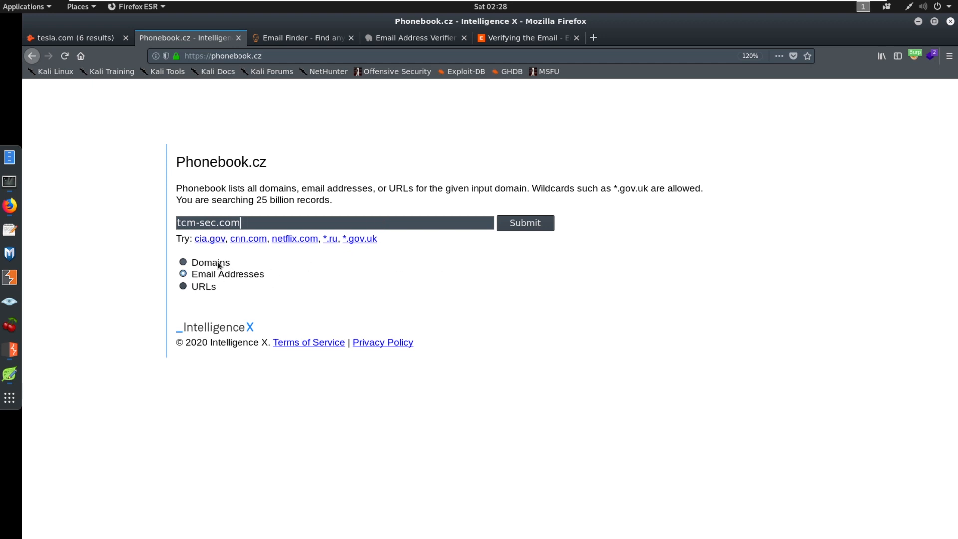
mouse_move(250, 296)
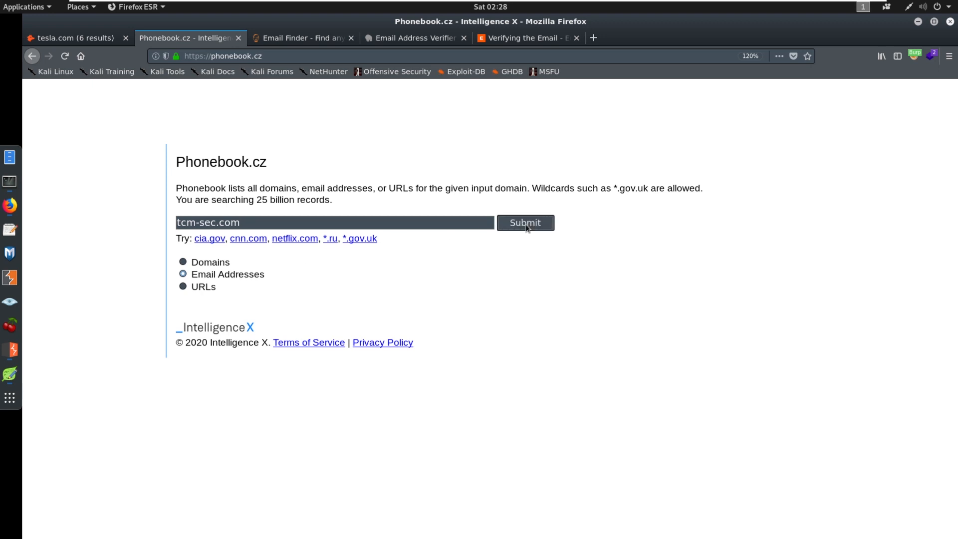
left_click(524, 222)
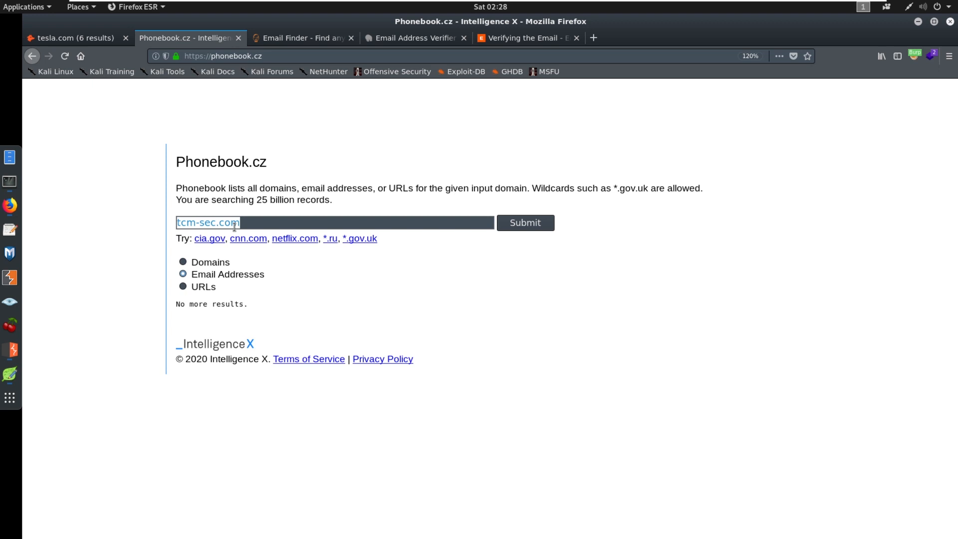
type("tesla")
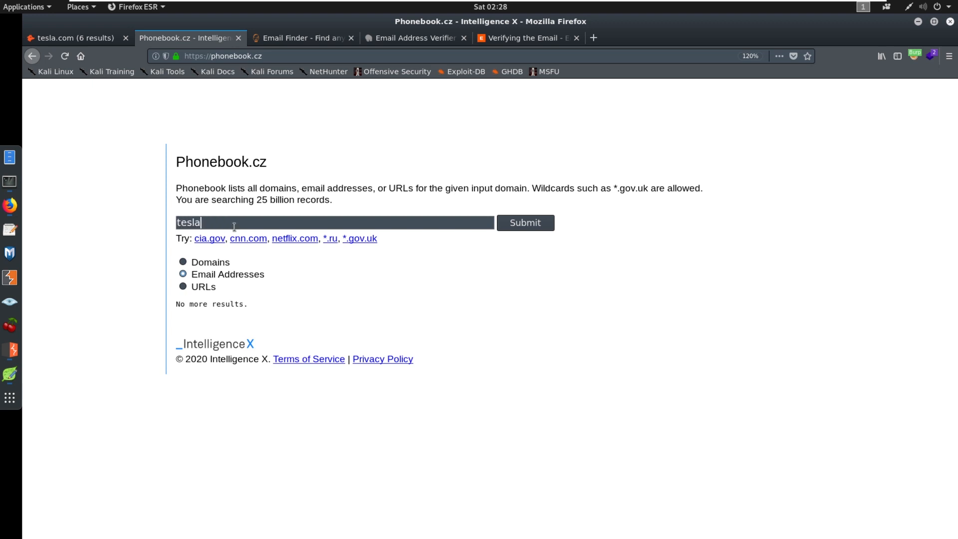
type(".com")
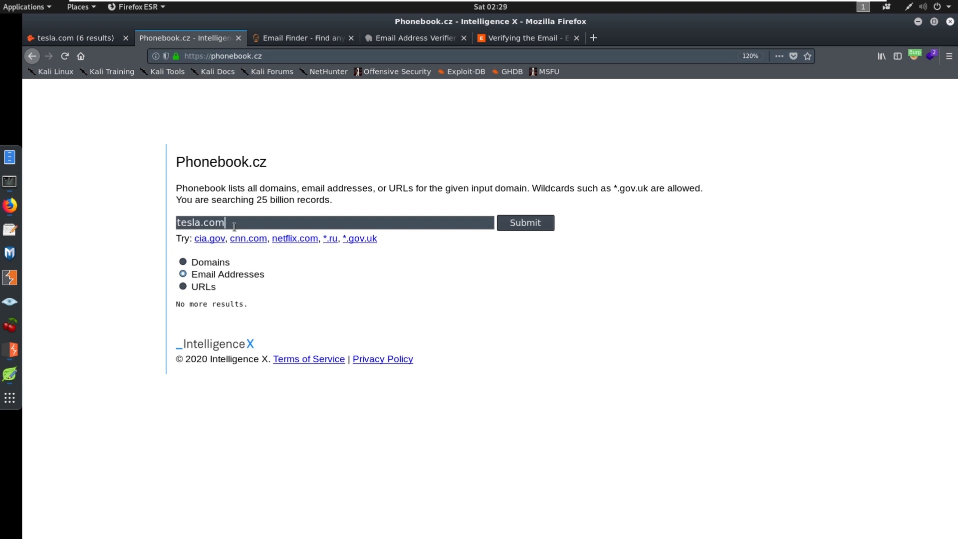
left_click(523, 223)
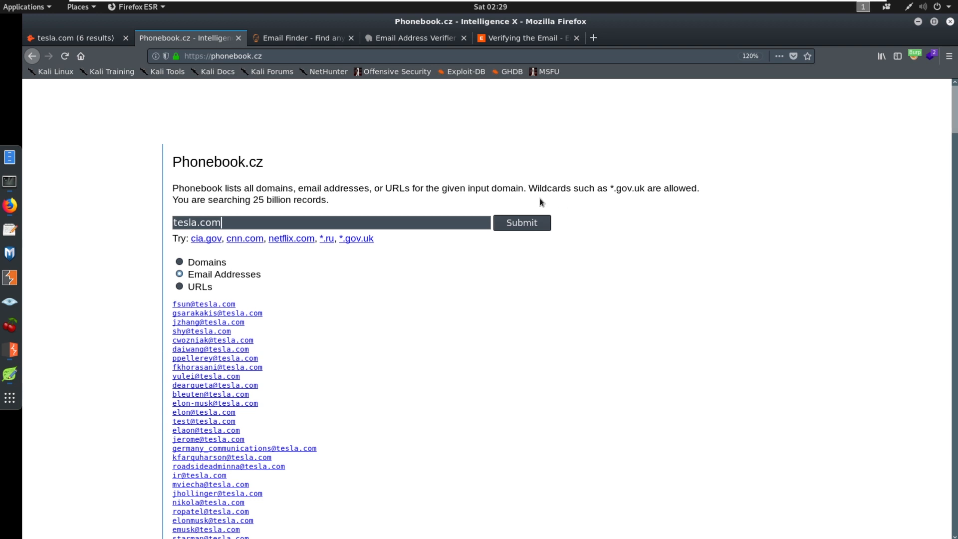
mouse_move(406, 219)
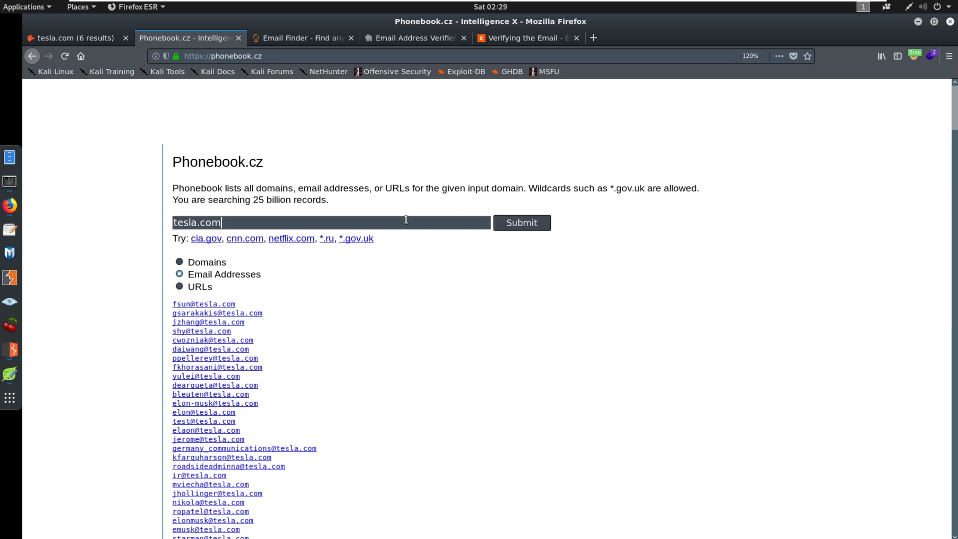
scroll("down", 3)
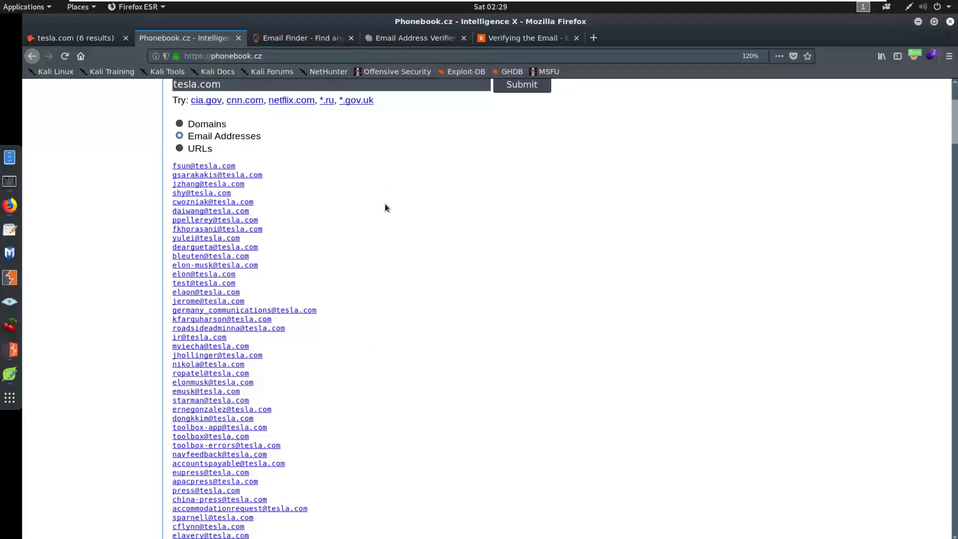
mouse_move(393, 157)
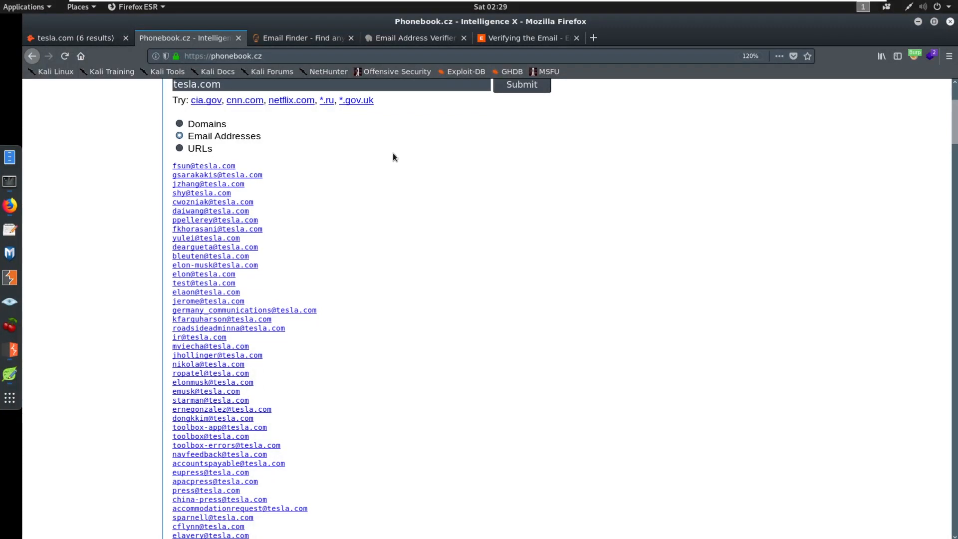
mouse_move(197, 267)
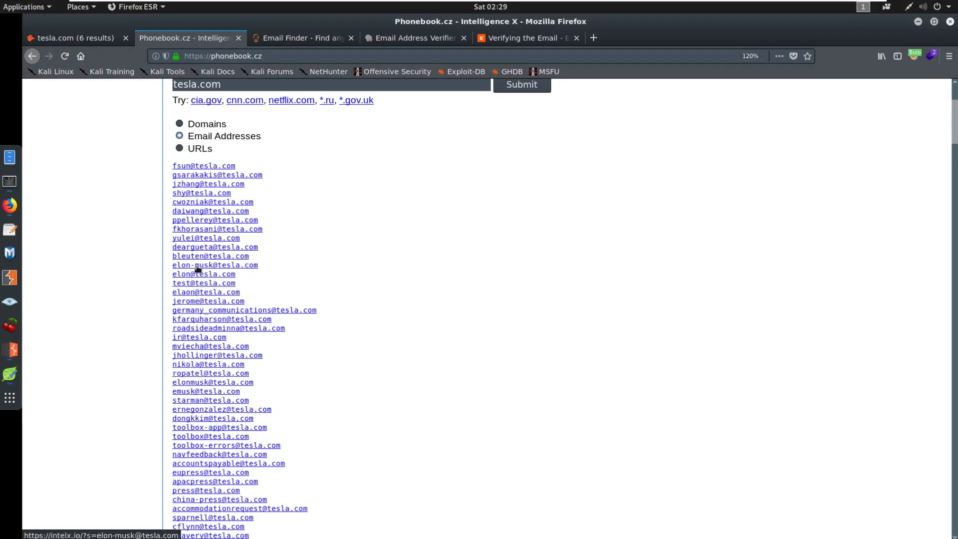
mouse_move(207, 391)
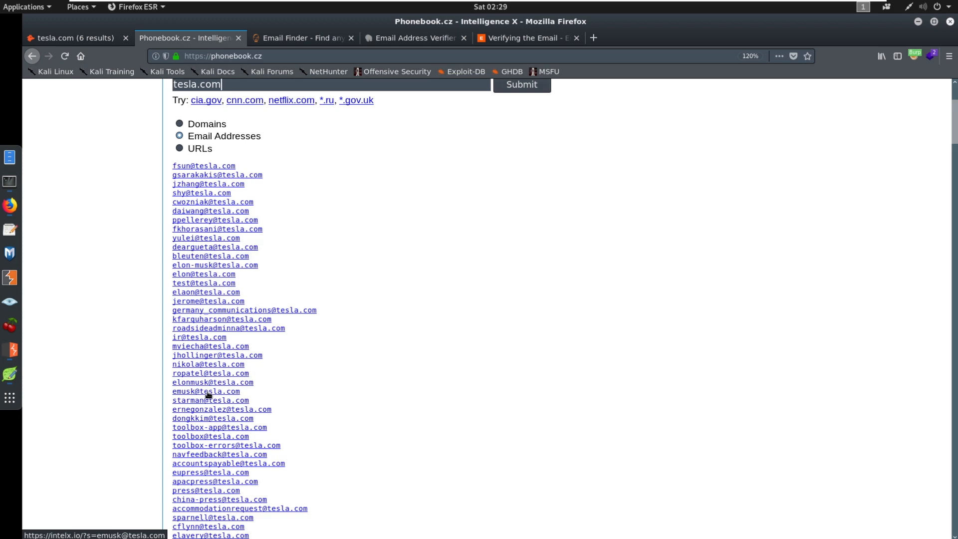
mouse_move(479, 269)
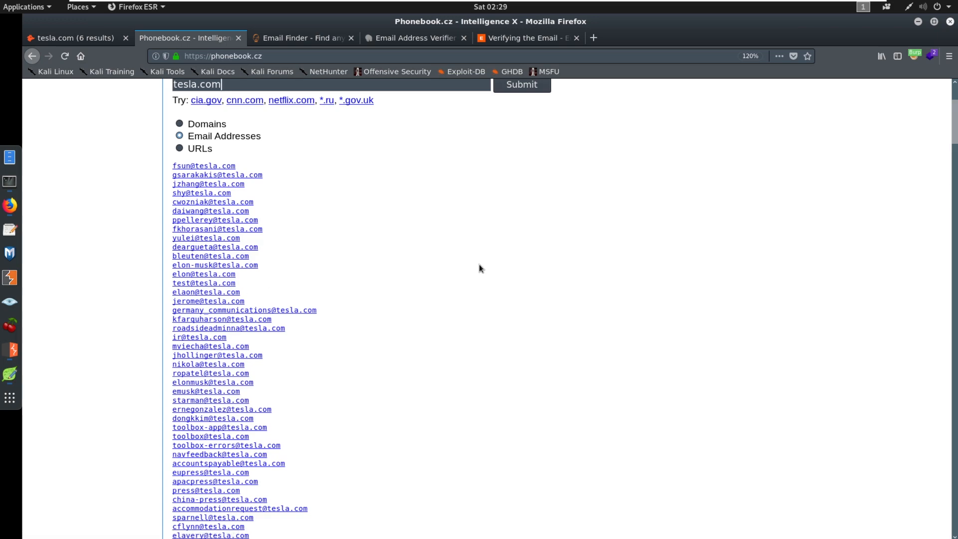
scroll("down", 3)
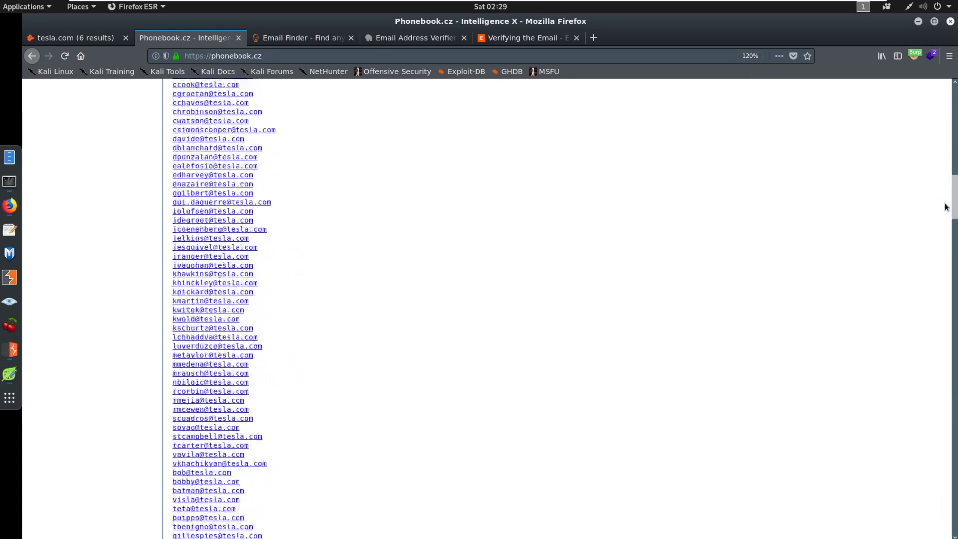
scroll("down", 3)
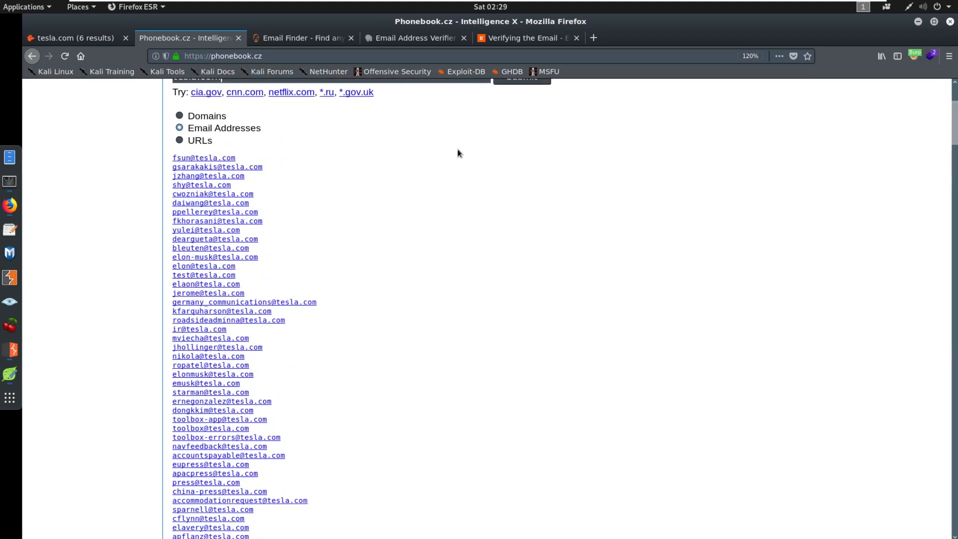
mouse_move(390, 187)
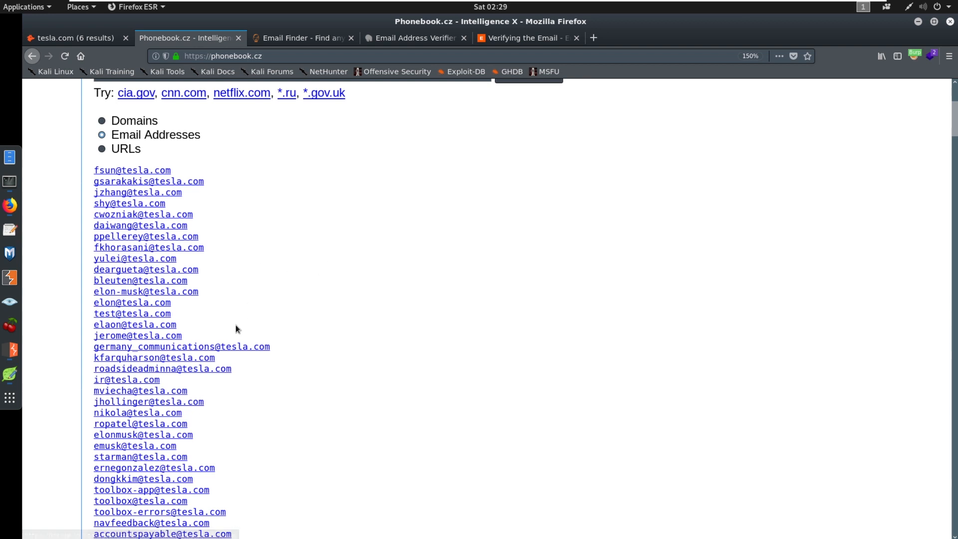
mouse_move(173, 313)
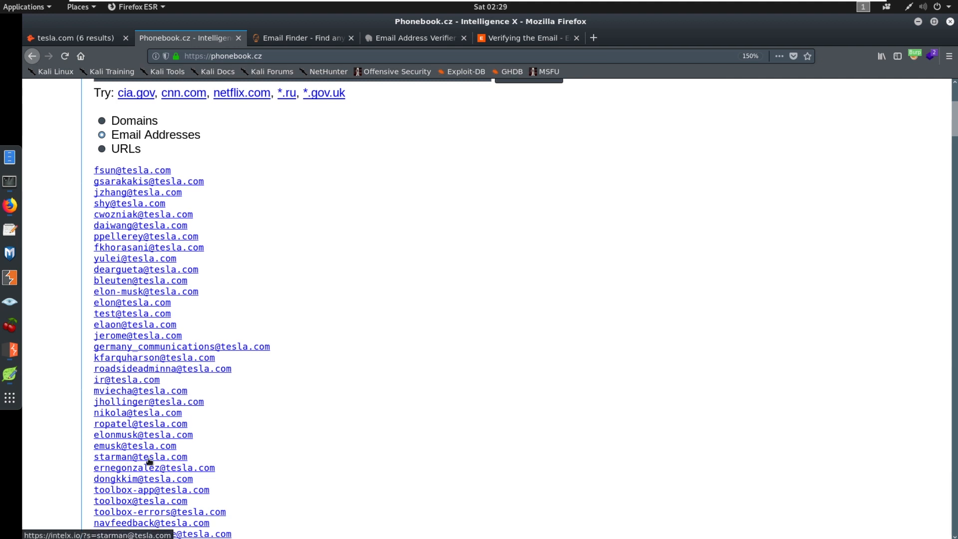
scroll("down", 3)
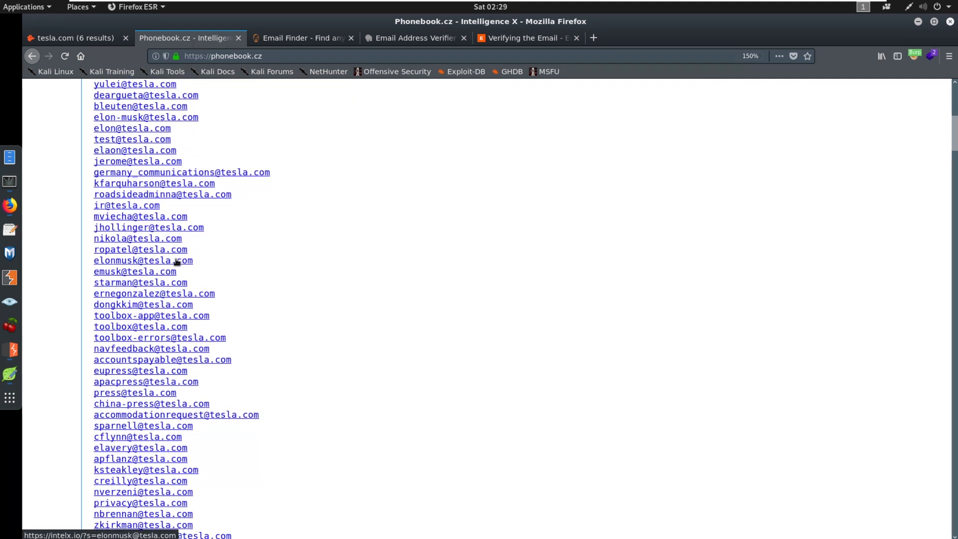
mouse_move(145, 480)
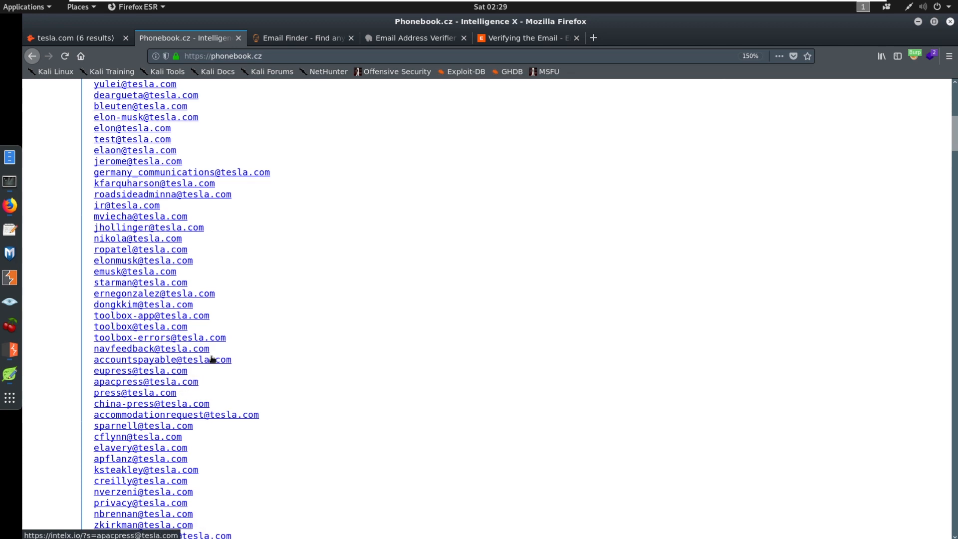
scroll("up", 3)
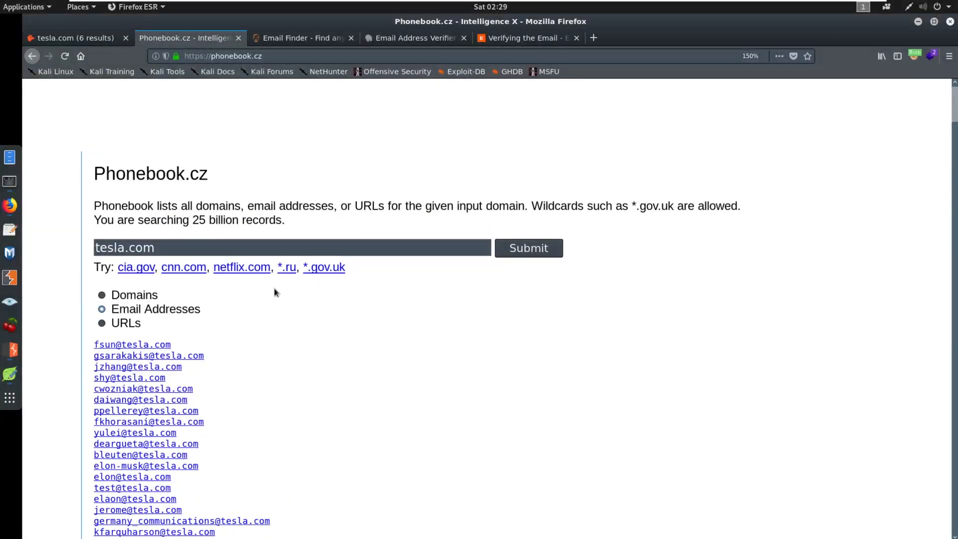
mouse_move(281, 413)
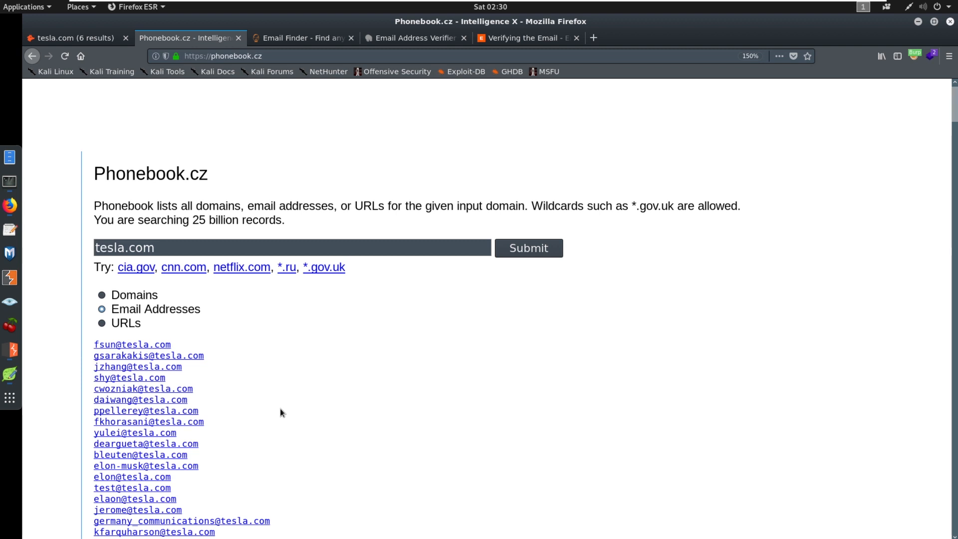
scroll("down", 3)
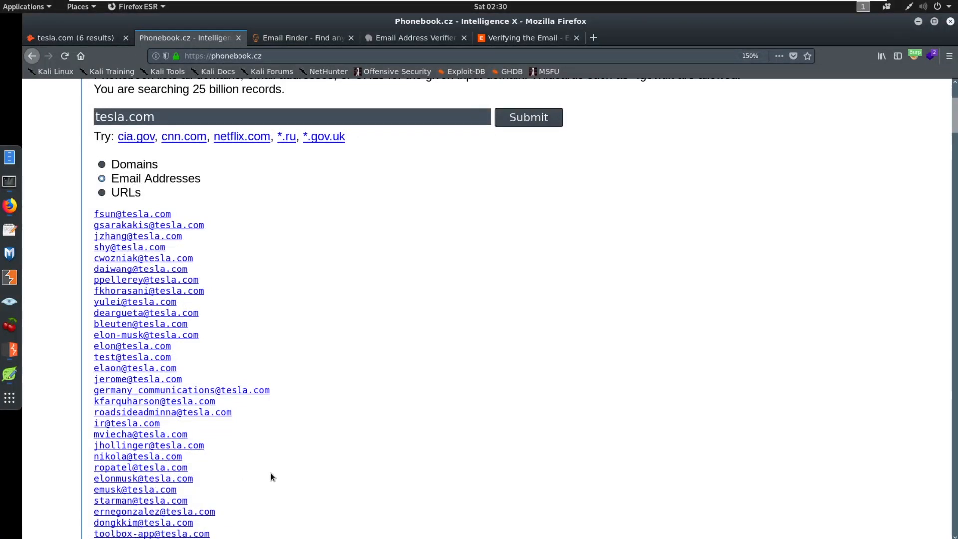
mouse_move(263, 444)
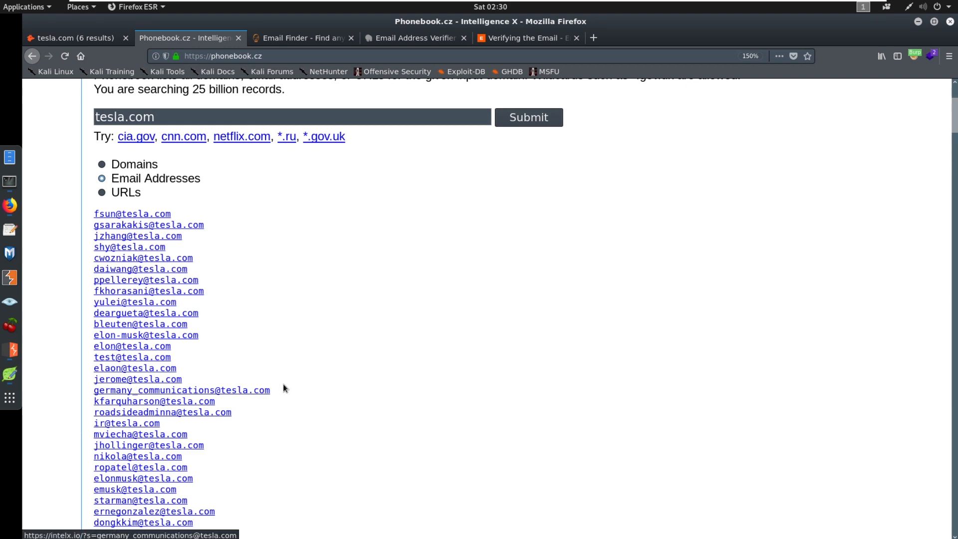
scroll("down", 3)
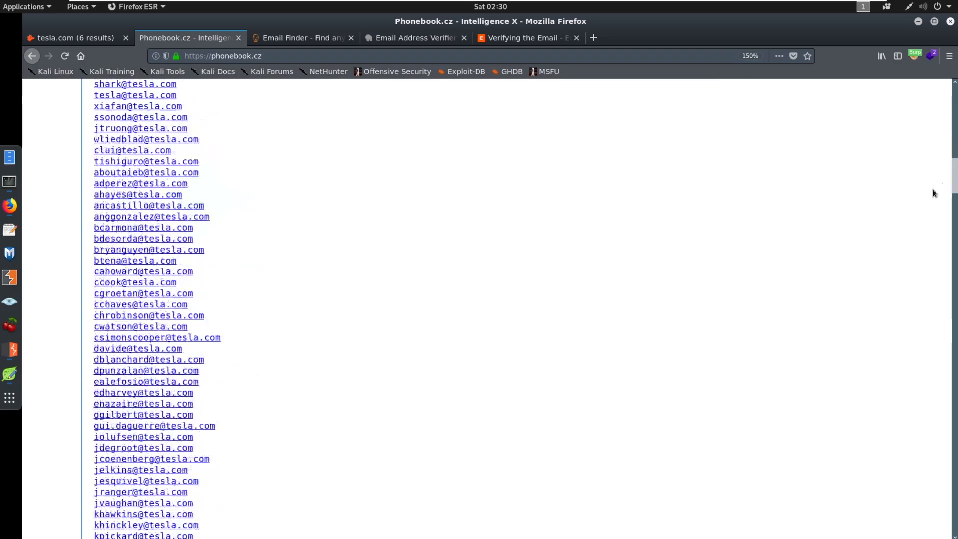
scroll("down", 3)
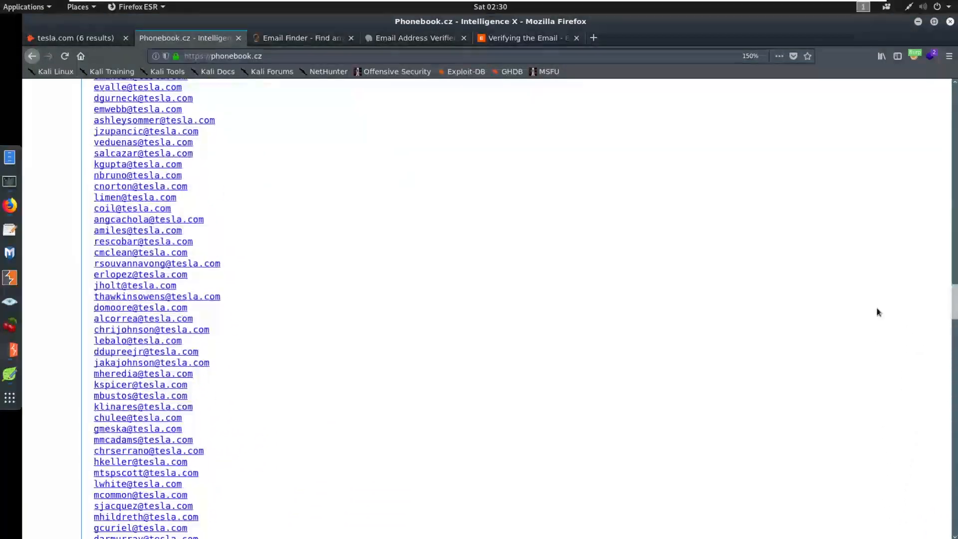
scroll("down", 3)
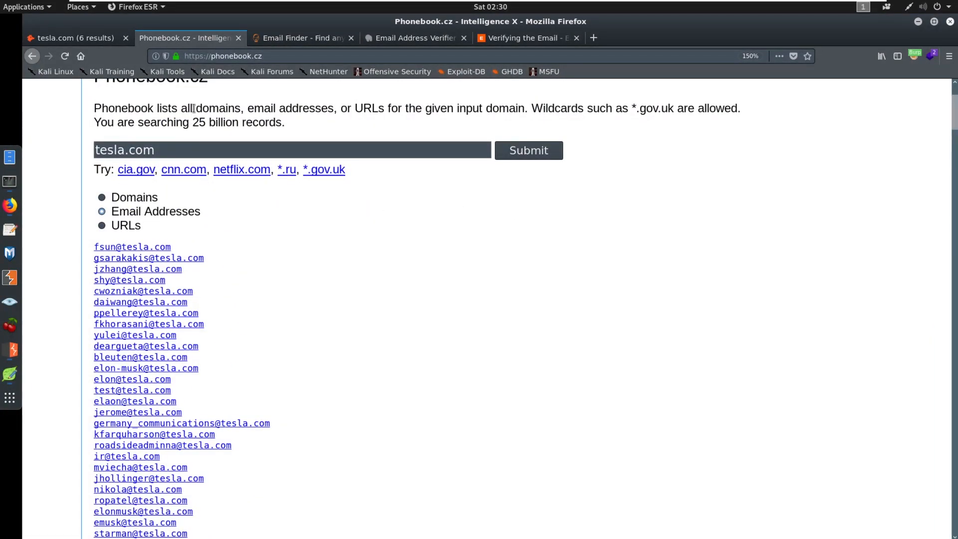
mouse_move(164, 322)
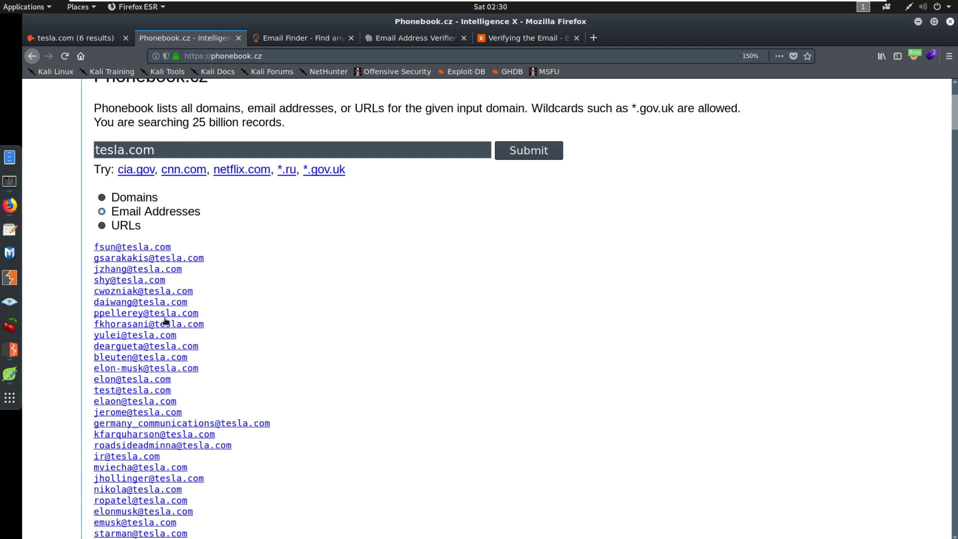
mouse_move(147, 242)
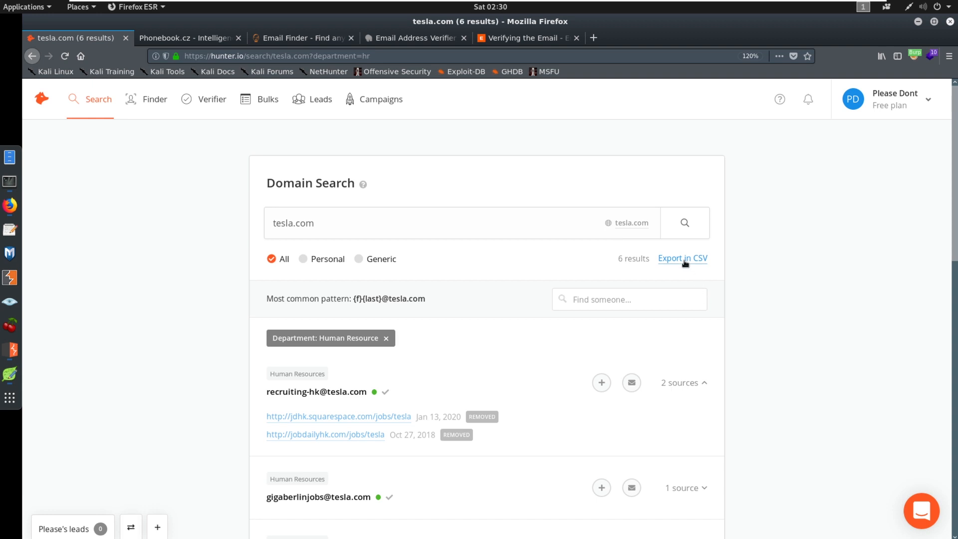
mouse_move(542, 269)
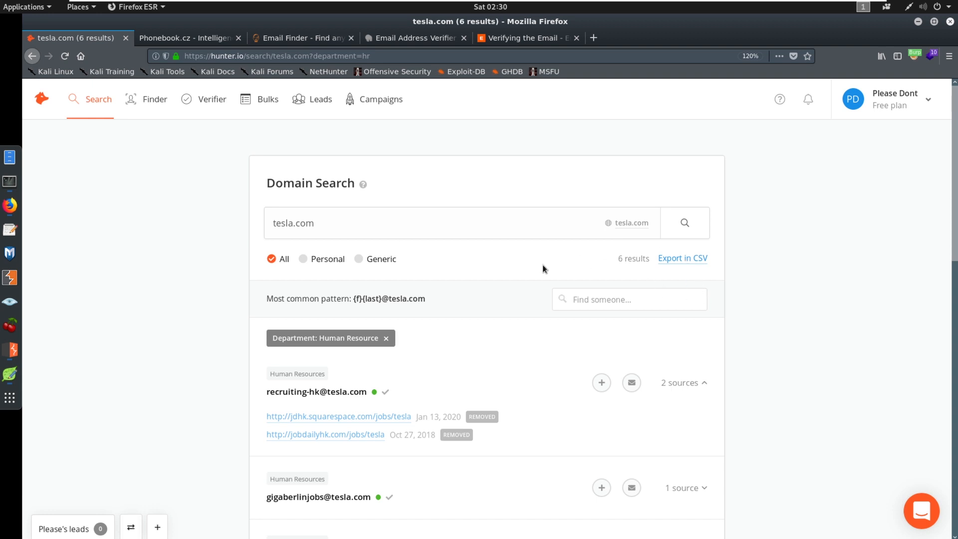
Return from Hunter.io's tesla.com HR results to the Phonebook.cz address list.
left_click(186, 38)
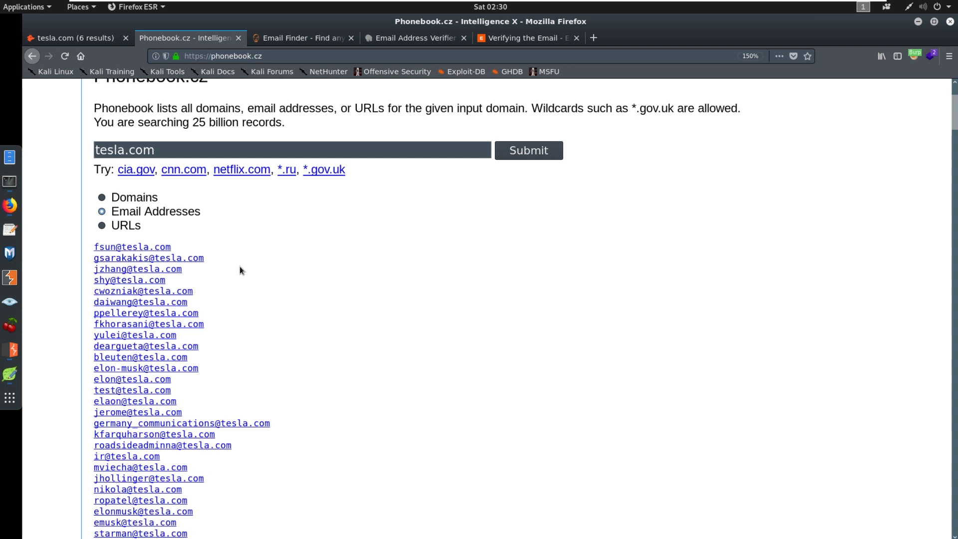
mouse_move(239, 260)
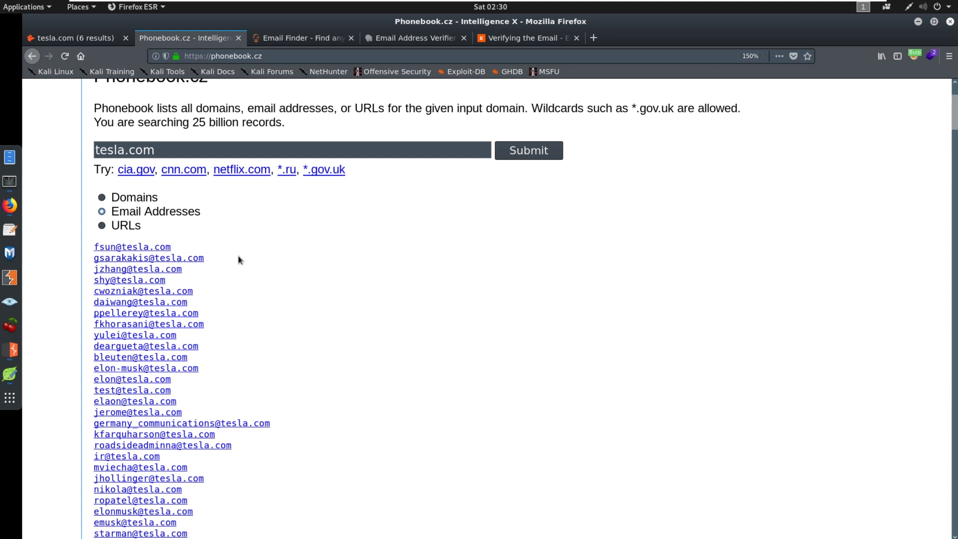
mouse_move(238, 234)
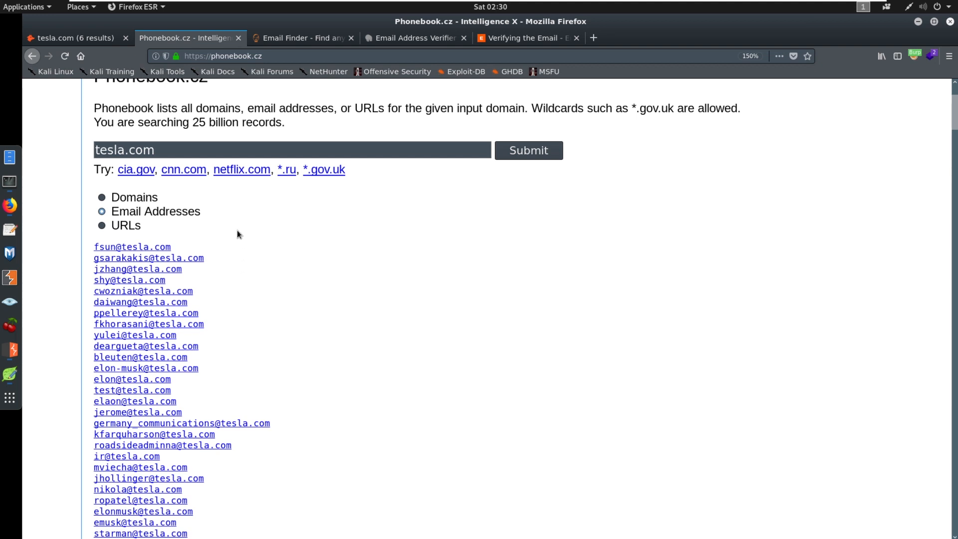
mouse_move(276, 480)
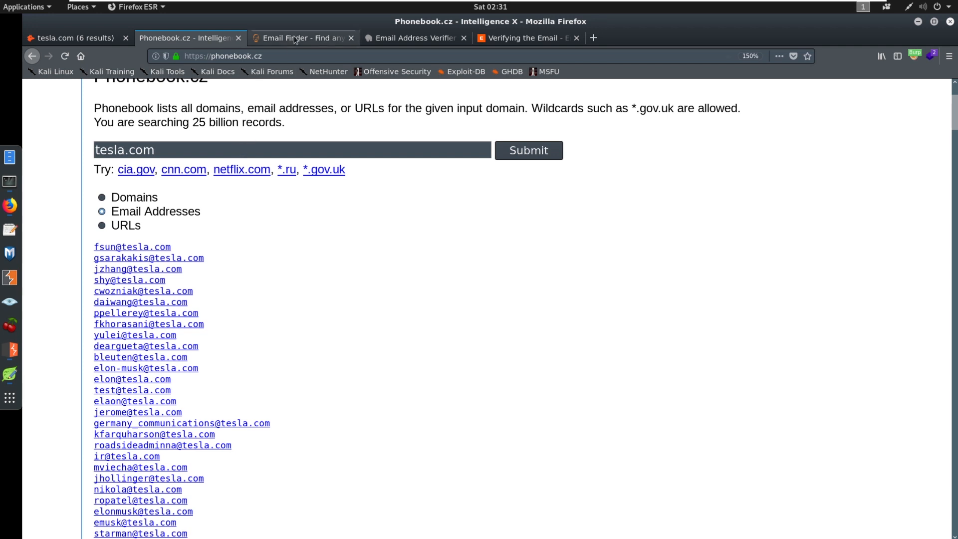
Pick spacex.com as the company domain in VoilaNorbert.
left_click(302, 37)
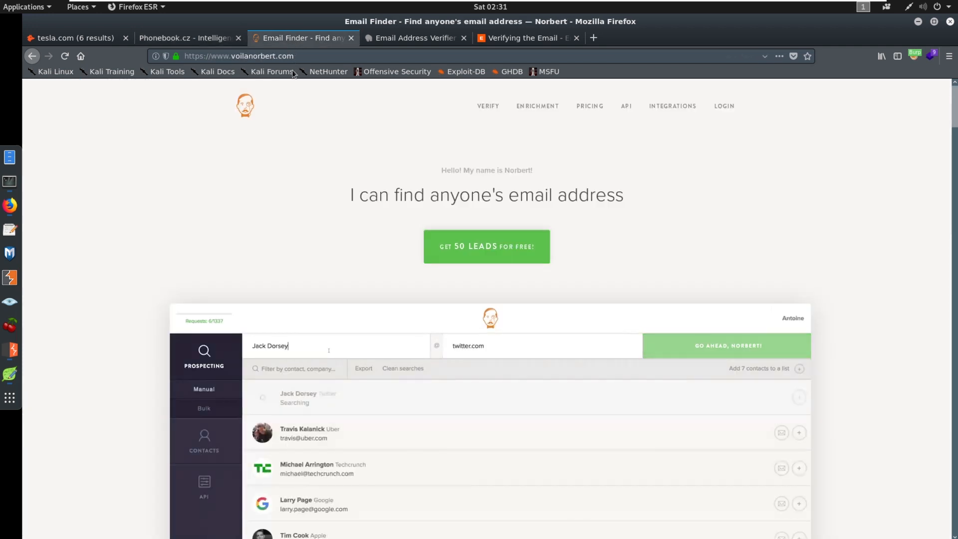
type("spacex")
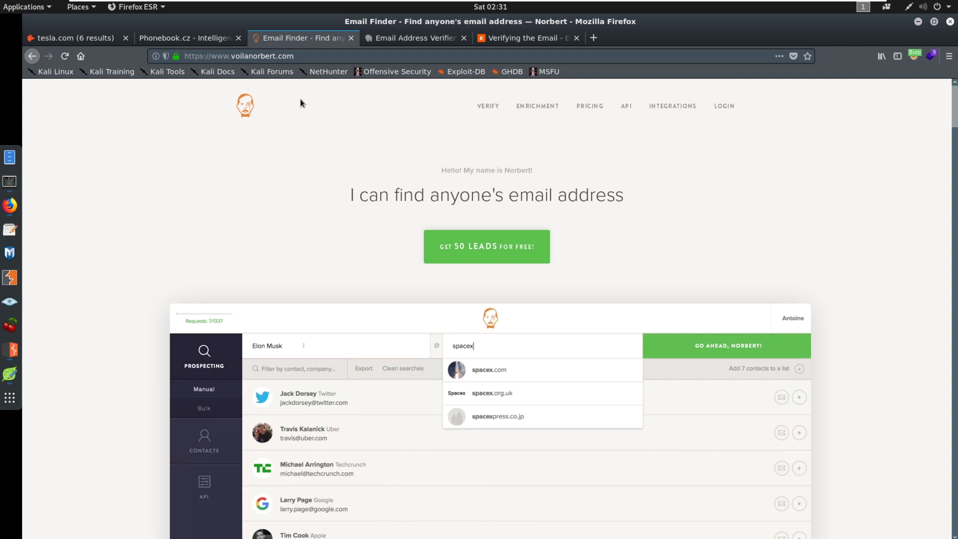
left_click(487, 370)
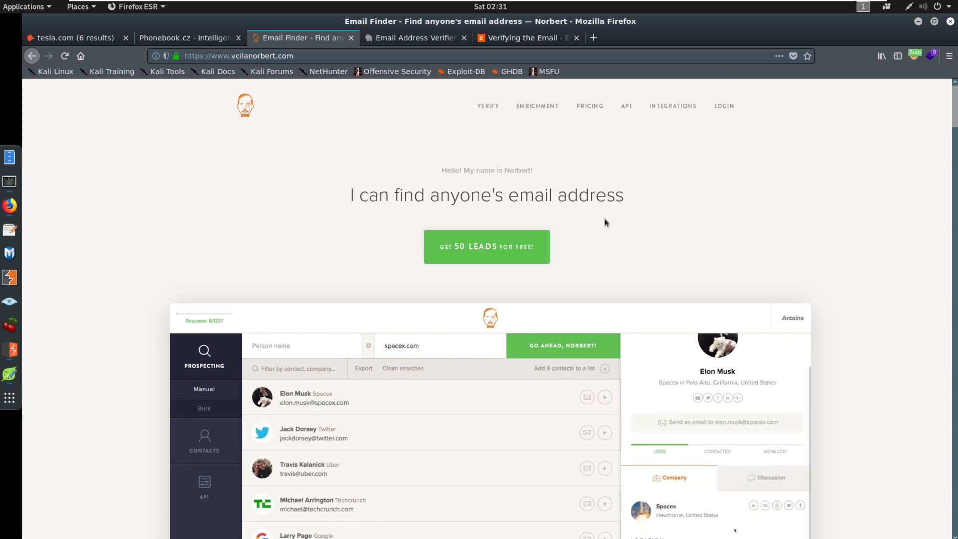
Note on Elon Musk's lead: 'Just talked with Elon on the phone. He agreed to send Norbert on Mars! Yey!'.
scroll("down", 3)
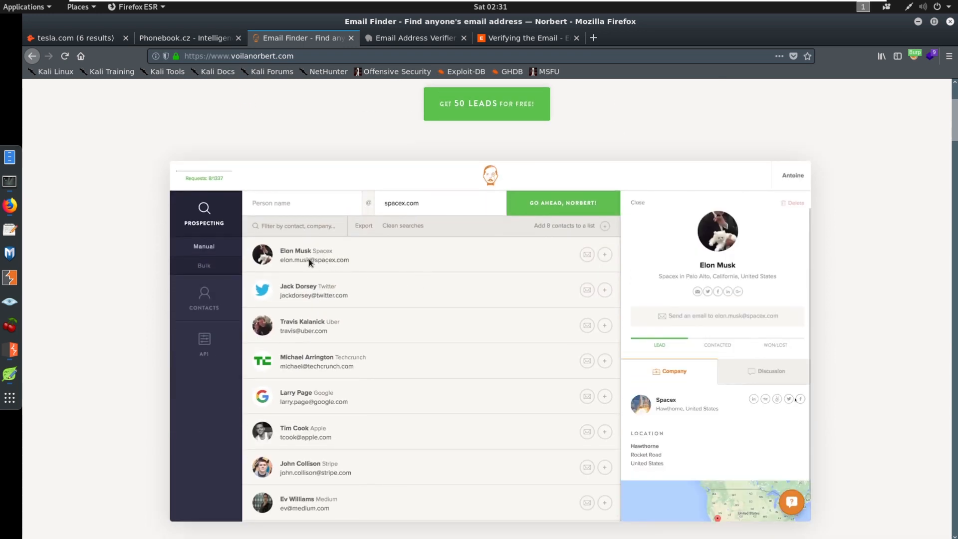
left_click(768, 371)
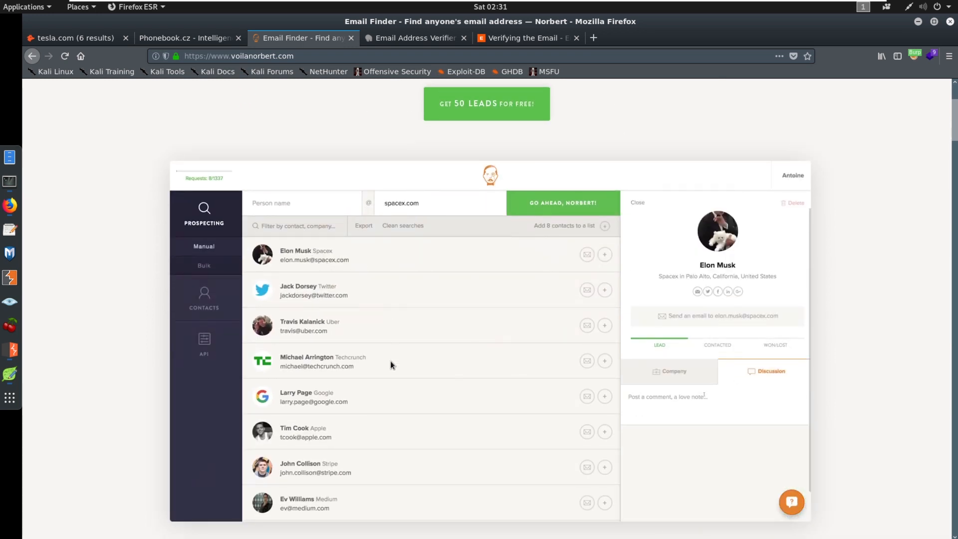
type("Just talked with Elon on the phone")
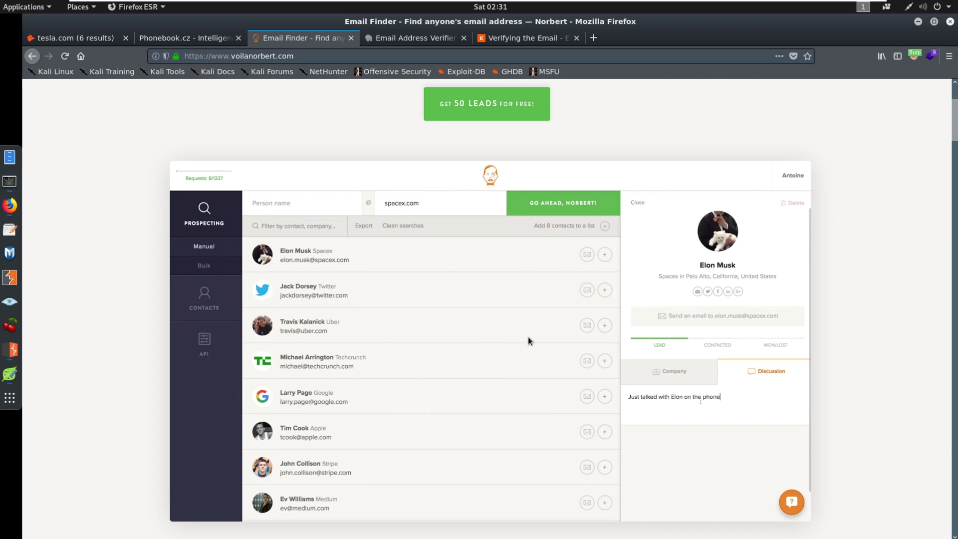
type("He agreed to send Norbert on Mars! Yey!")
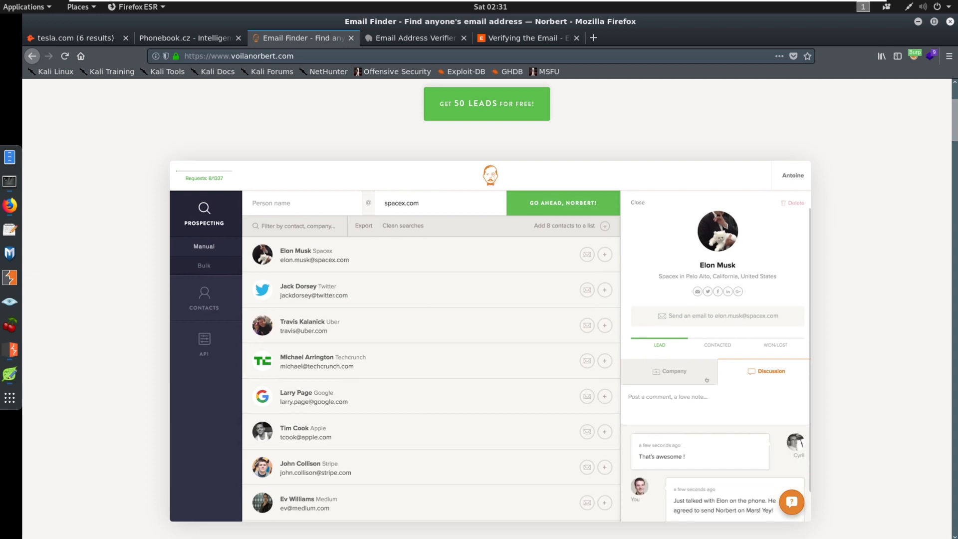
left_click(672, 371)
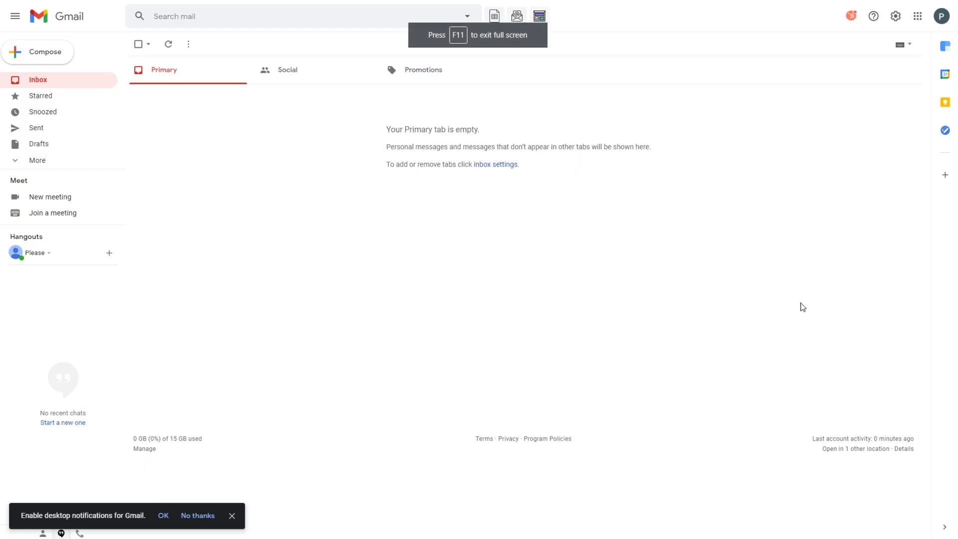
mouse_move(760, 229)
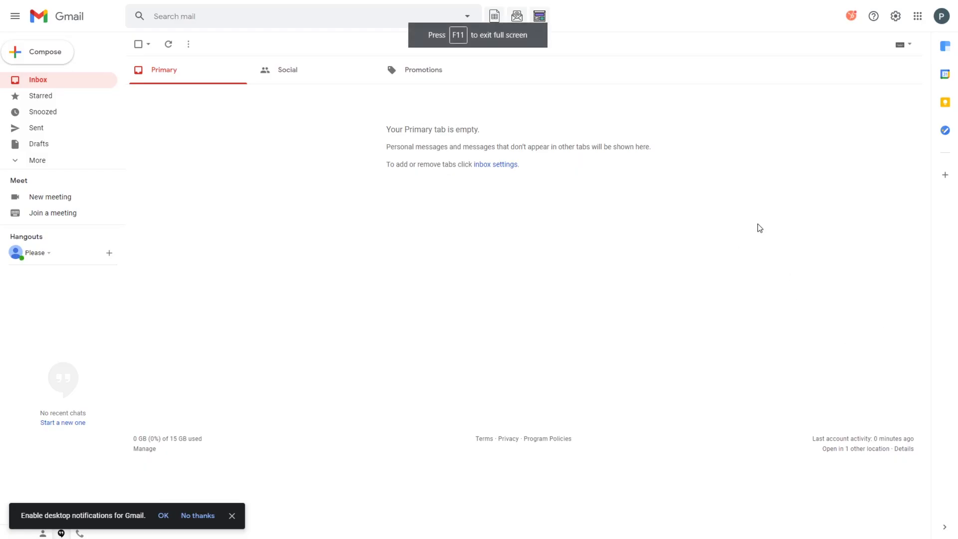
mouse_move(803, 138)
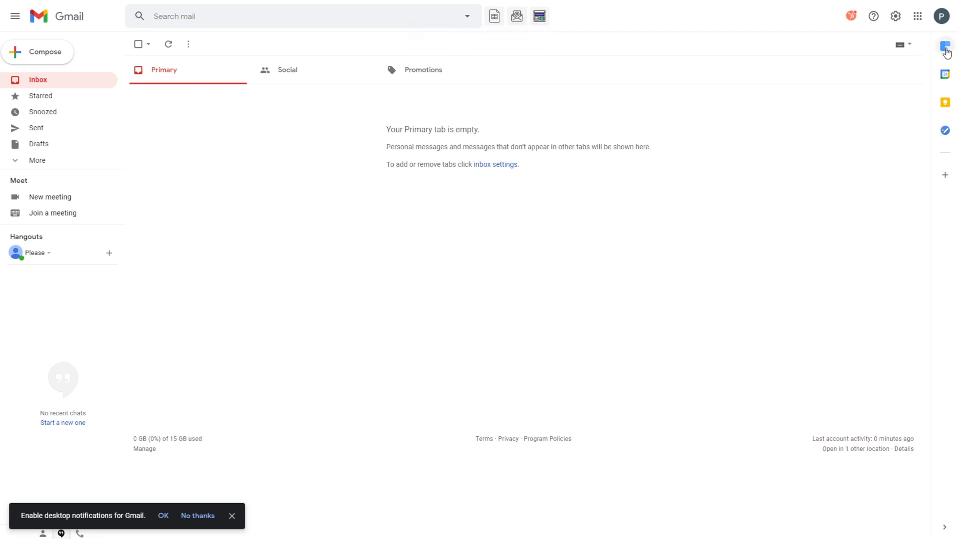
Log in to Clearbit Connect in Gmail and accept its terms.
left_click(945, 48)
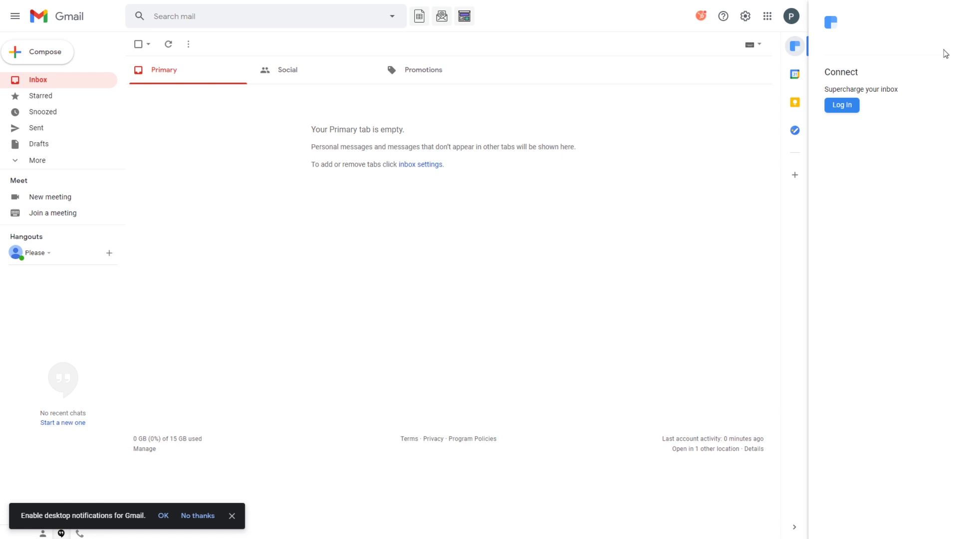
left_click(842, 105)
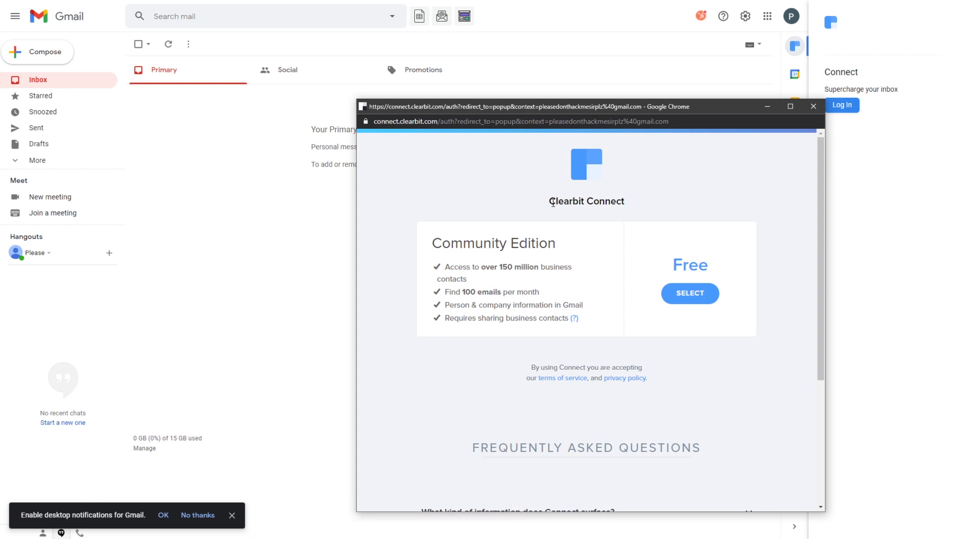
mouse_move(688, 282)
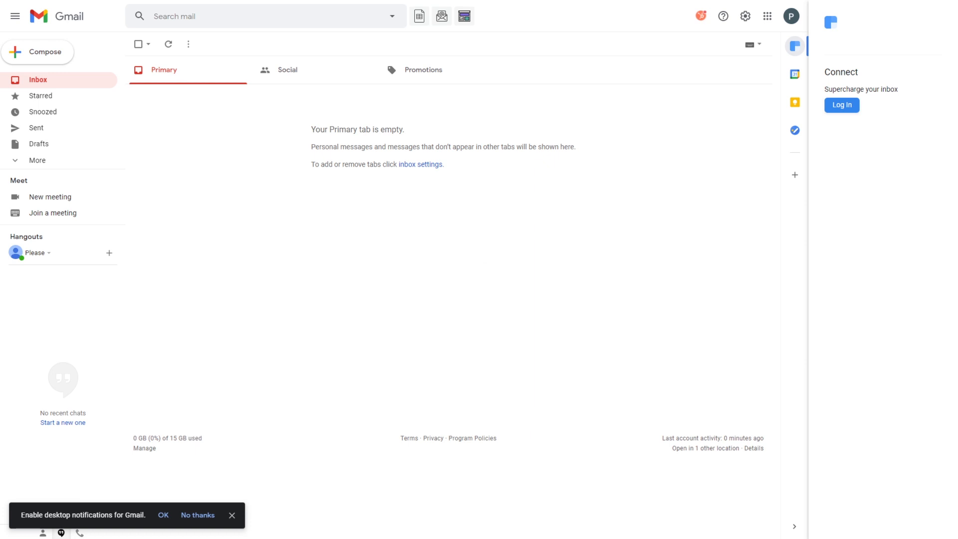
left_click(841, 104)
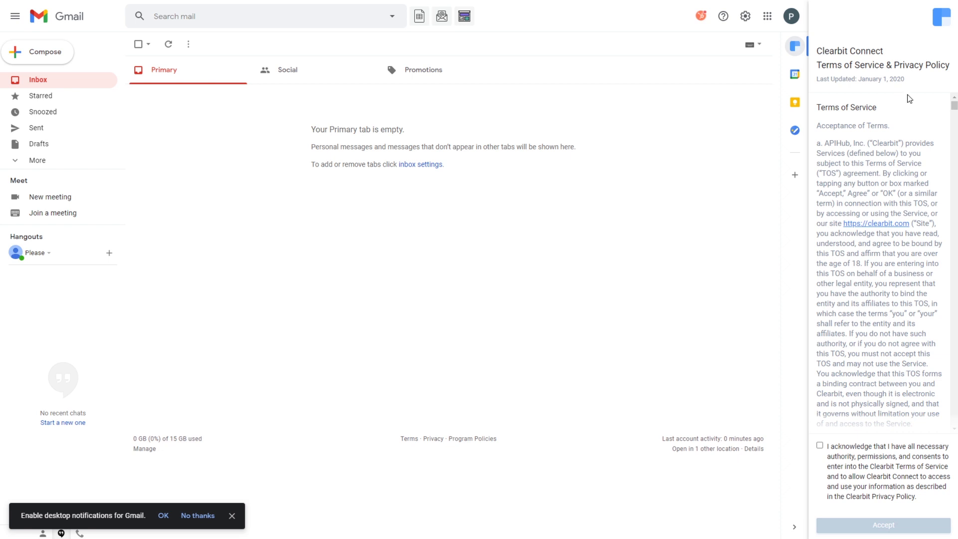
left_click(820, 444)
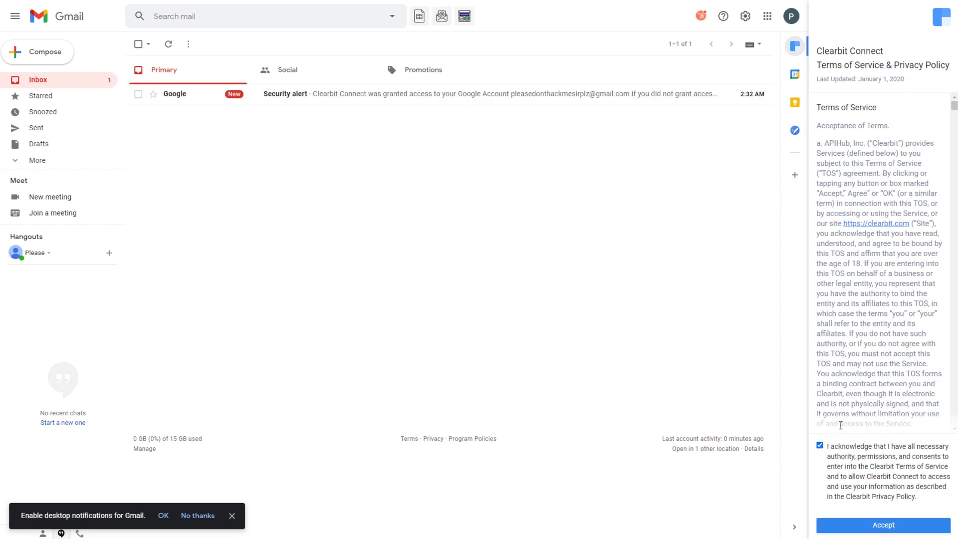
left_click(883, 525)
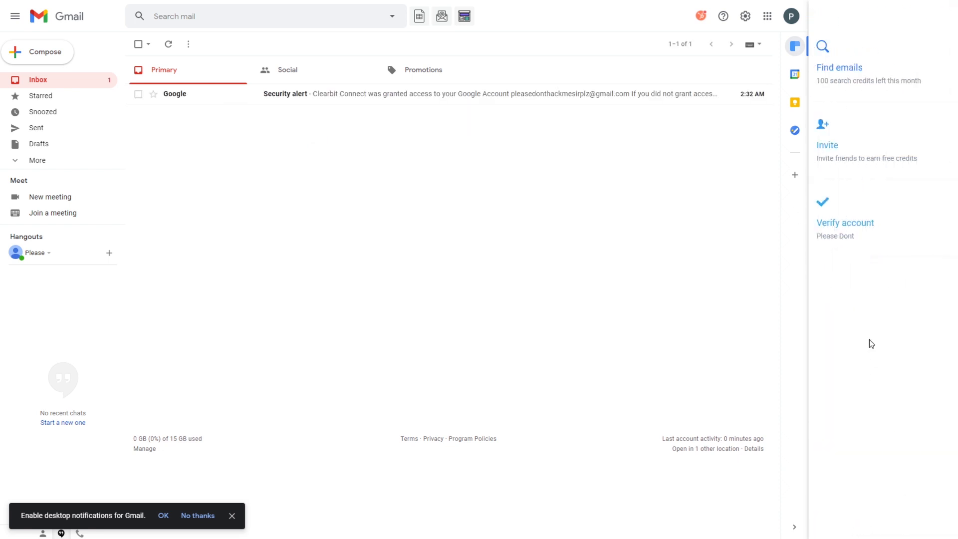
mouse_move(794, 47)
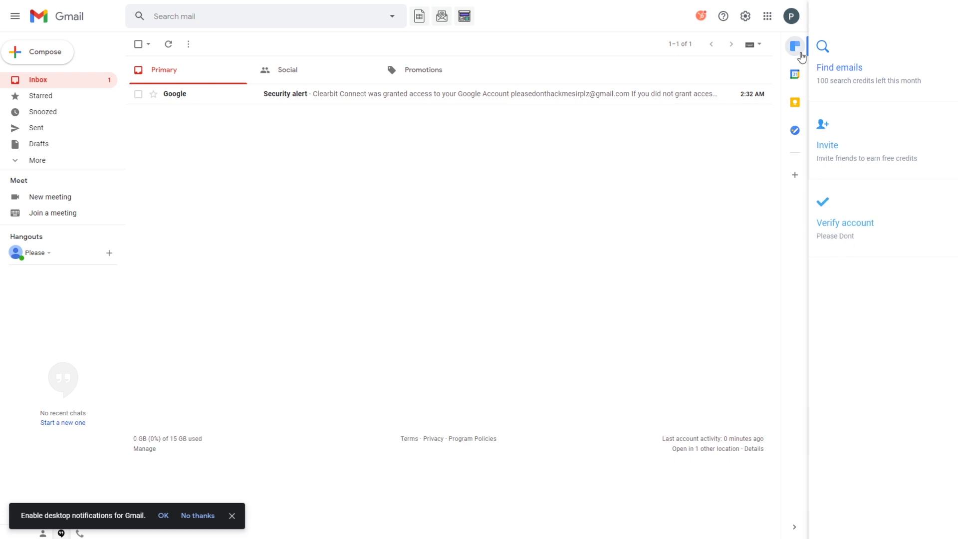
Find people at TCM Security via Clearbit's Recent Companies list.
left_click(839, 67)
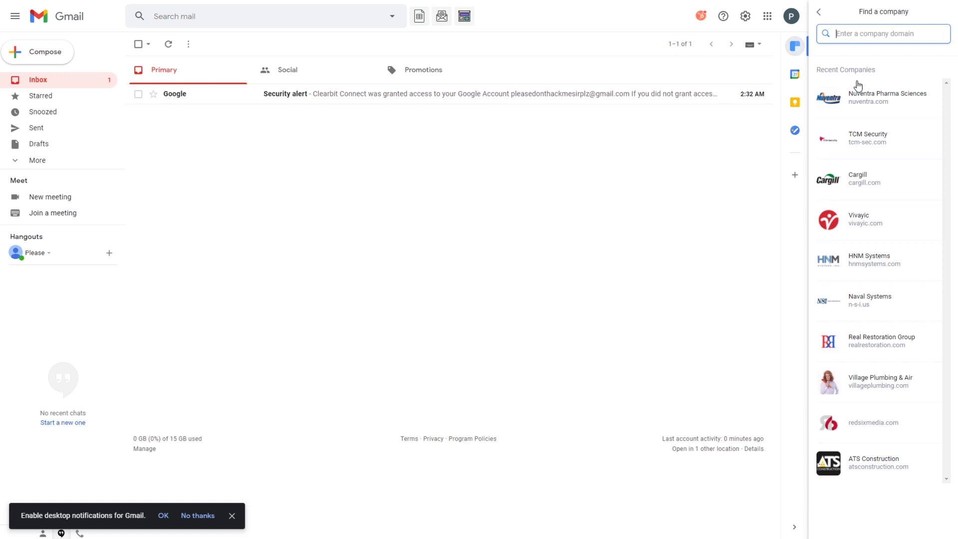
mouse_move(879, 201)
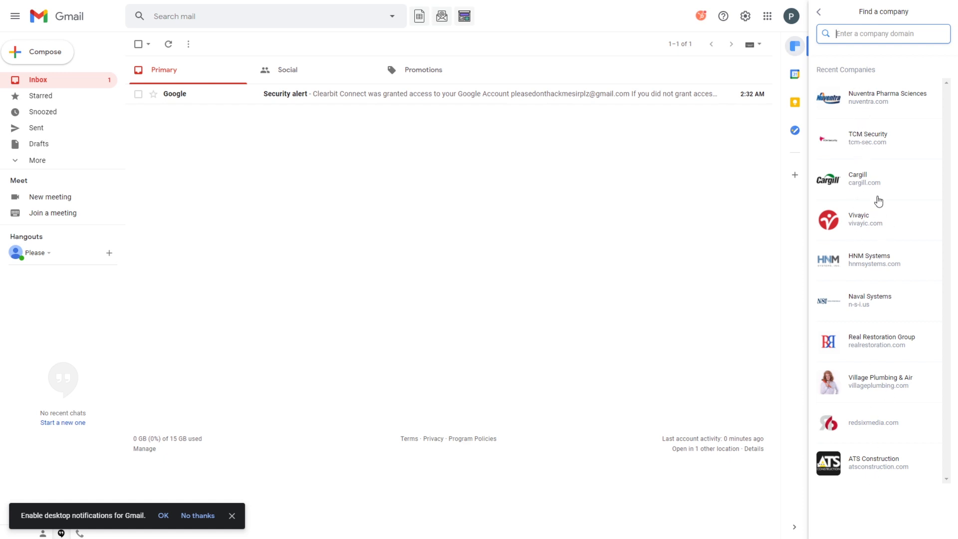
mouse_move(891, 95)
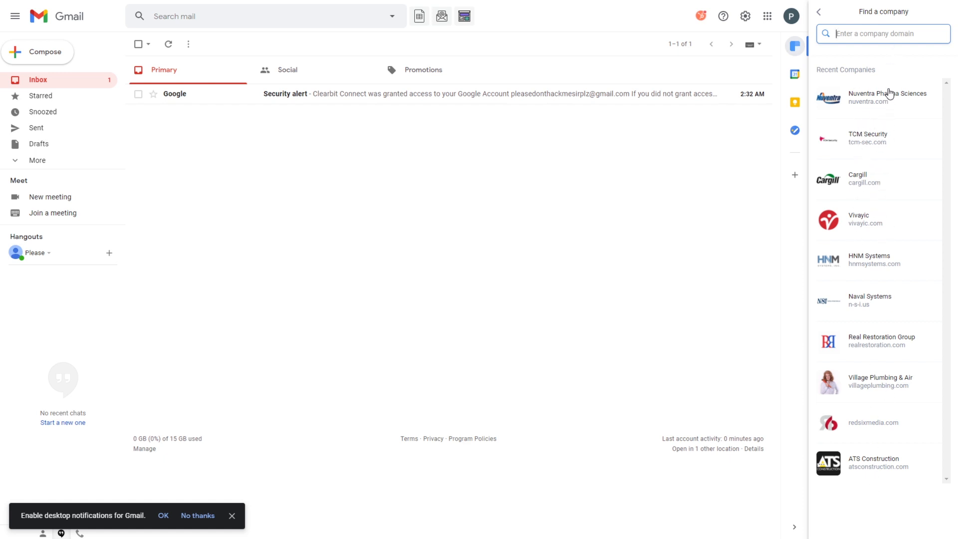
mouse_move(872, 499)
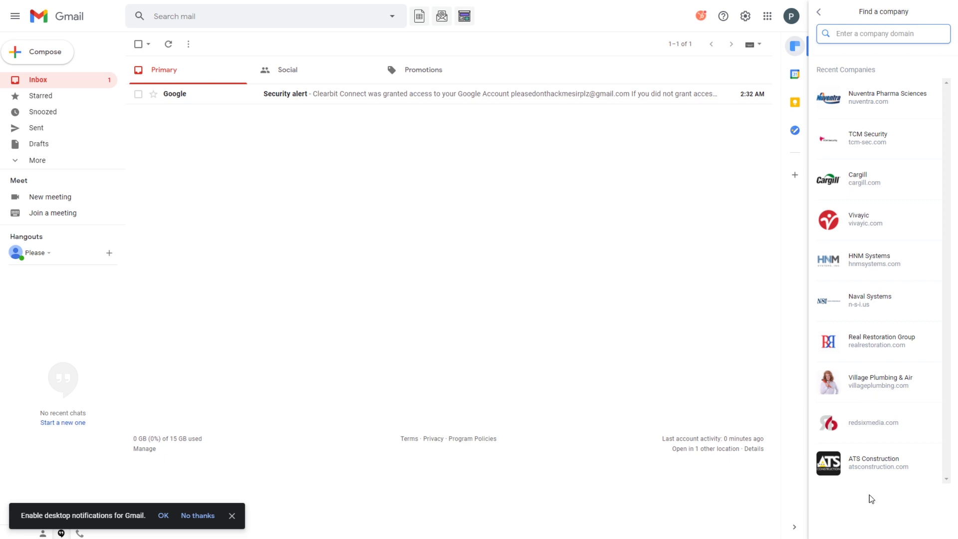
mouse_move(887, 514)
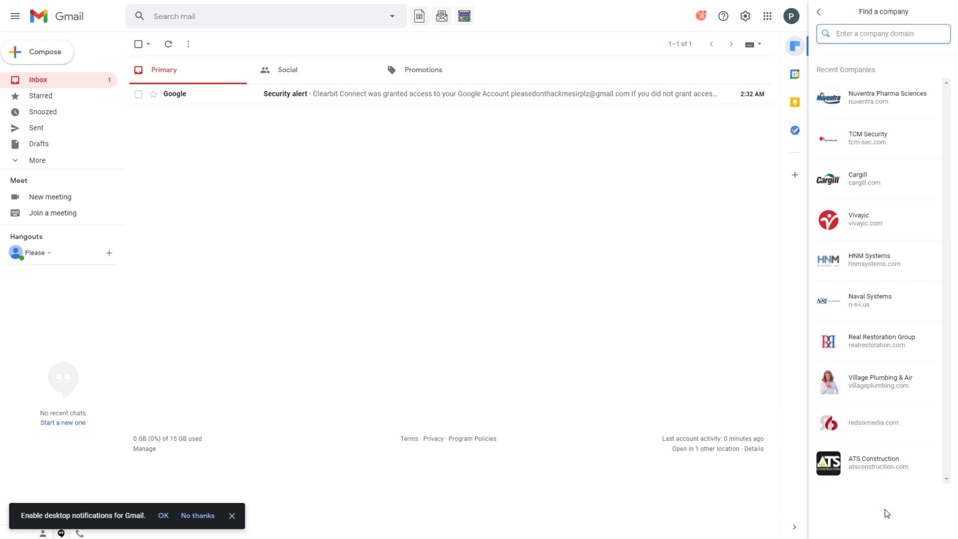
mouse_move(900, 135)
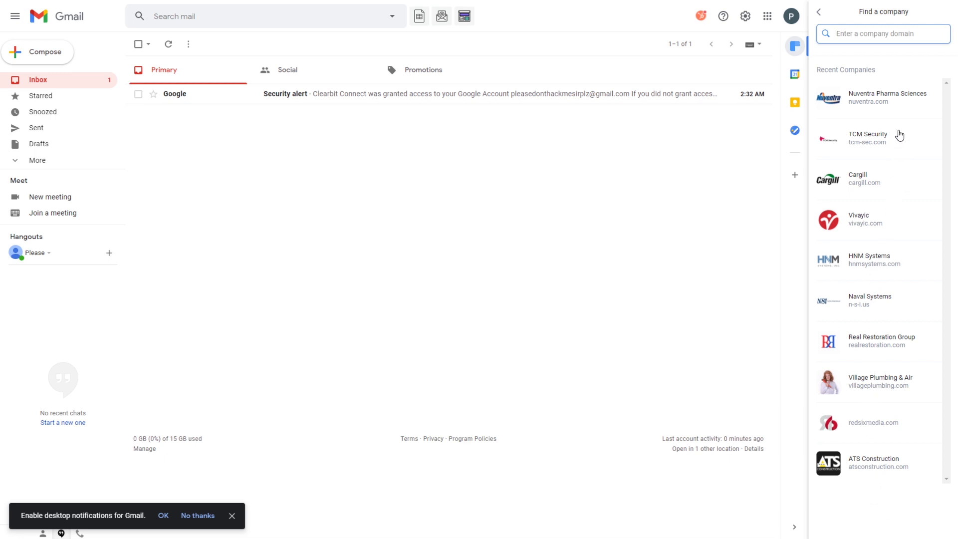
mouse_move(898, 87)
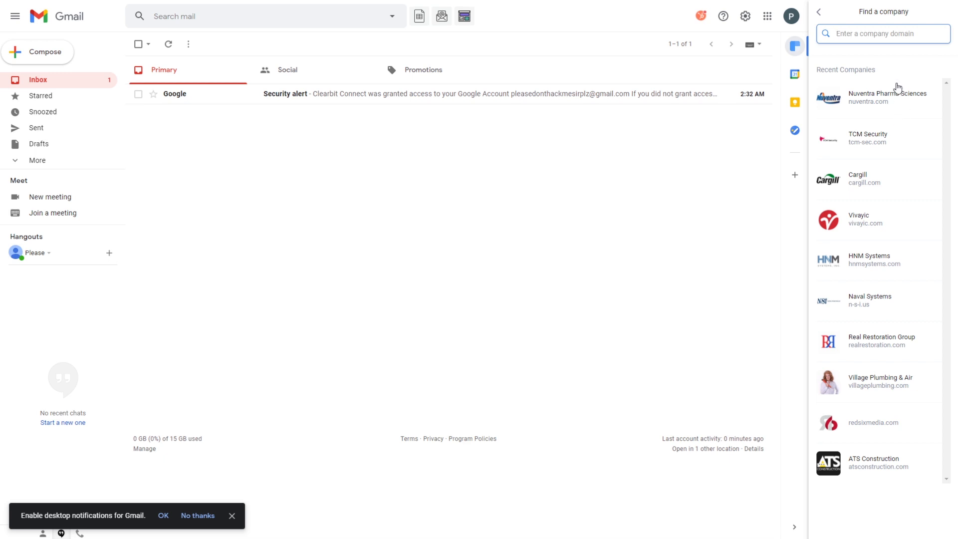
mouse_move(869, 98)
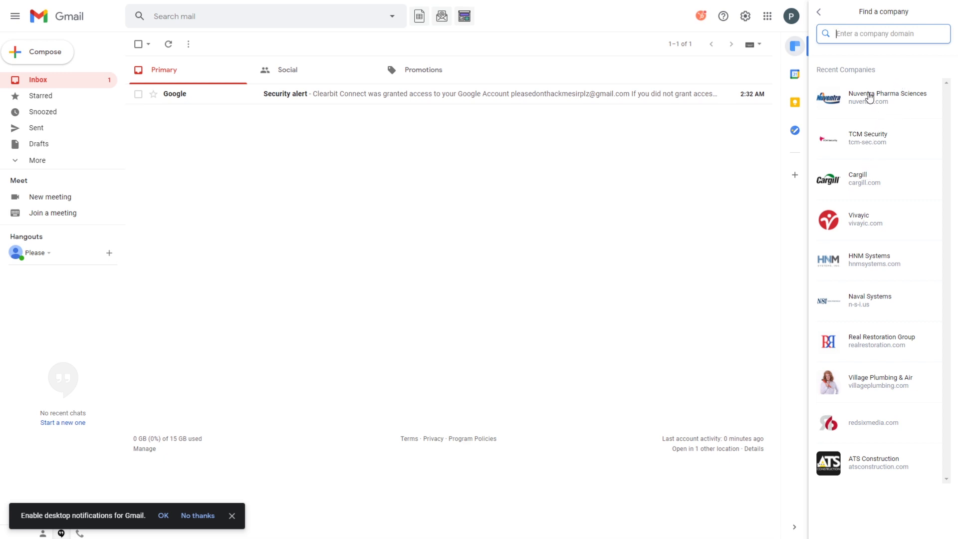
mouse_move(861, 168)
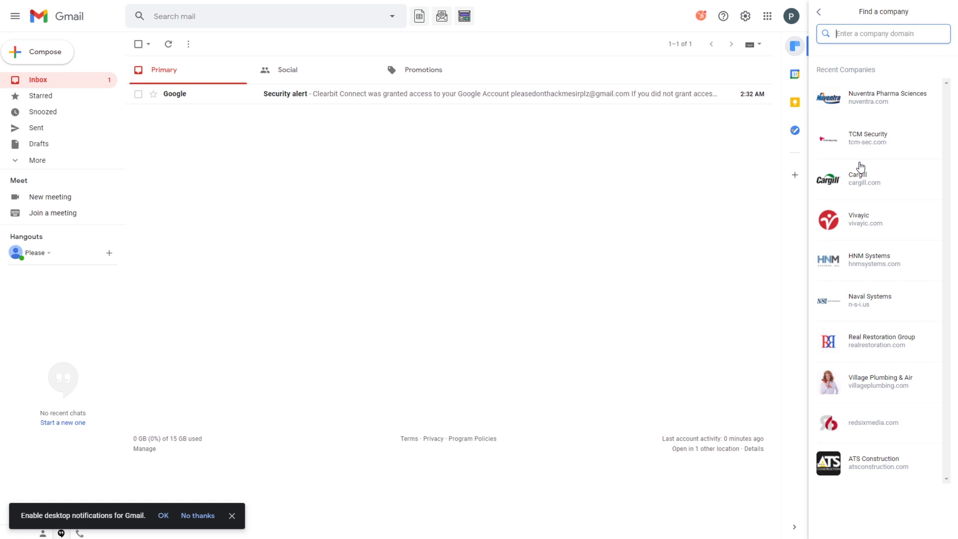
mouse_move(863, 59)
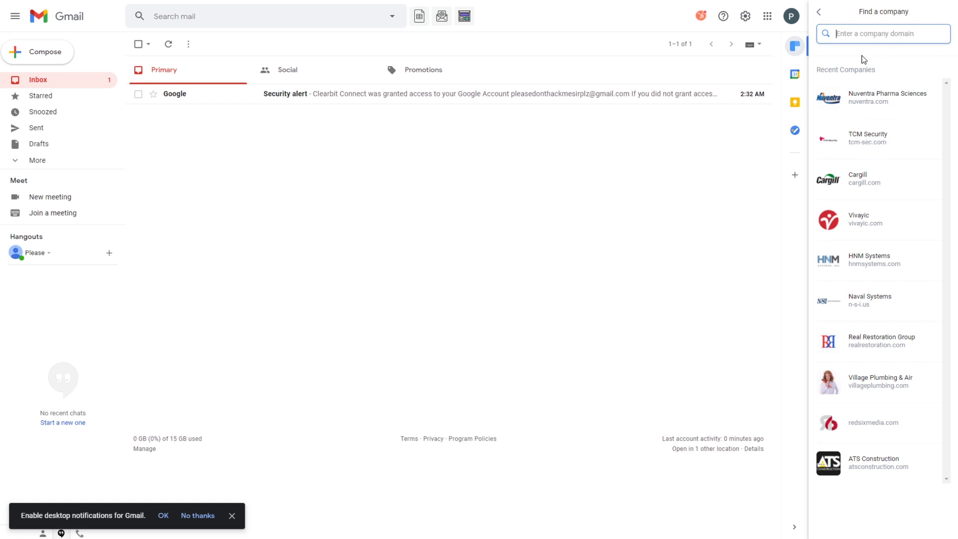
mouse_move(879, 144)
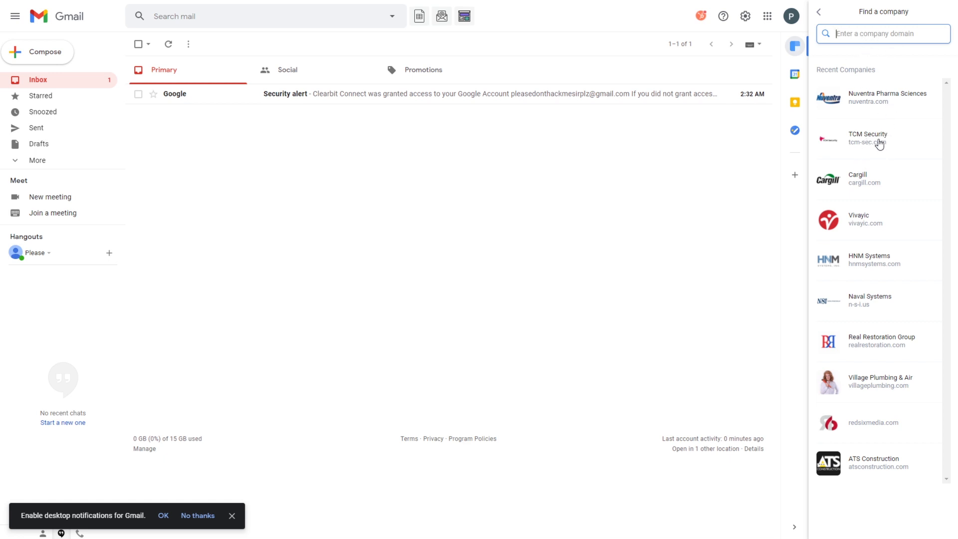
left_click(868, 138)
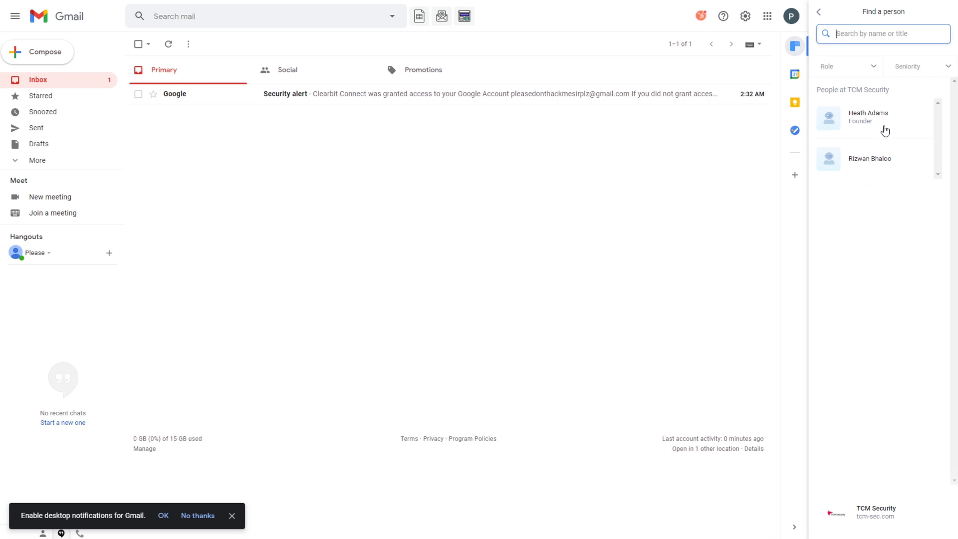
left_click(820, 11)
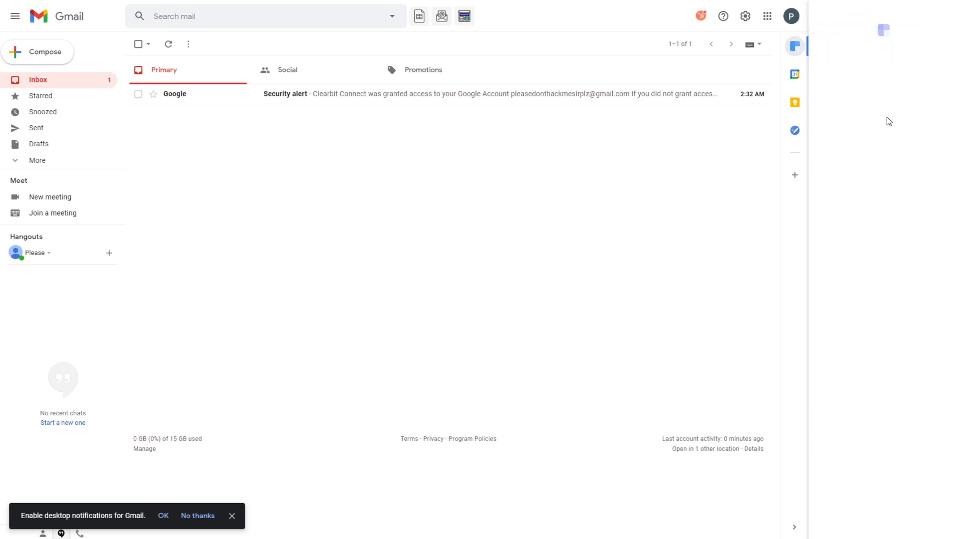
left_click(795, 47)
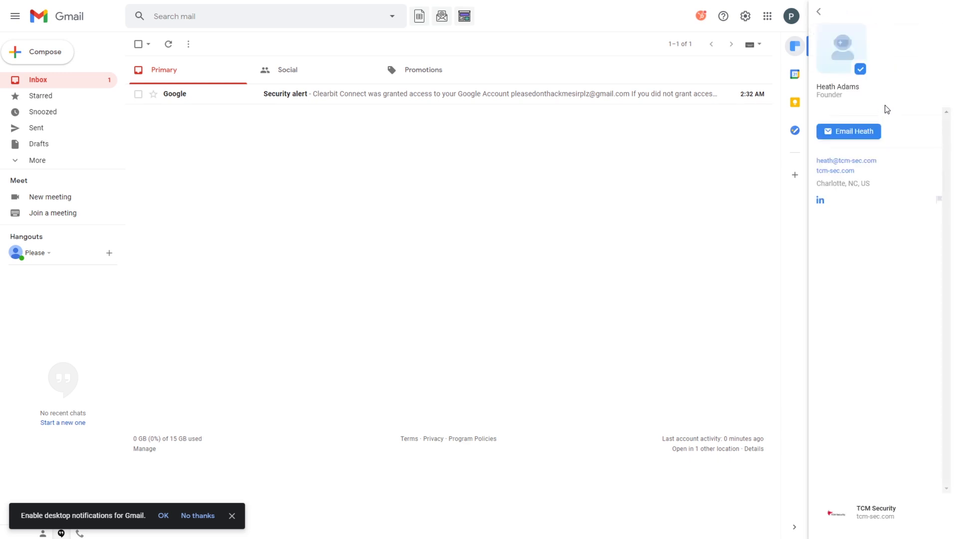
mouse_move(846, 161)
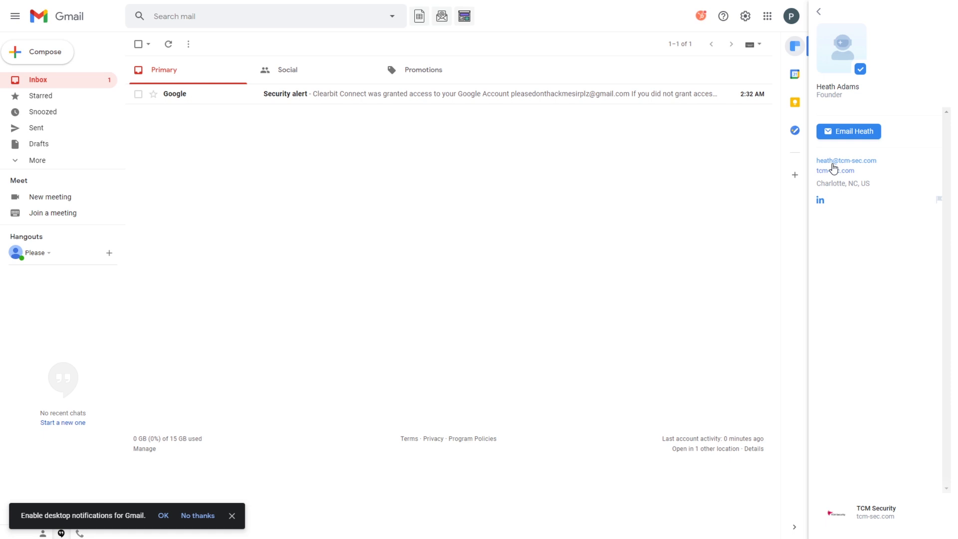
mouse_move(871, 169)
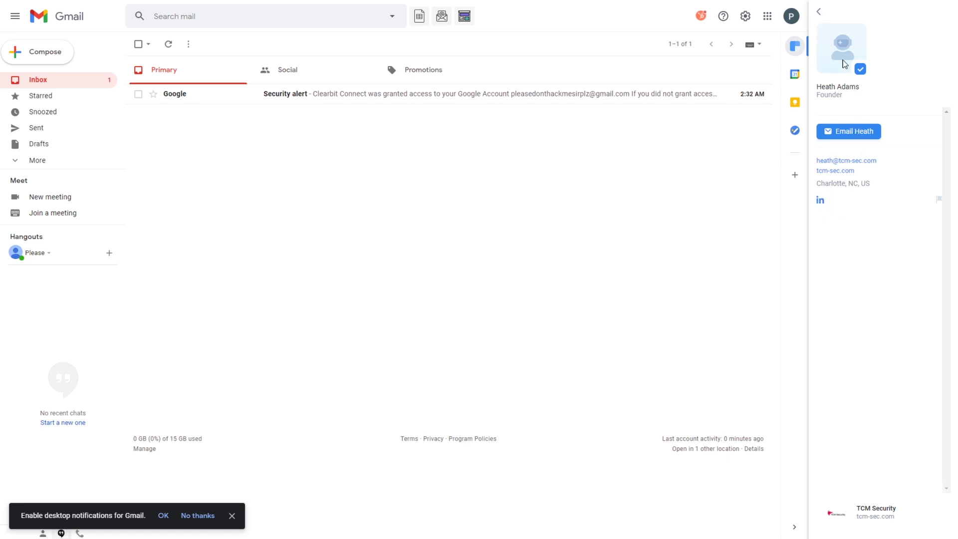
left_click(819, 11)
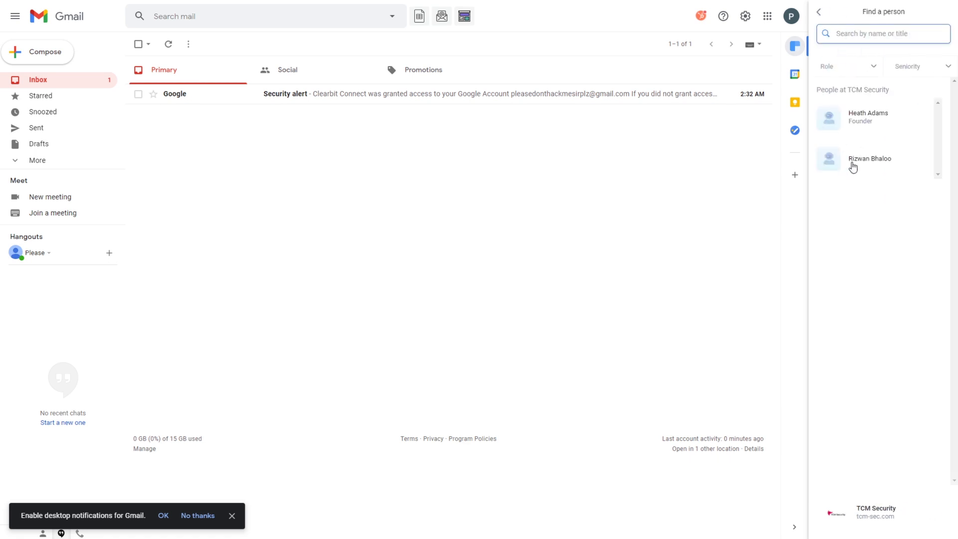
left_click(870, 158)
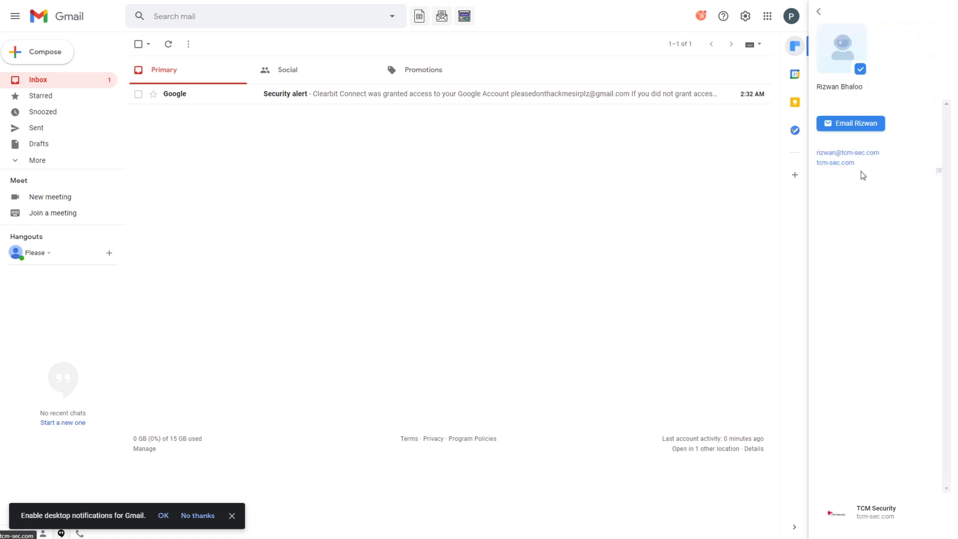
mouse_move(869, 161)
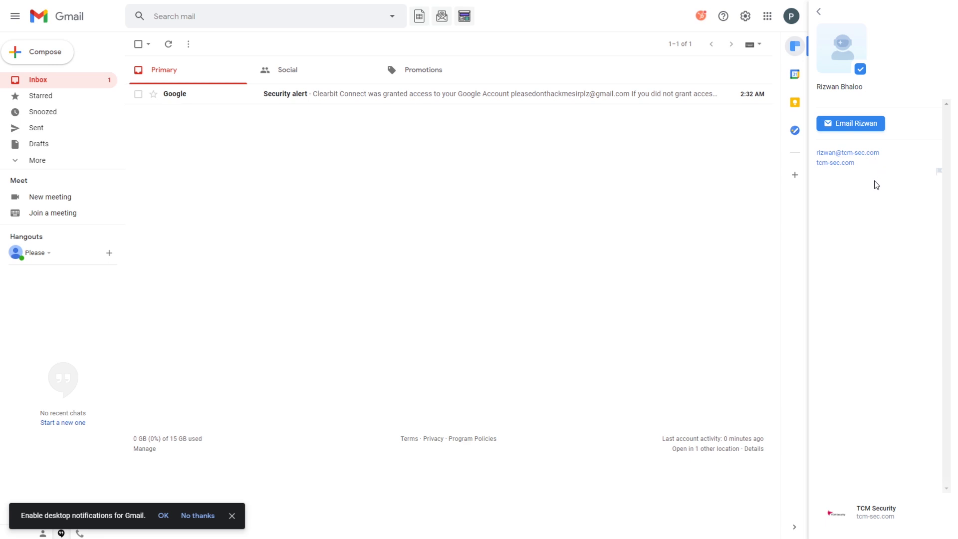
mouse_move(836, 162)
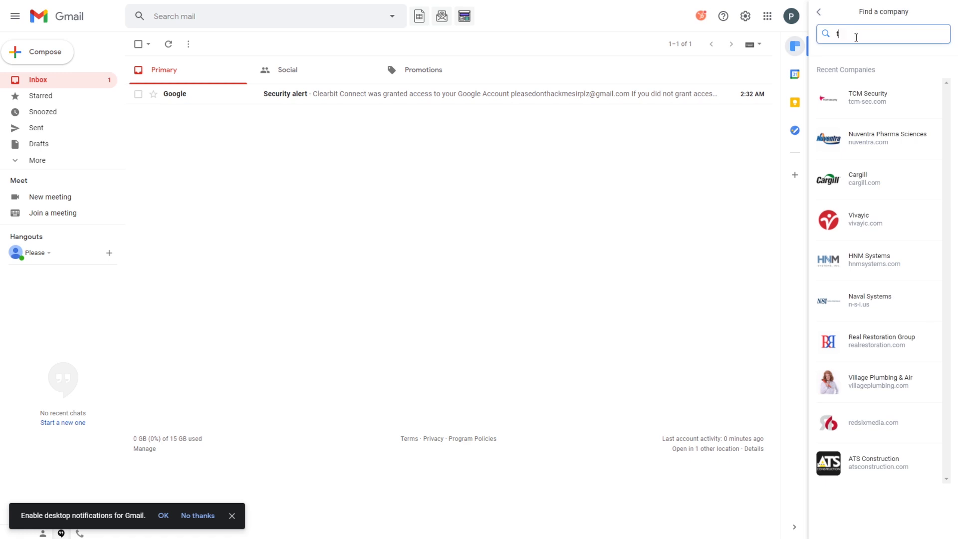
Search Clearbit Connect for Tesla people and filter by the Information technology role.
type("esla")
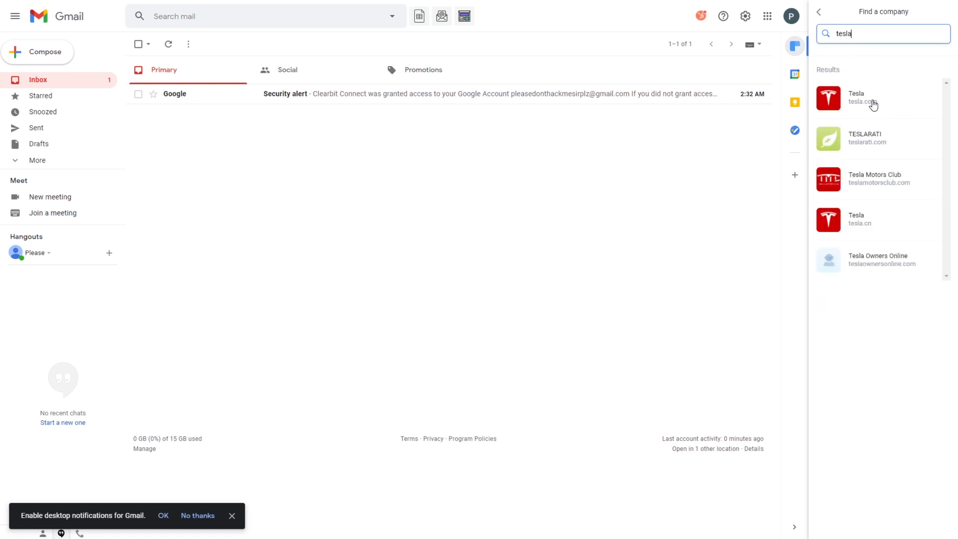
left_click(856, 97)
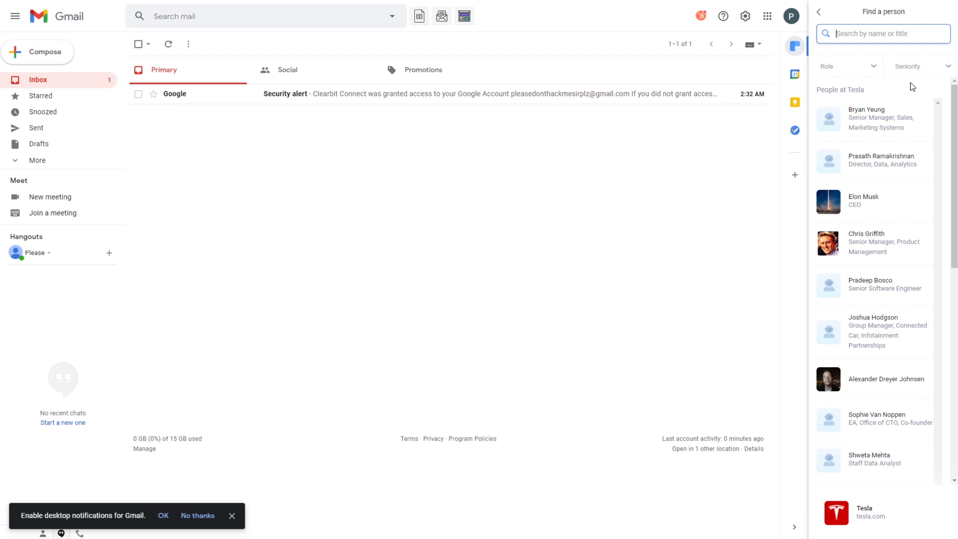
mouse_move(875, 117)
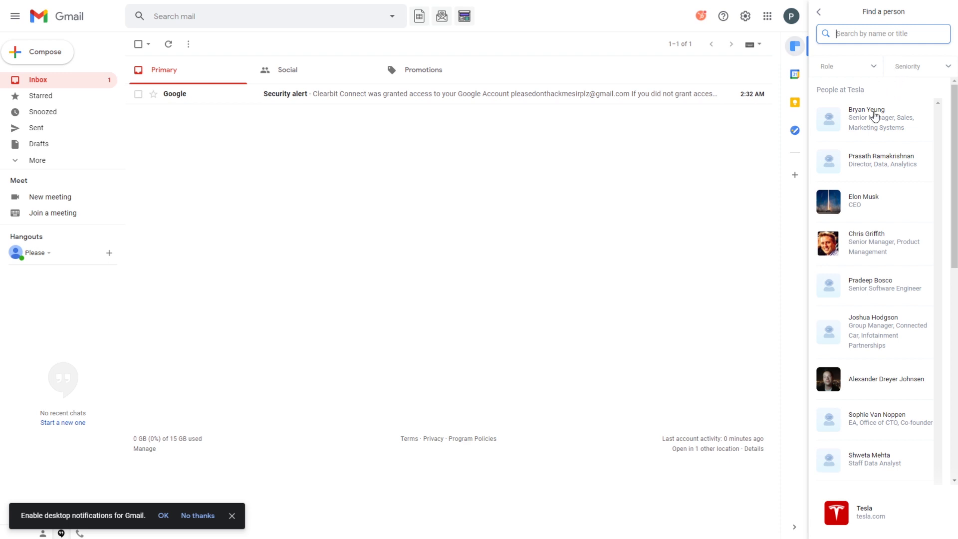
mouse_move(849, 208)
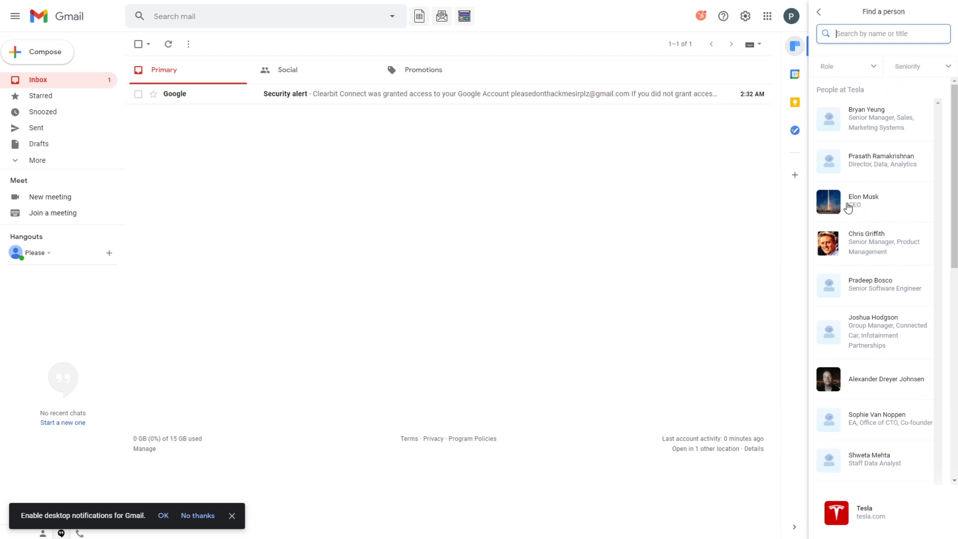
mouse_move(861, 104)
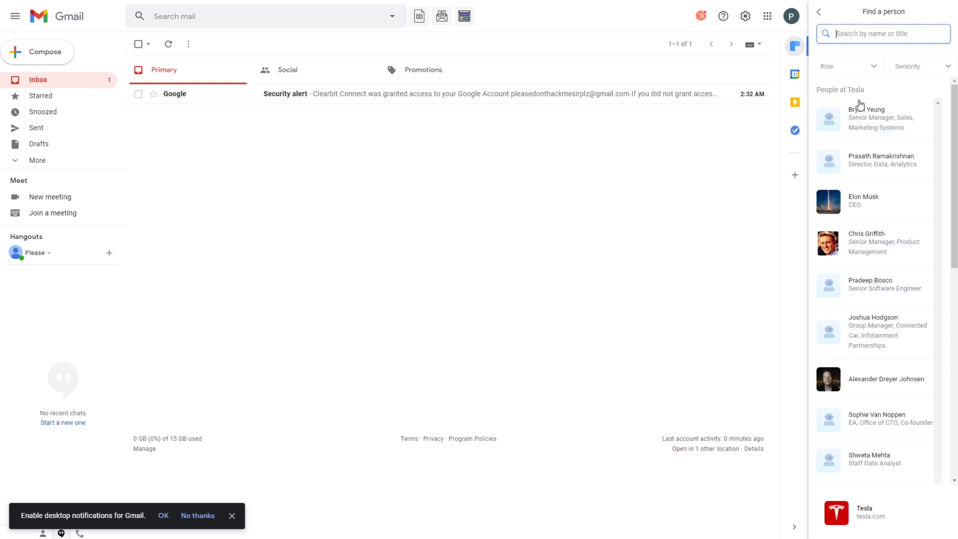
left_click(847, 66)
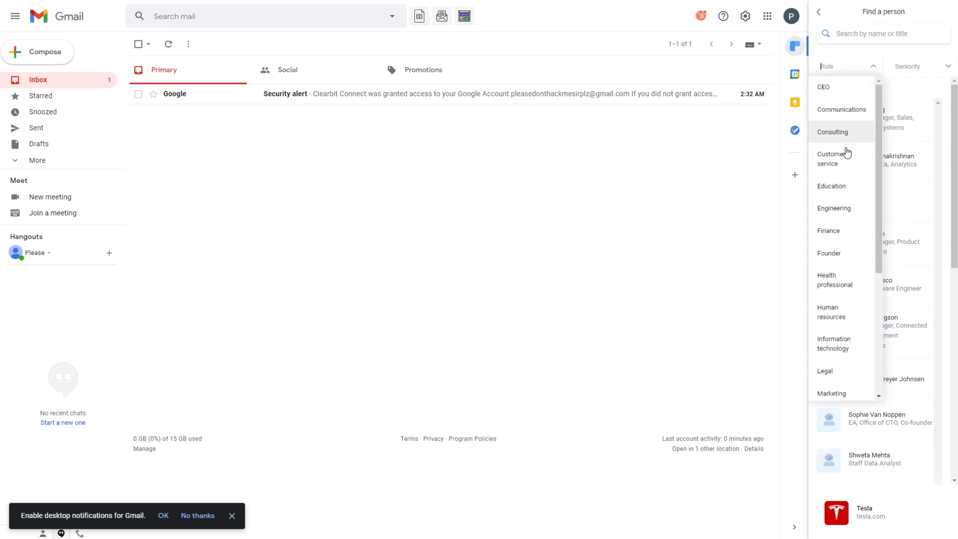
scroll("down", 3)
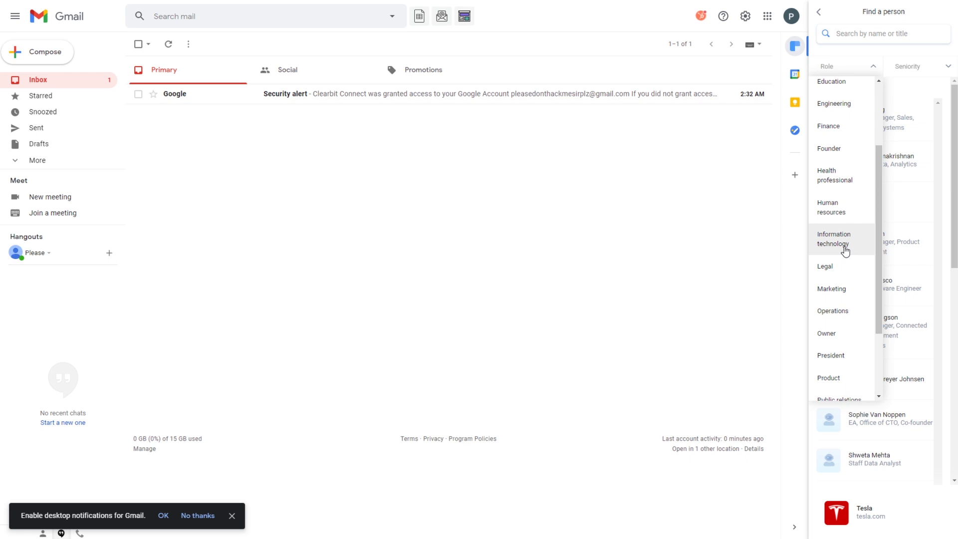
mouse_move(842, 246)
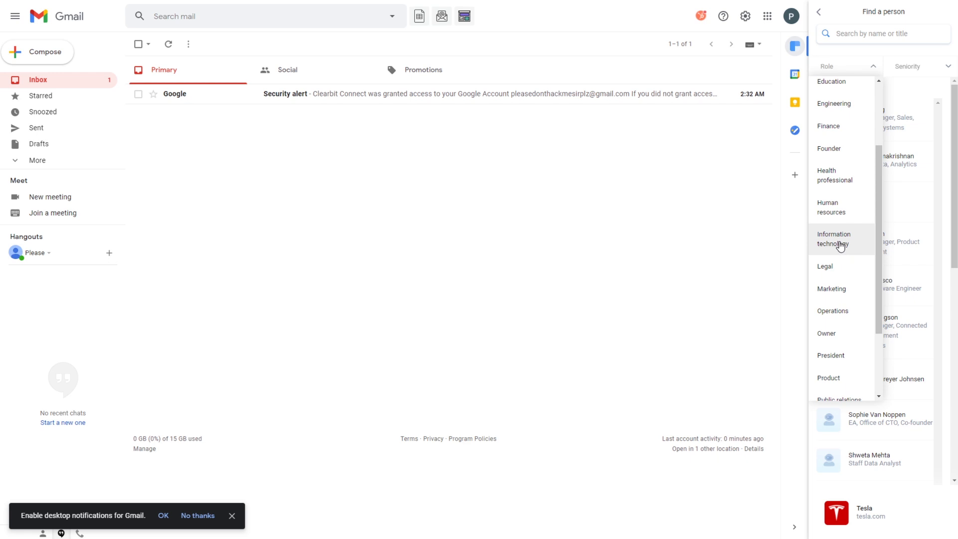
left_click(834, 239)
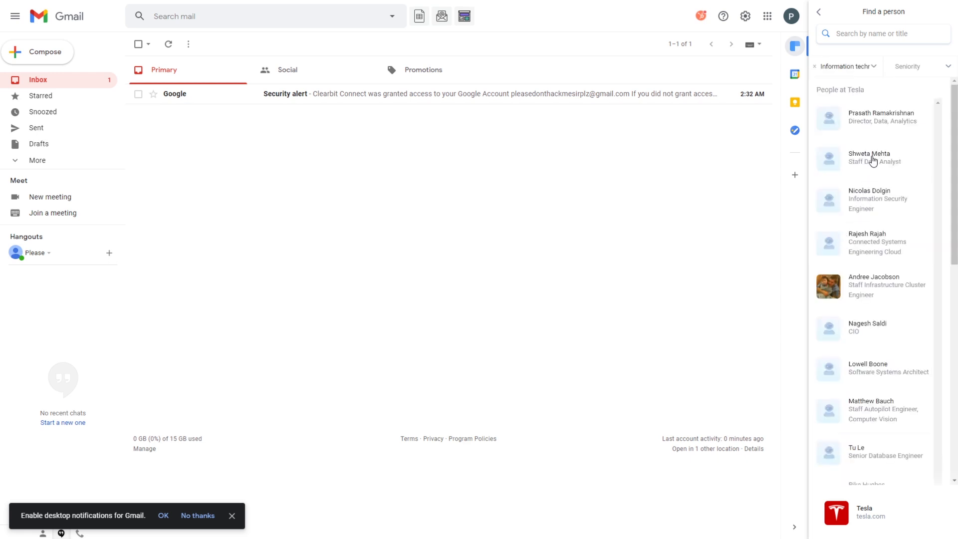
mouse_move(877, 226)
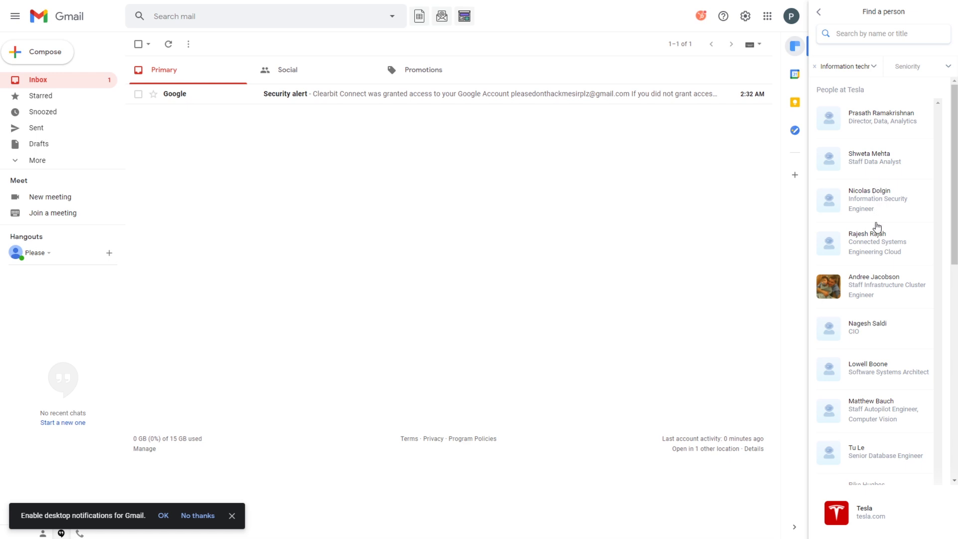
scroll("down", 3)
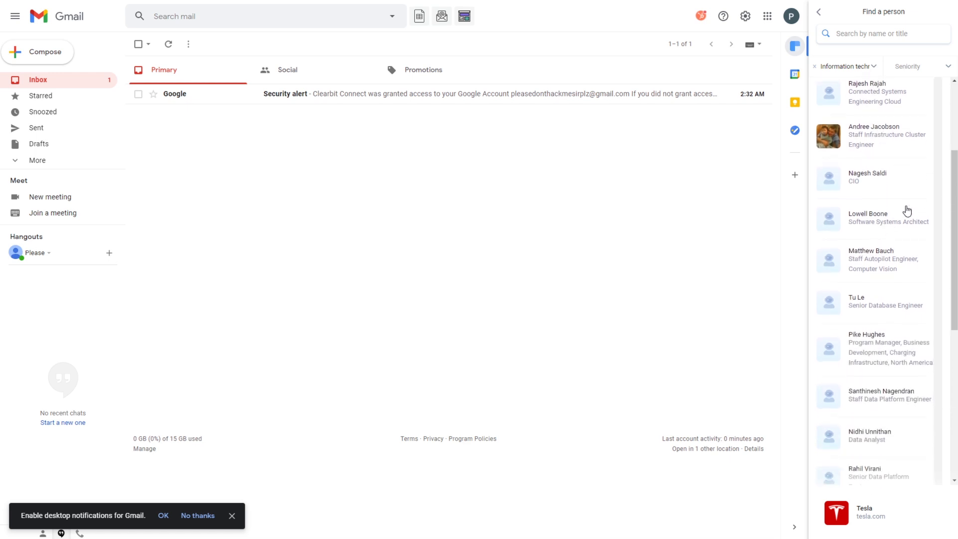
mouse_move(892, 192)
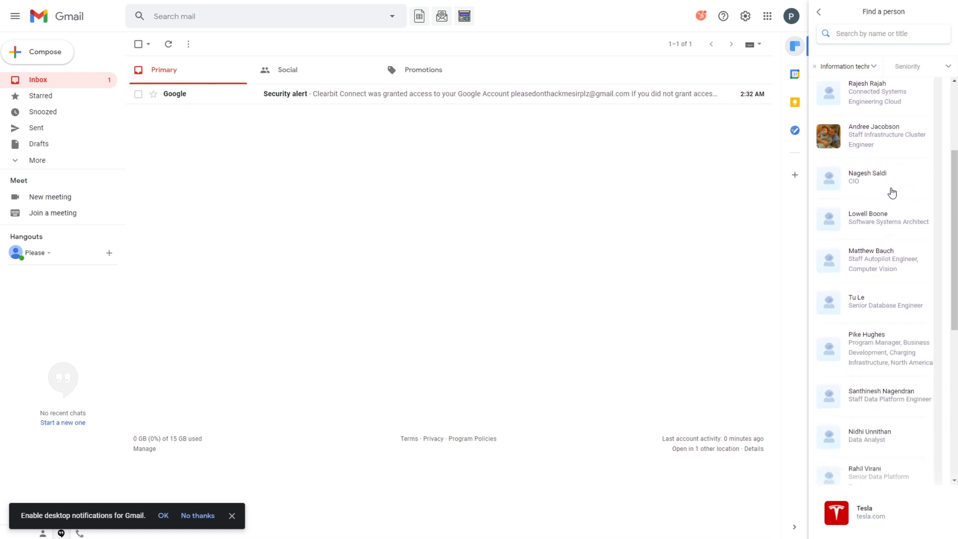
mouse_move(863, 194)
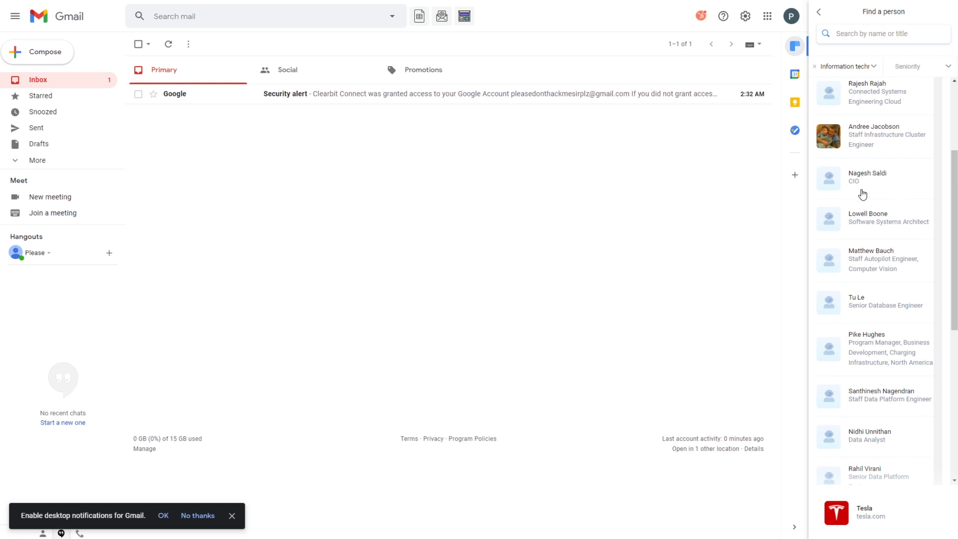
scroll("down", 3)
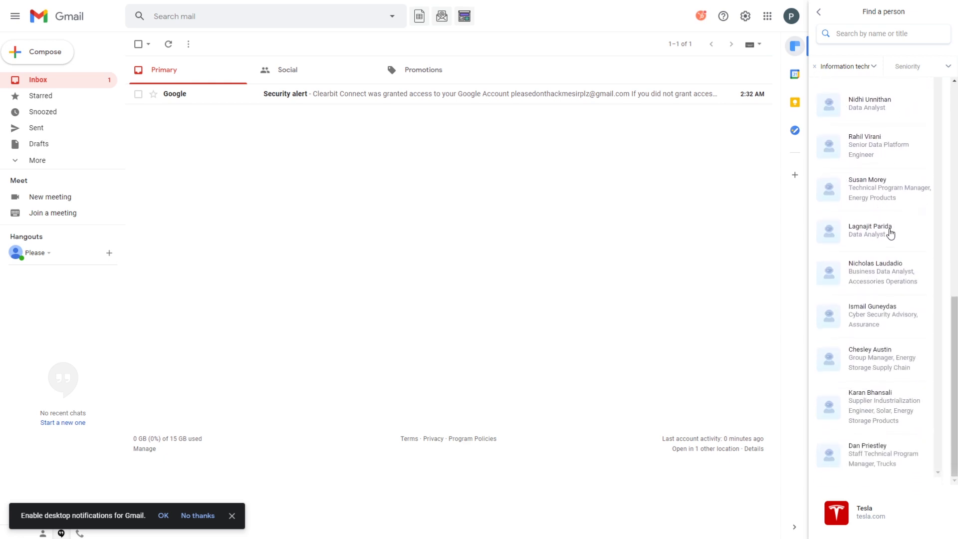
scroll("down", 3)
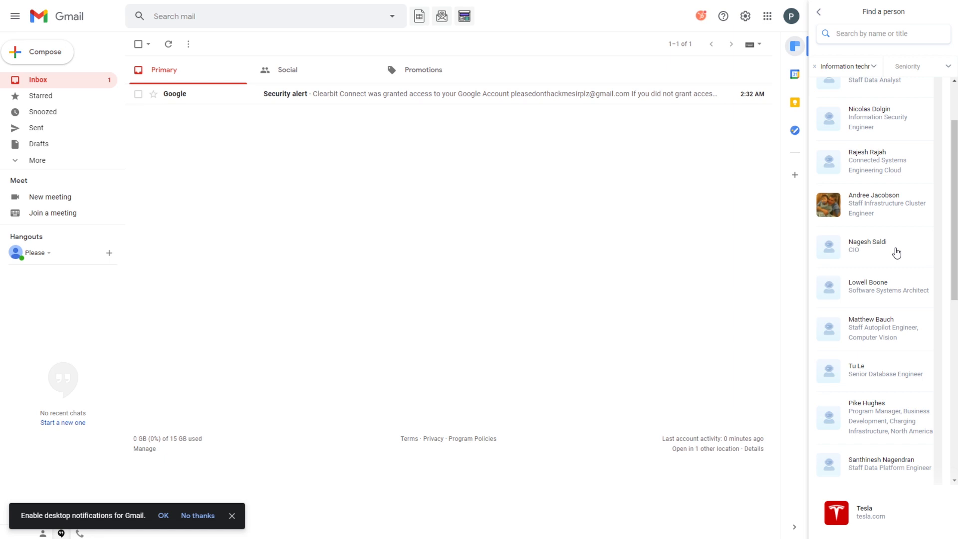
left_click(867, 245)
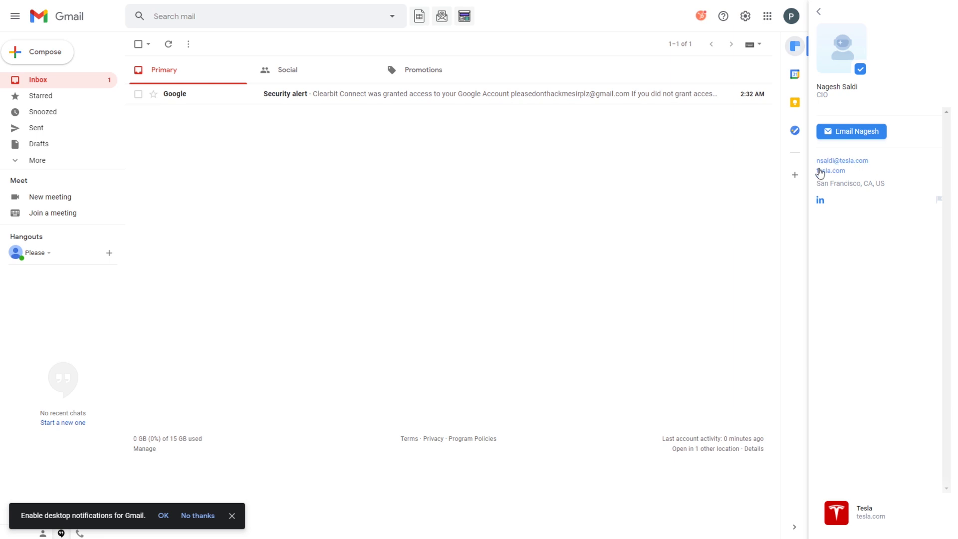
mouse_move(821, 201)
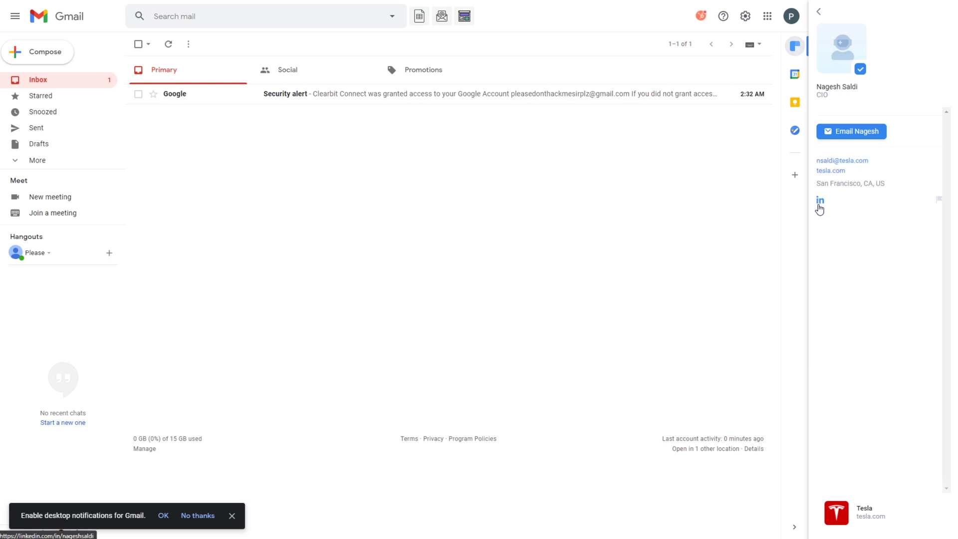
mouse_move(830, 171)
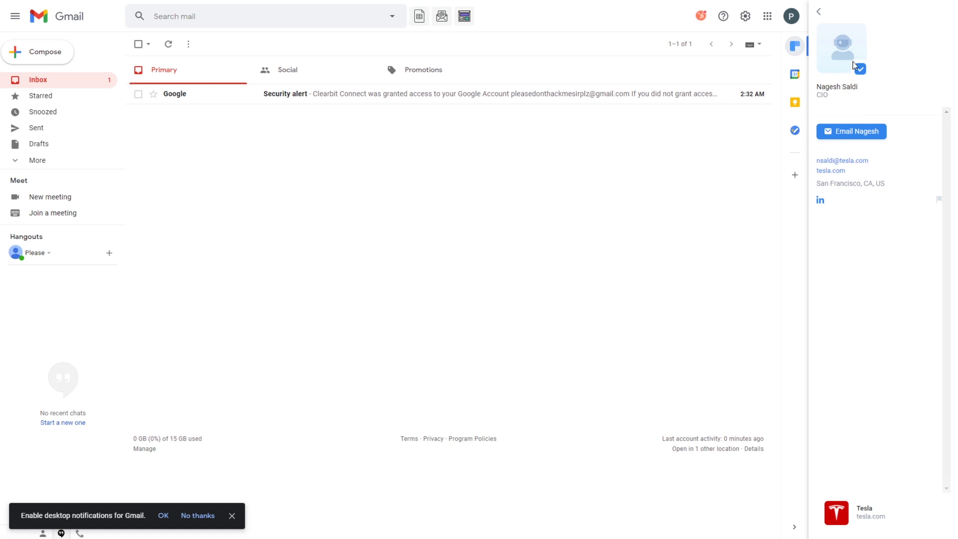
mouse_move(821, 20)
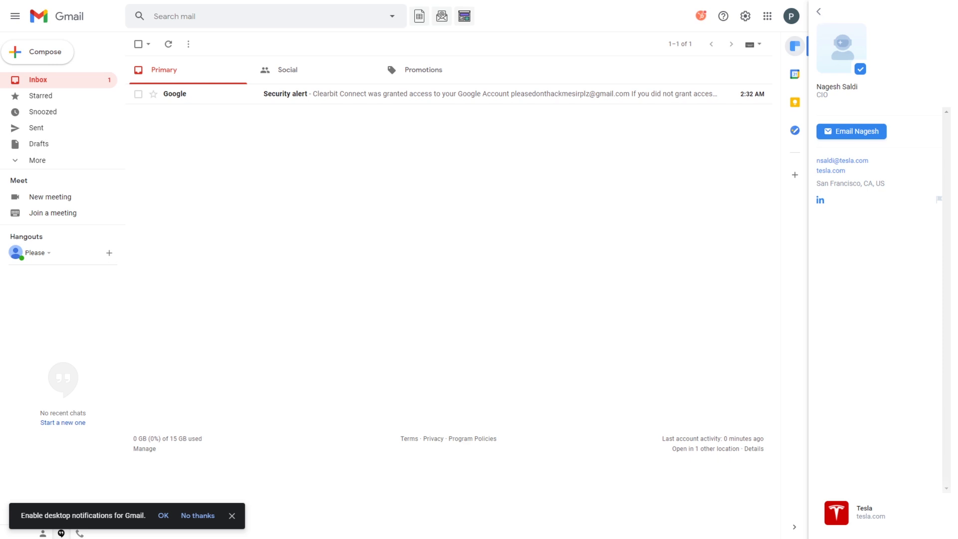
mouse_move(567, 268)
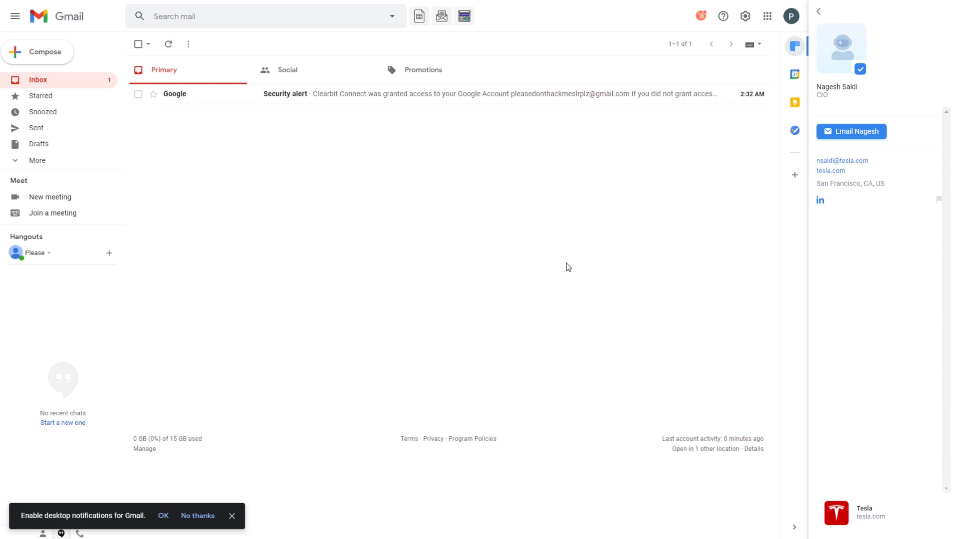
mouse_move(562, 256)
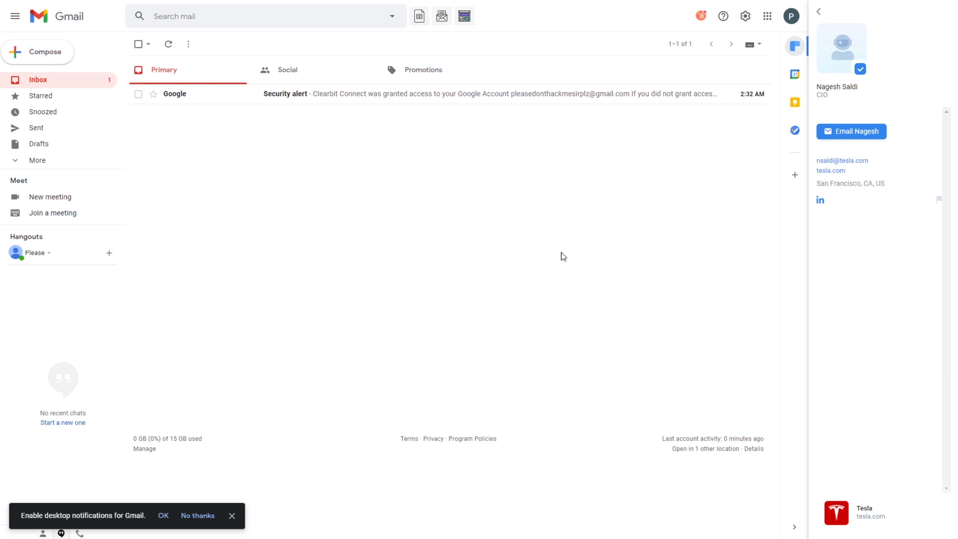
mouse_move(565, 247)
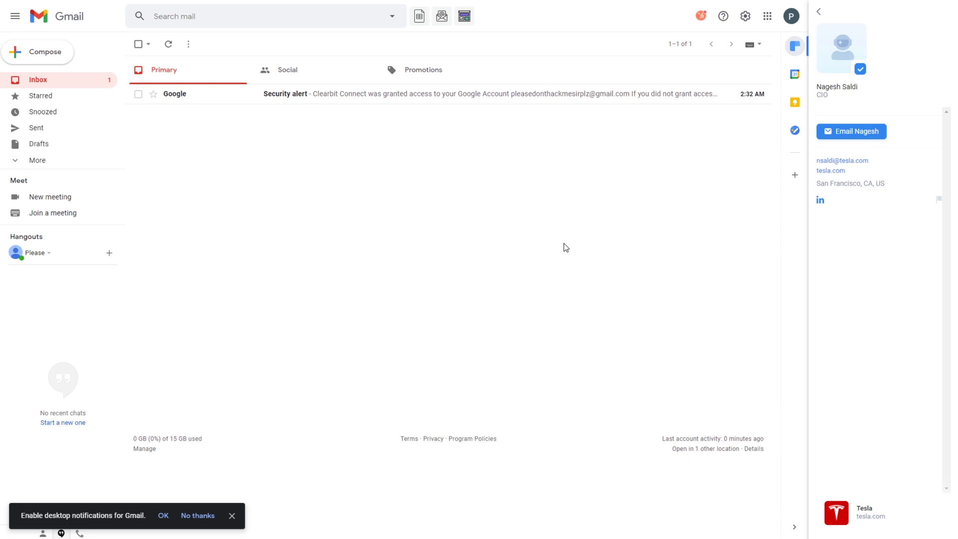
mouse_move(859, 169)
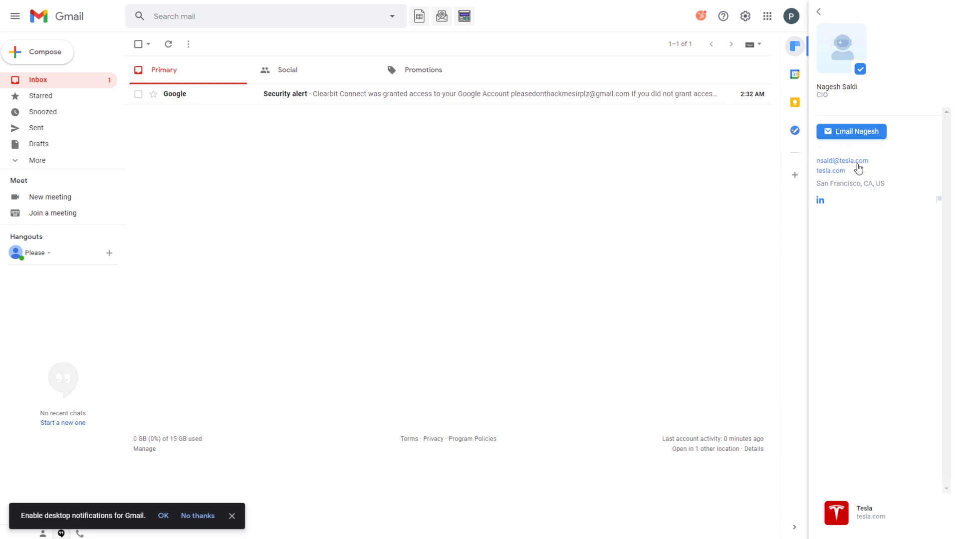
mouse_move(859, 170)
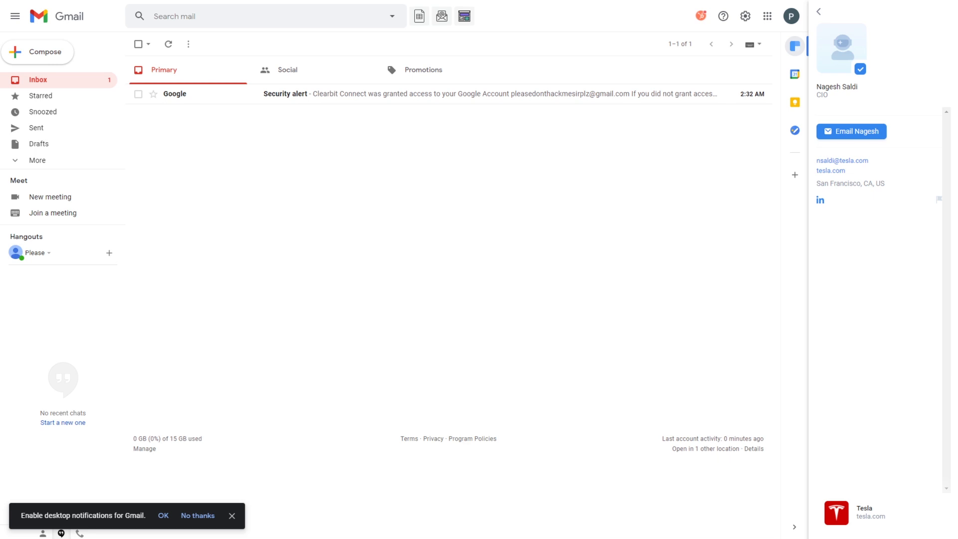
mouse_move(866, 41)
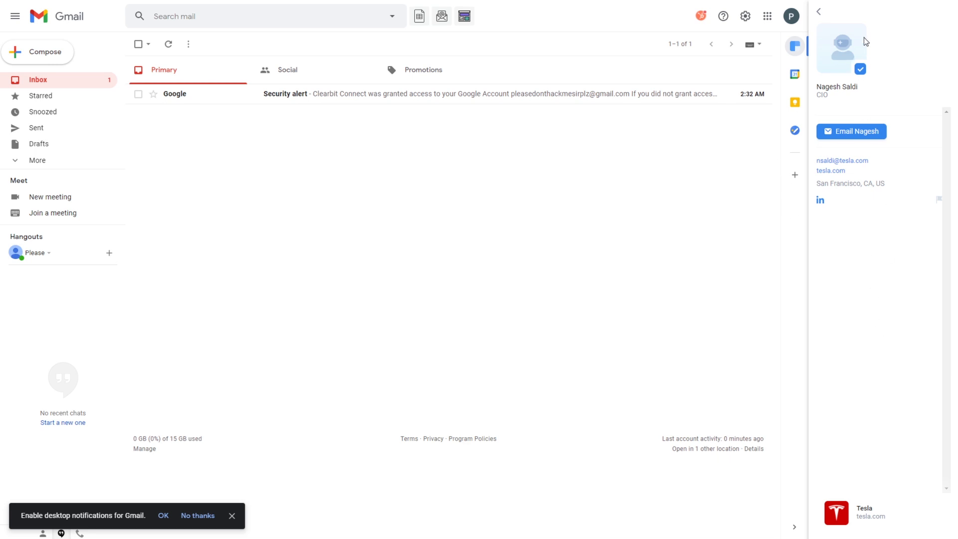
mouse_move(887, 106)
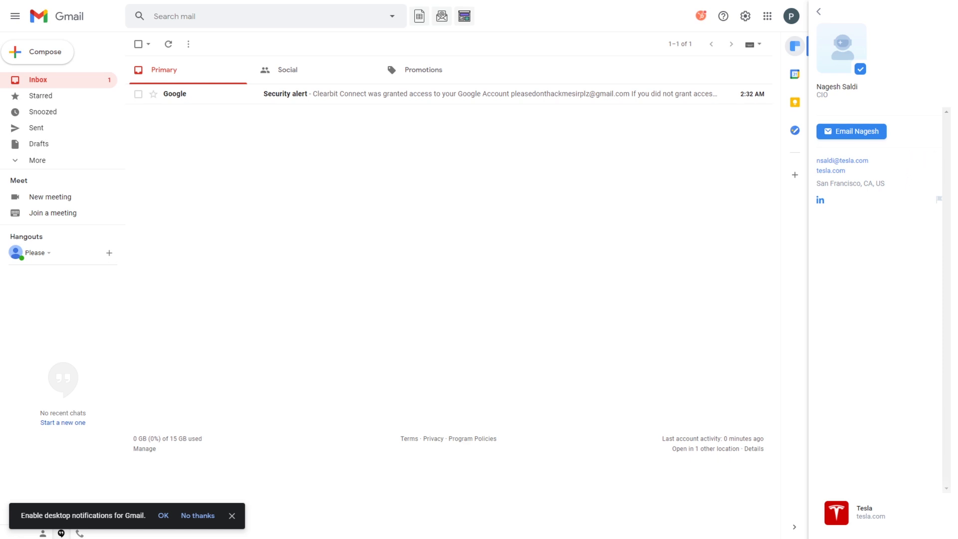
mouse_move(889, 174)
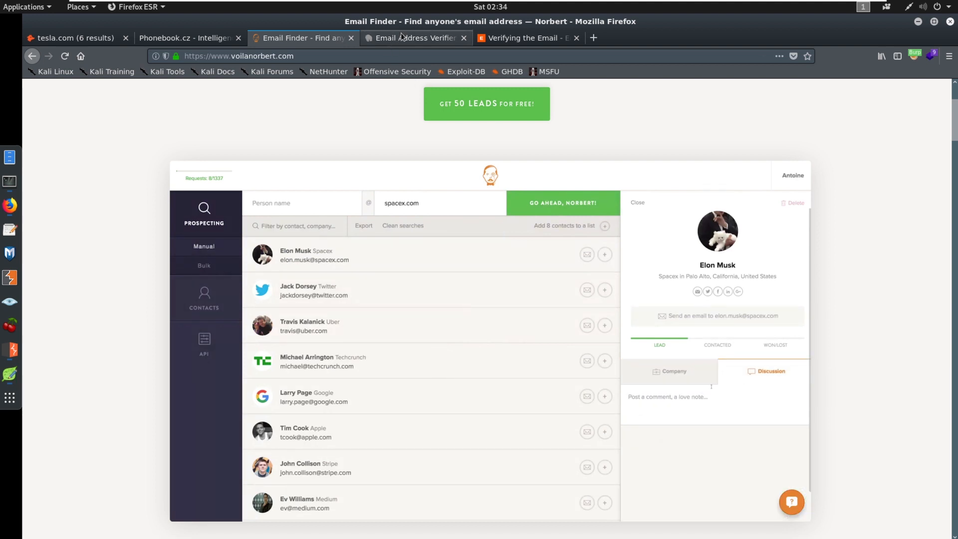
left_click(415, 38)
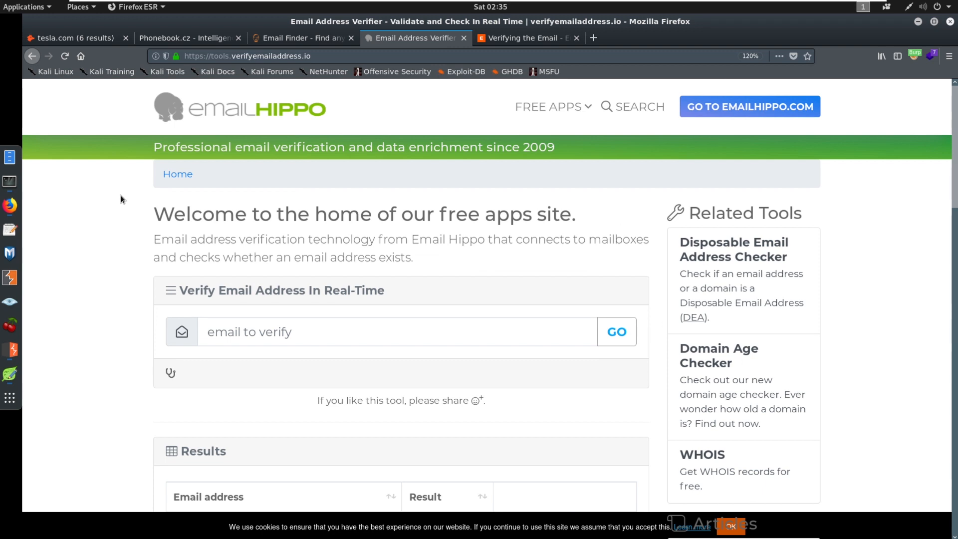
scroll("down", 3)
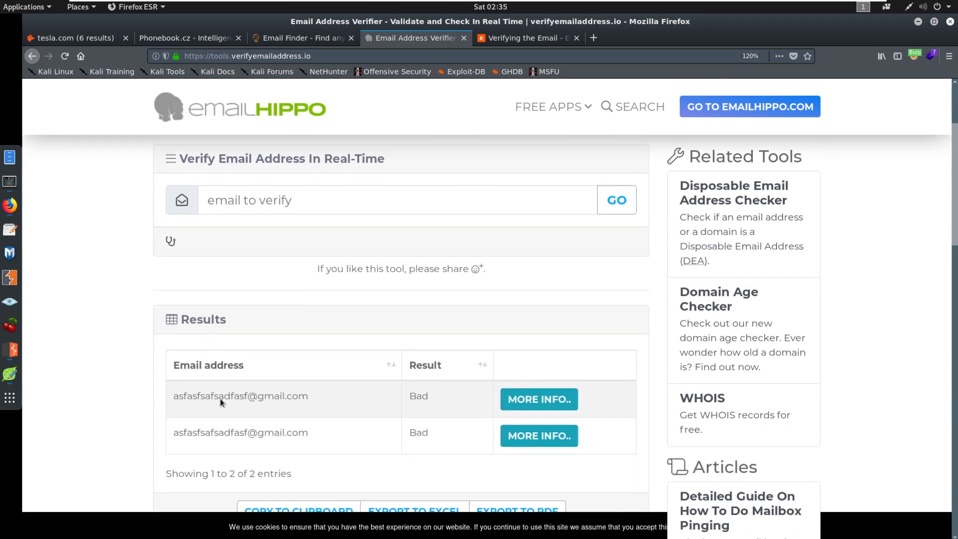
double_click(241, 395)
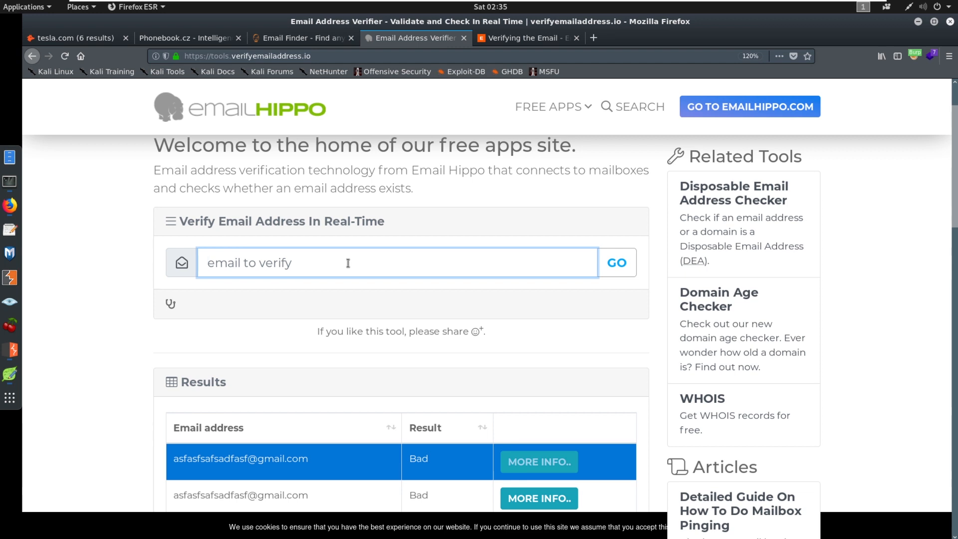
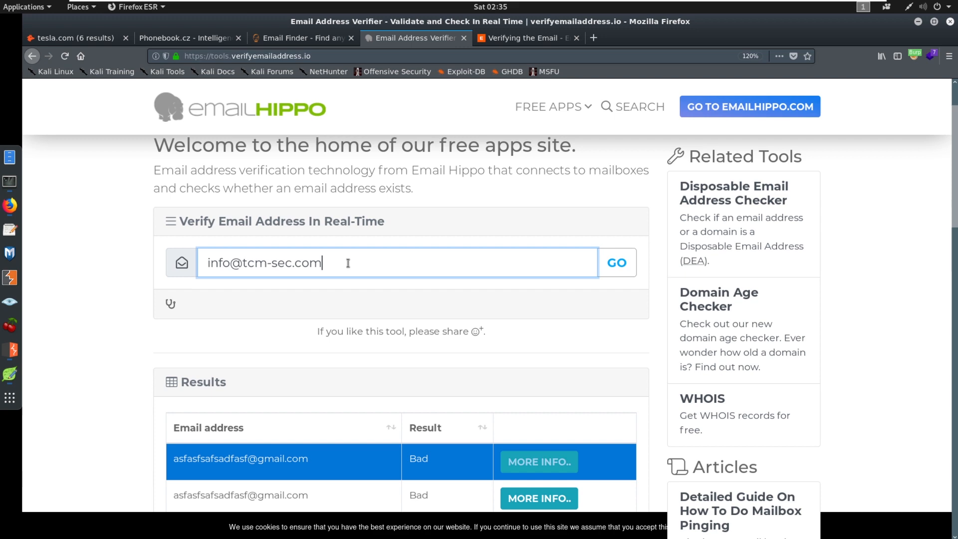
left_click(616, 262)
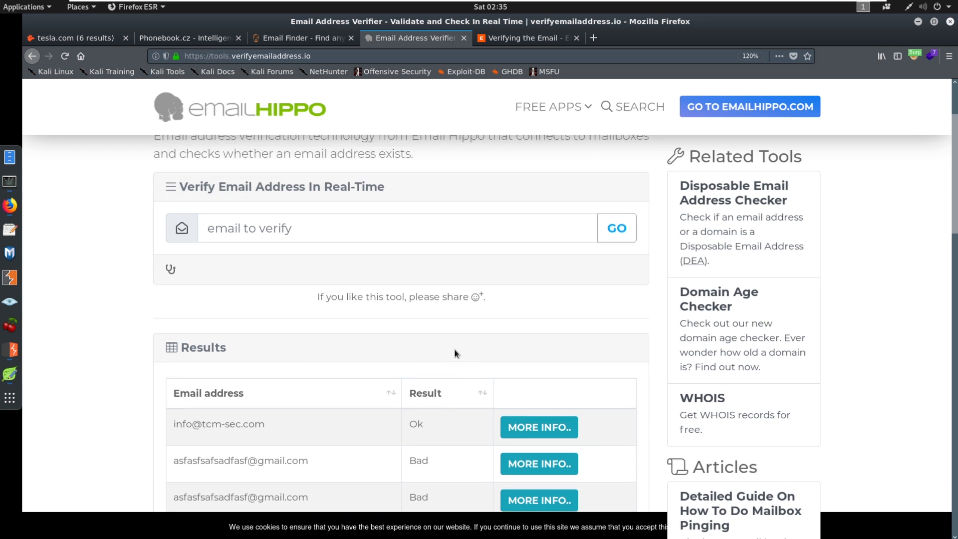
left_click(398, 228)
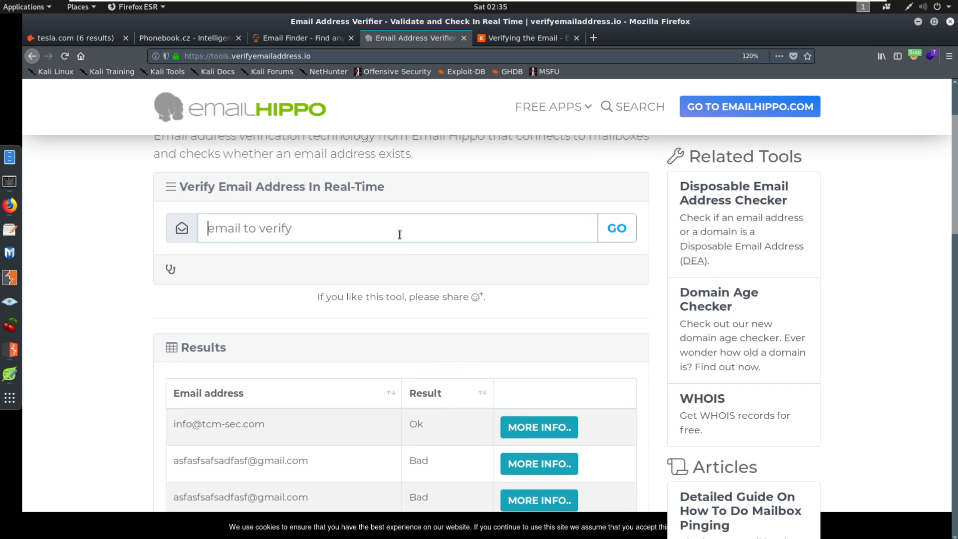
left_click(397, 228)
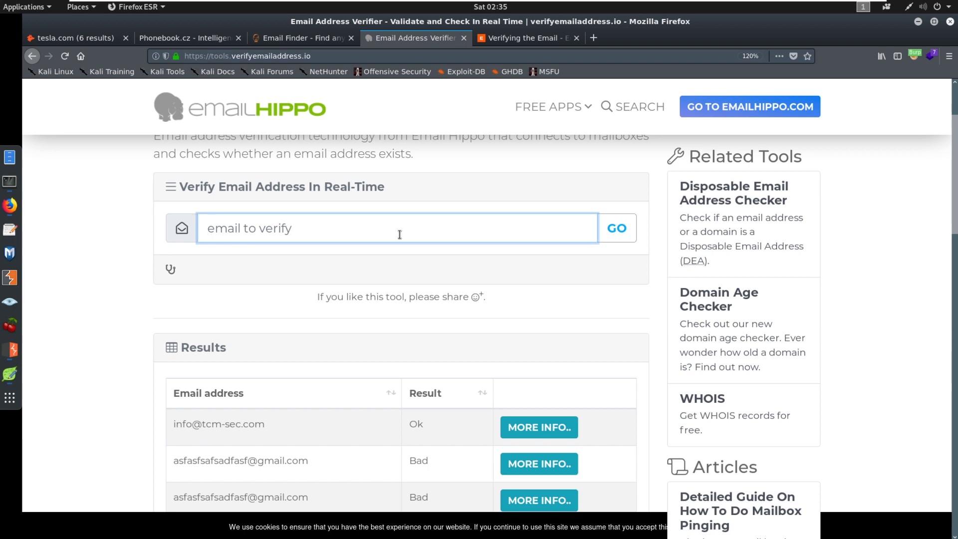
mouse_move(292, 228)
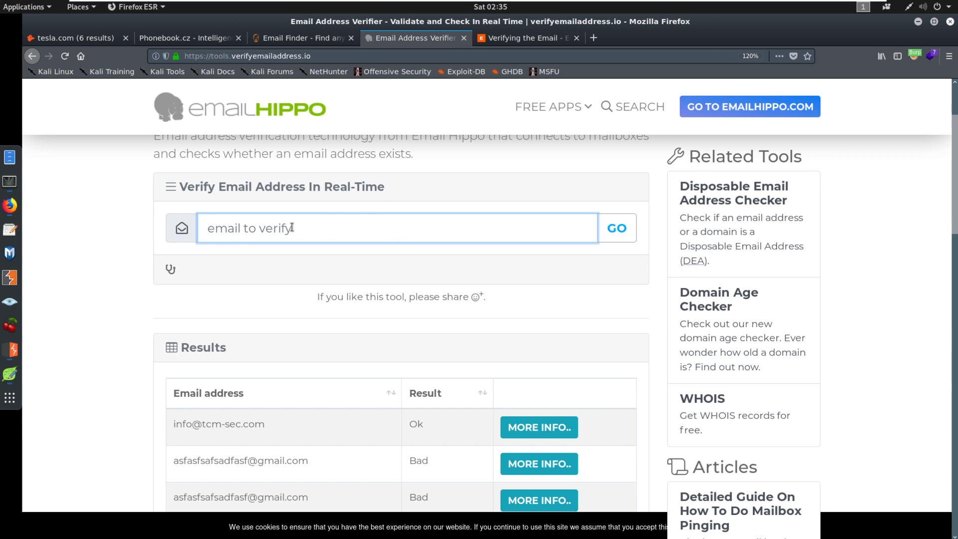
mouse_move(446, 404)
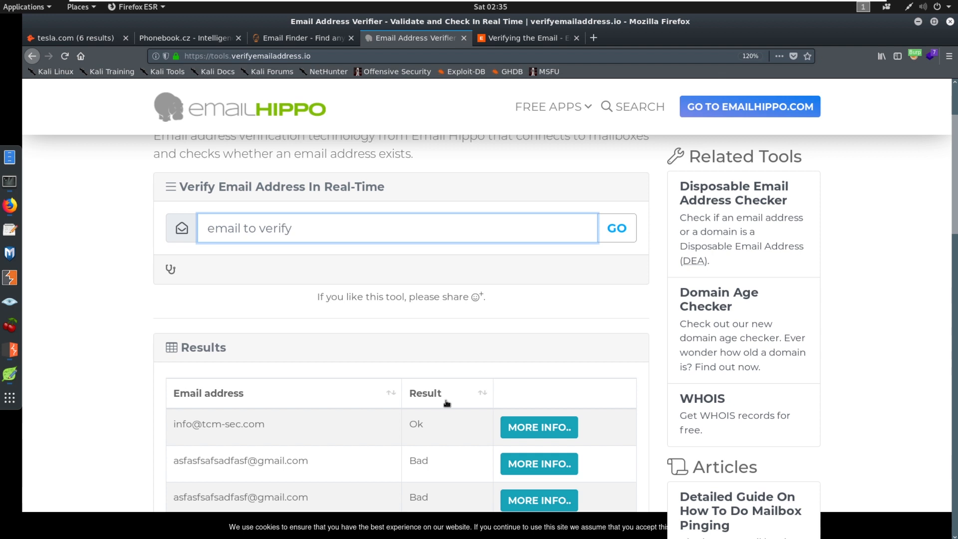
left_click(396, 228)
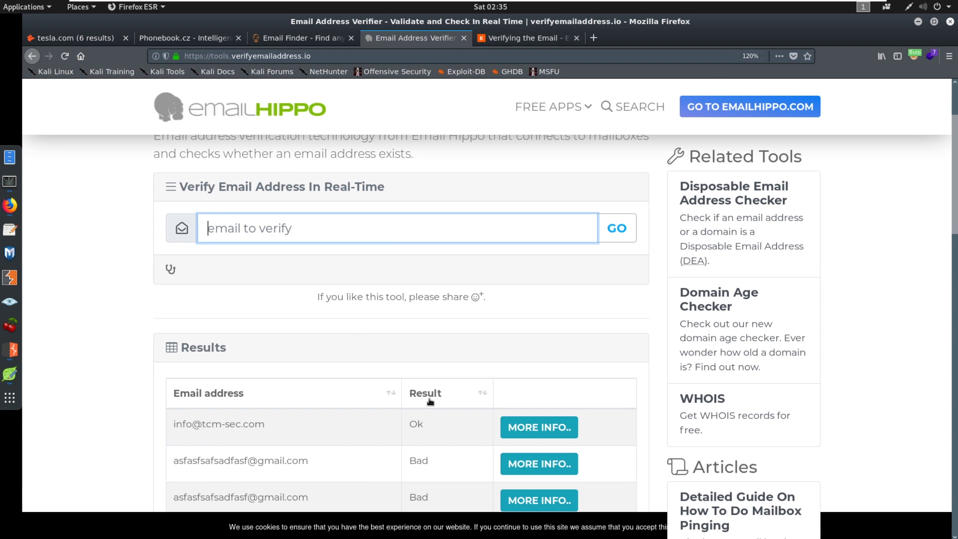
double_click(416, 424)
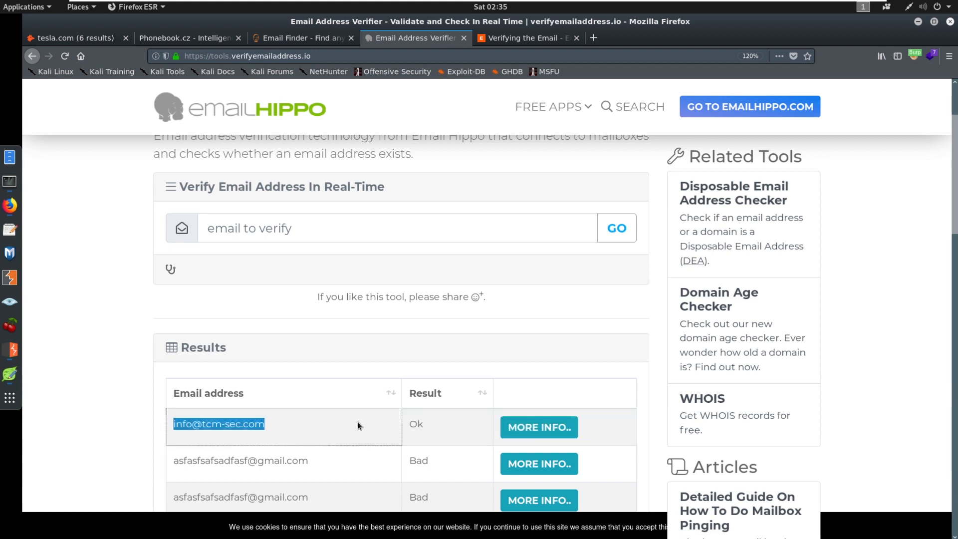
mouse_move(354, 242)
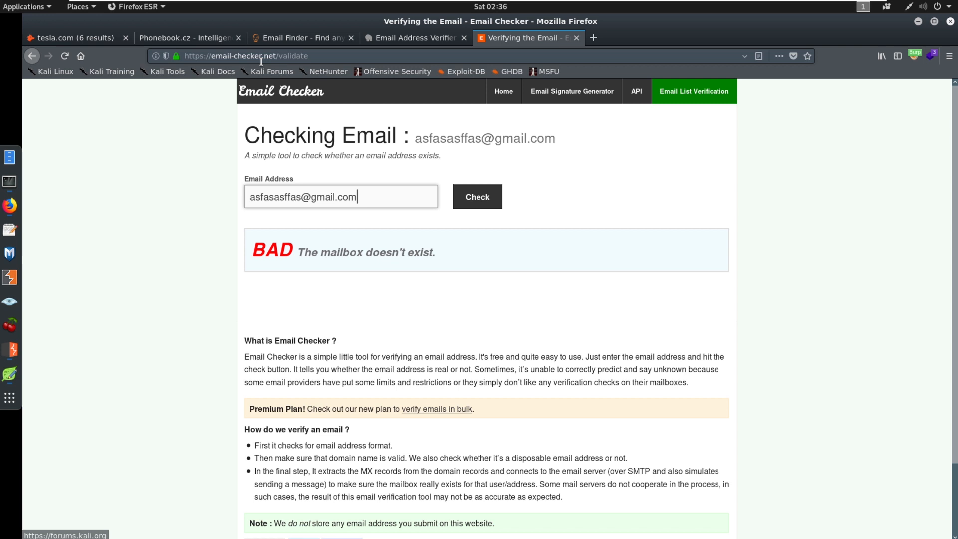
mouse_move(271, 72)
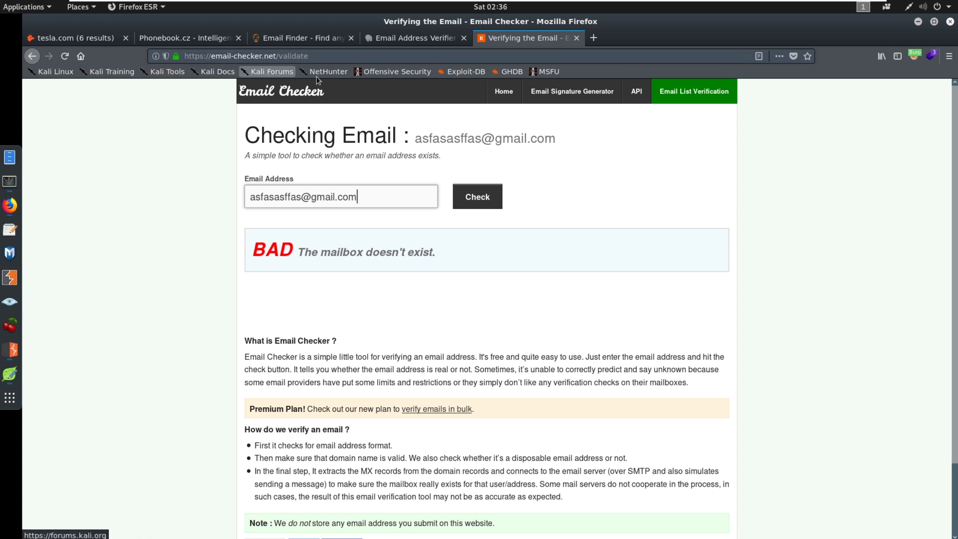
mouse_move(318, 140)
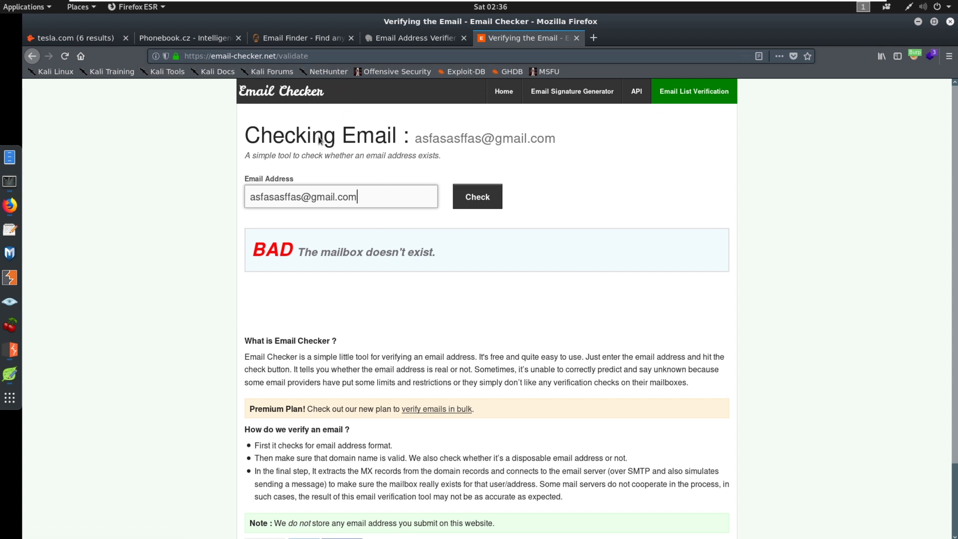
mouse_move(577, 148)
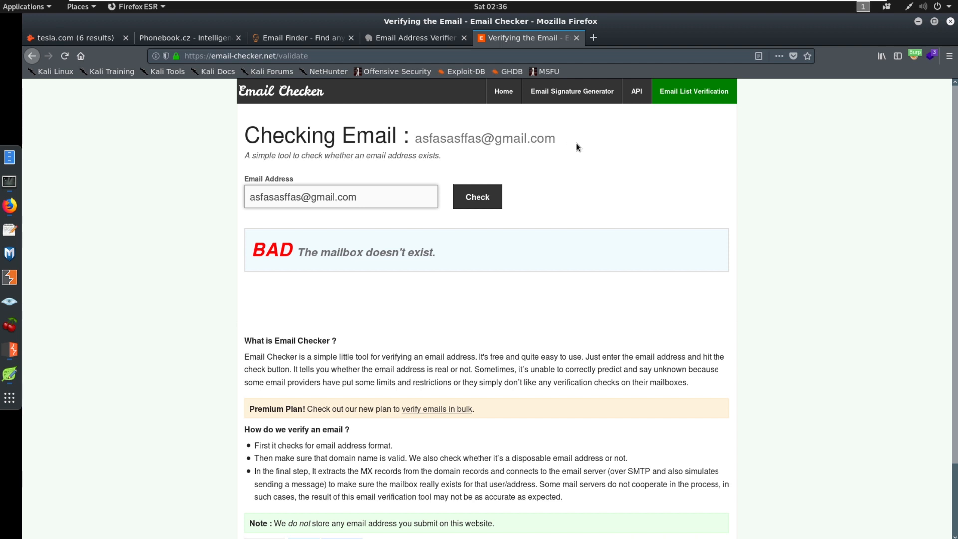
mouse_move(303, 186)
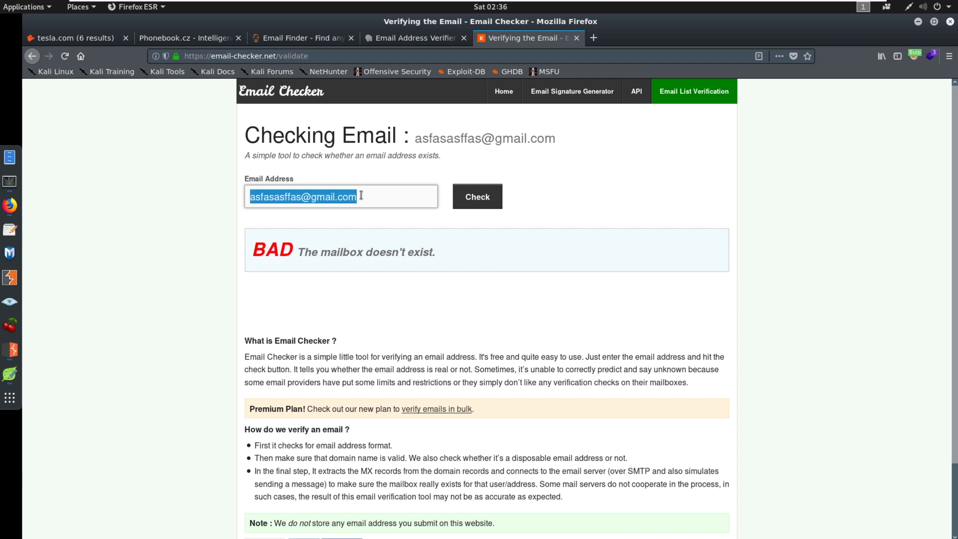
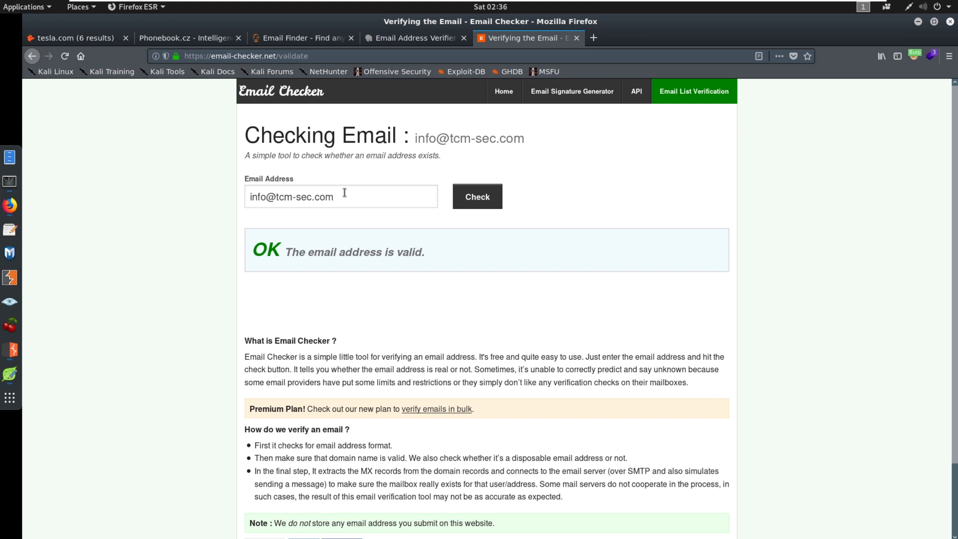
mouse_move(421, 160)
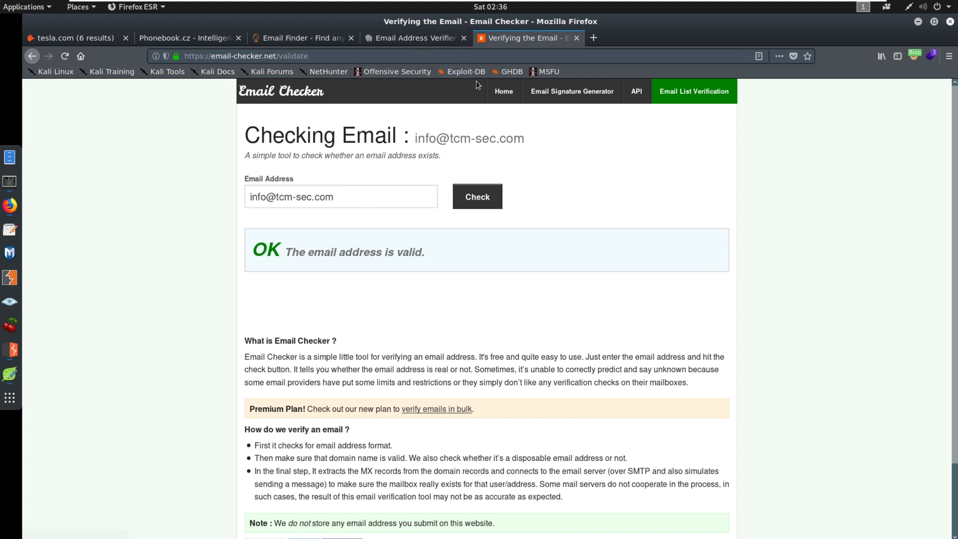
mouse_move(510, 125)
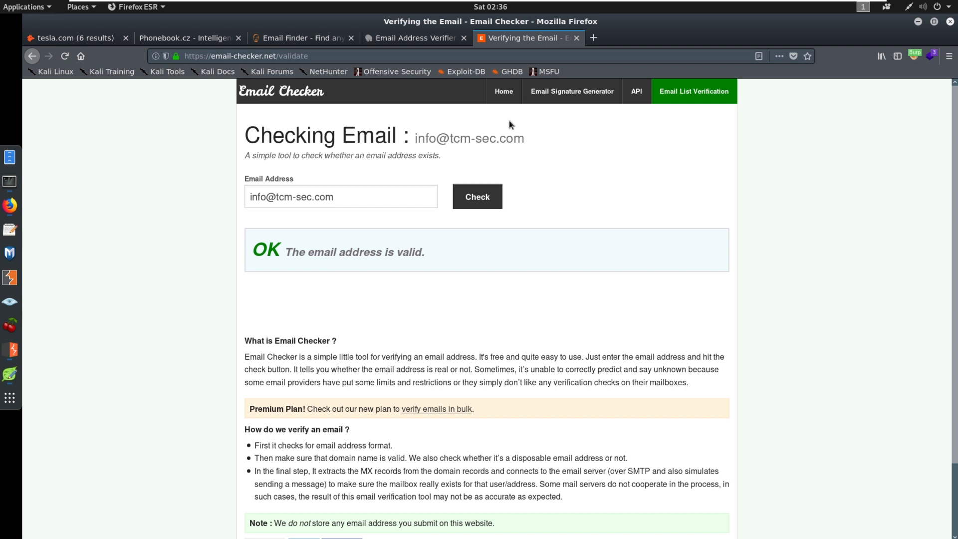
mouse_move(547, 168)
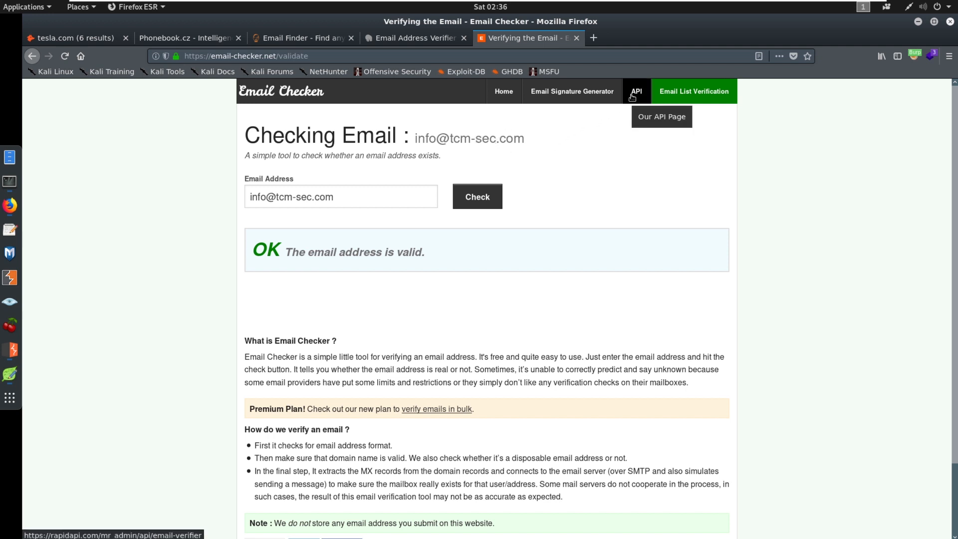
left_click(413, 37)
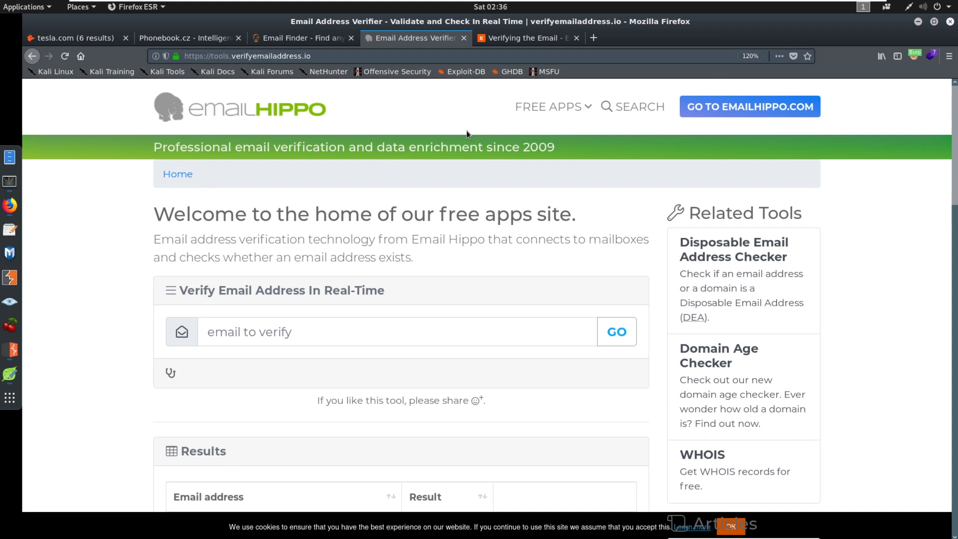
mouse_move(391, 100)
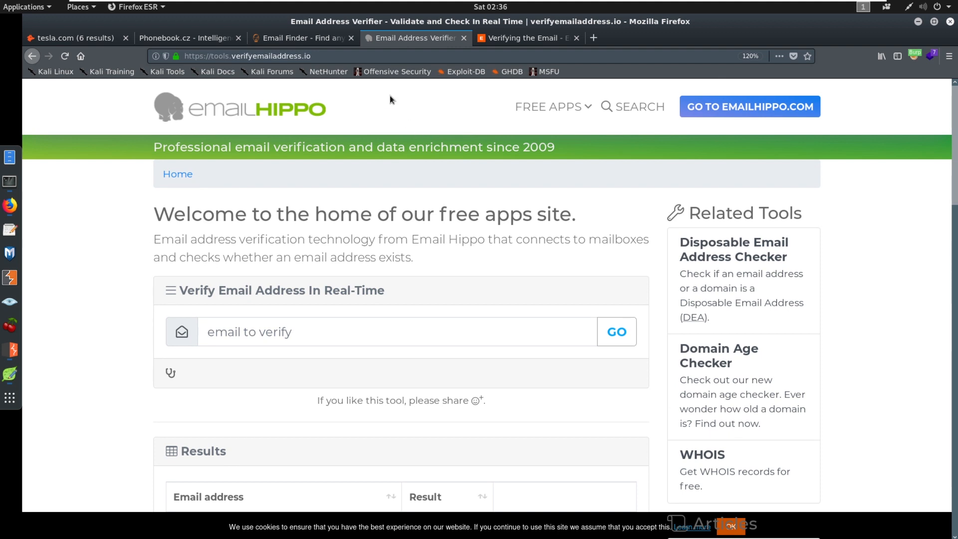
mouse_move(577, 197)
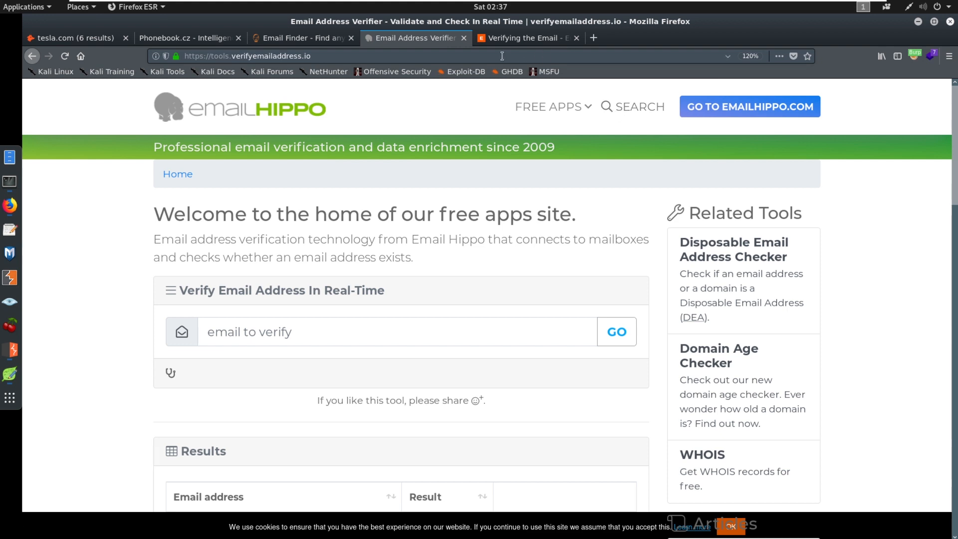
mouse_move(526, 37)
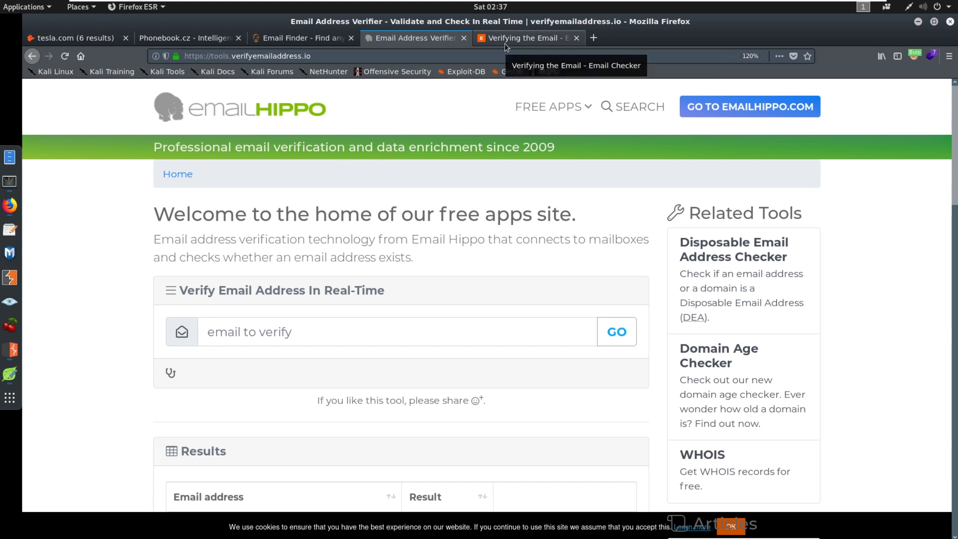
mouse_move(387, 58)
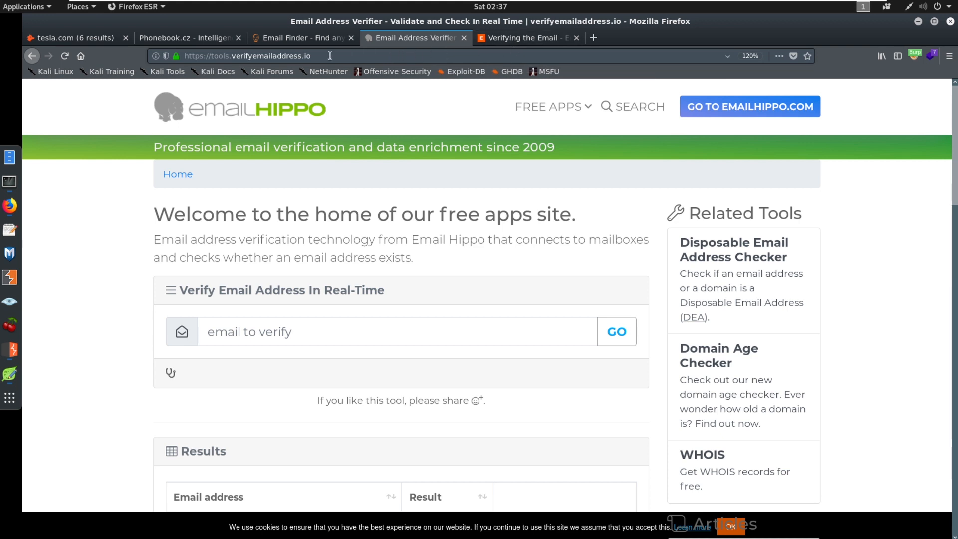
mouse_move(397, 71)
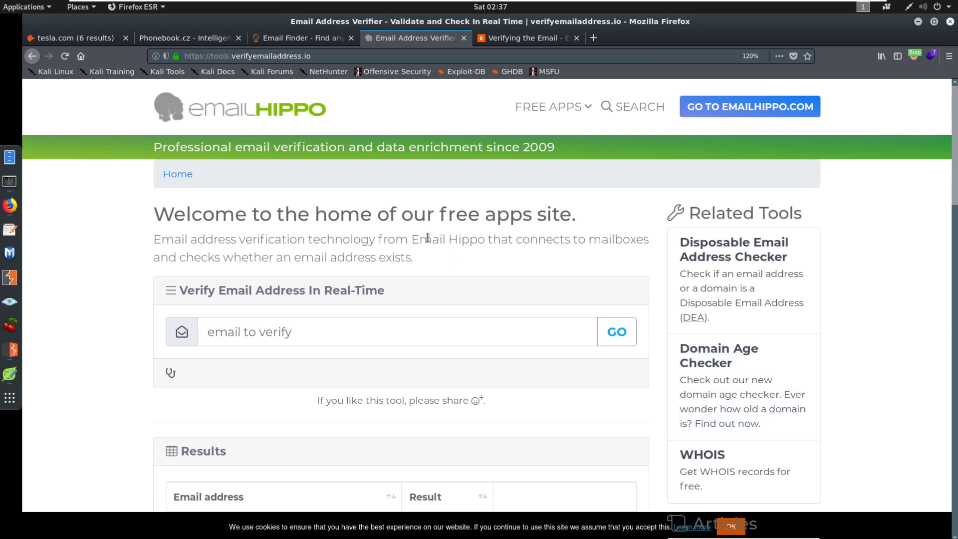
mouse_move(276, 239)
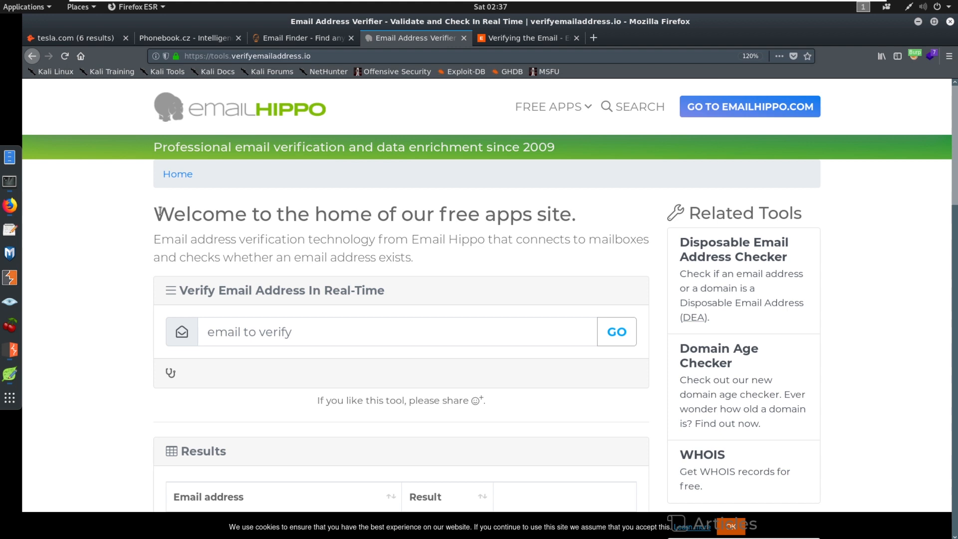
mouse_move(10, 205)
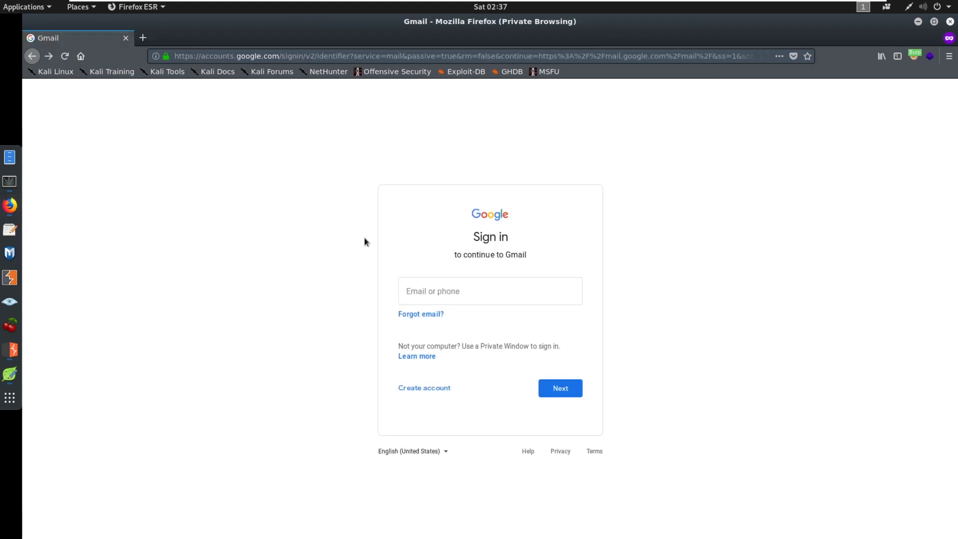
left_click(490, 291)
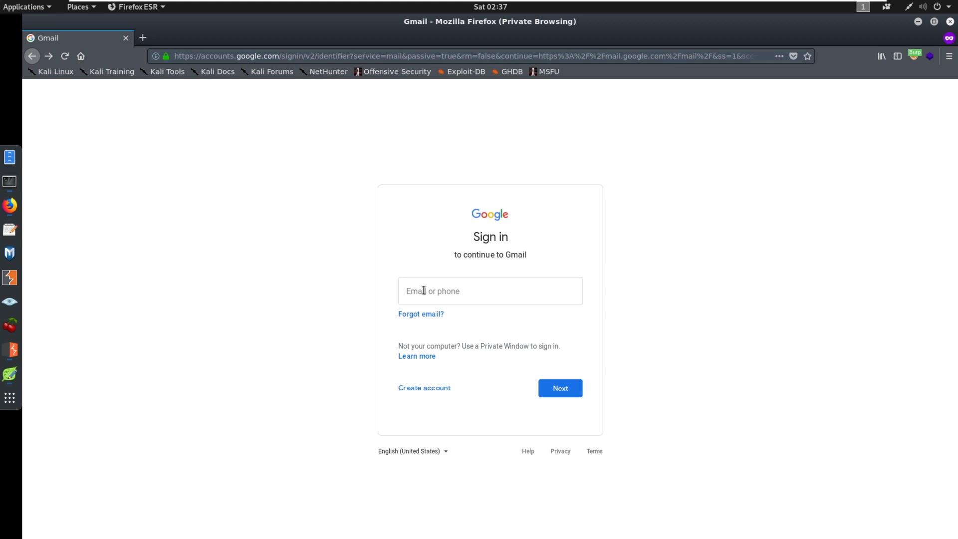
left_click(490, 291)
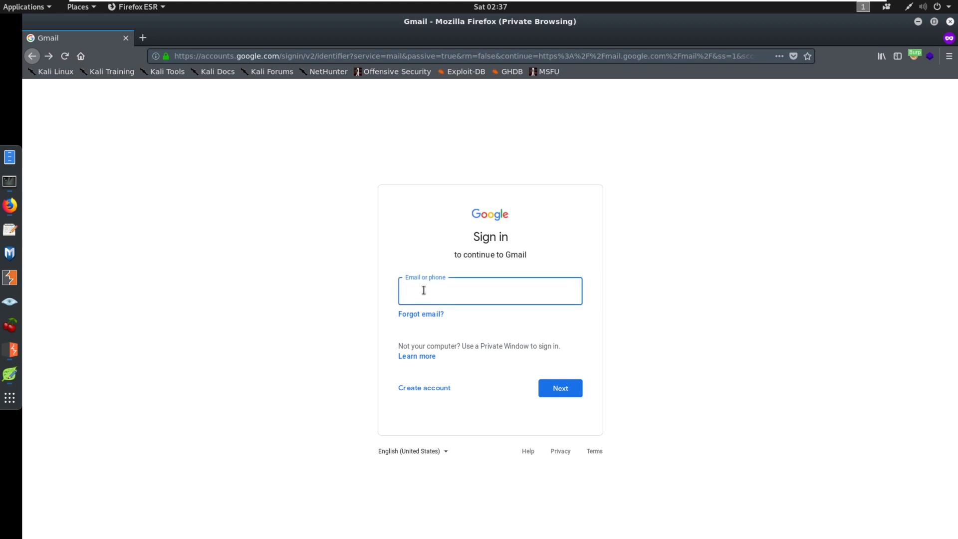
left_click(489, 291)
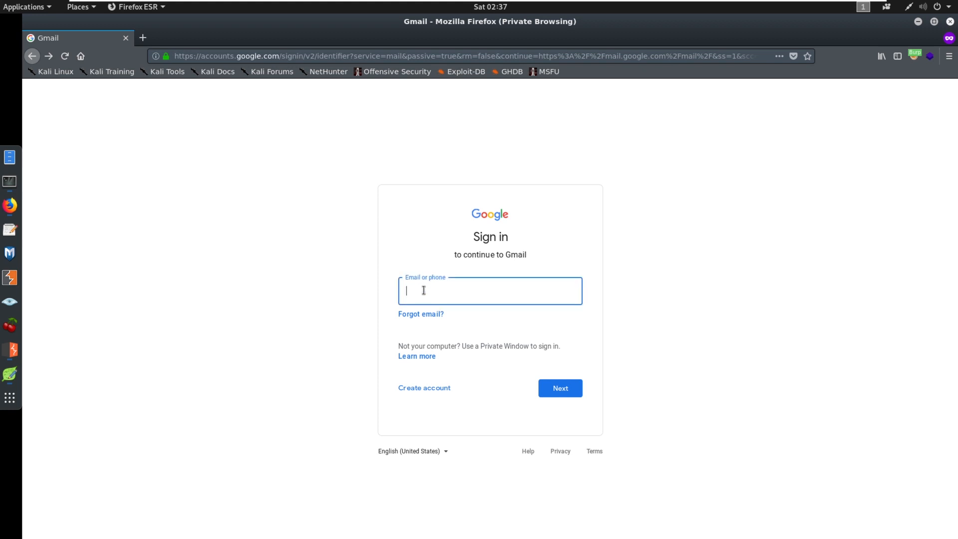
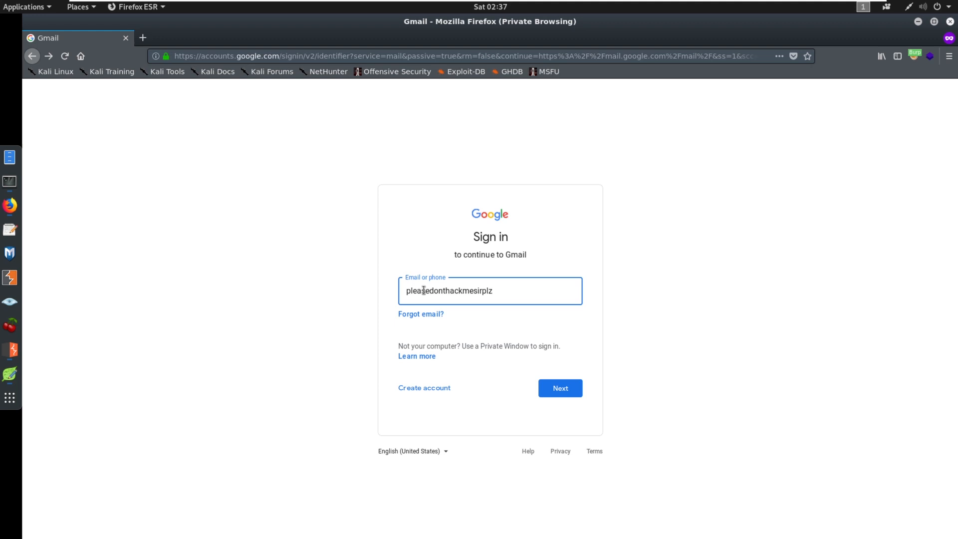
left_click(559, 389)
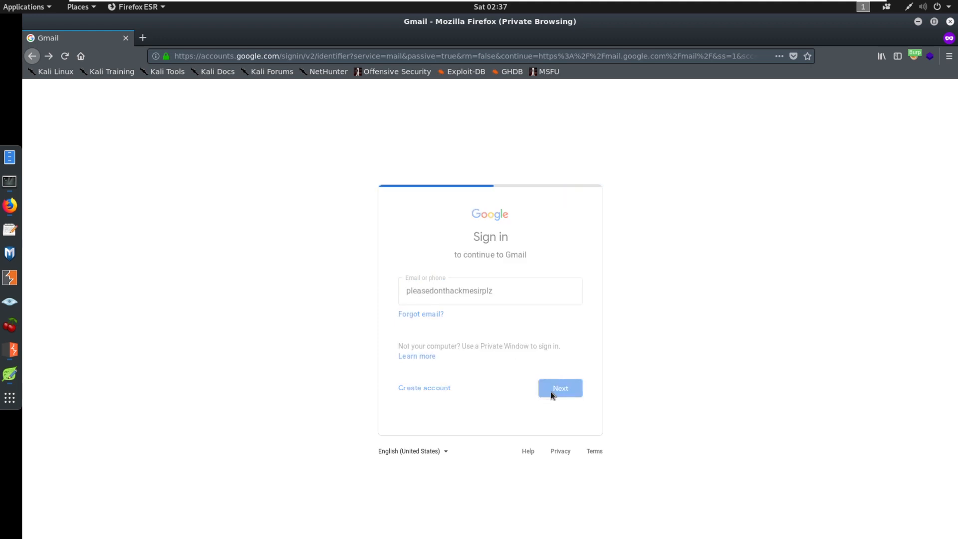
left_click(560, 389)
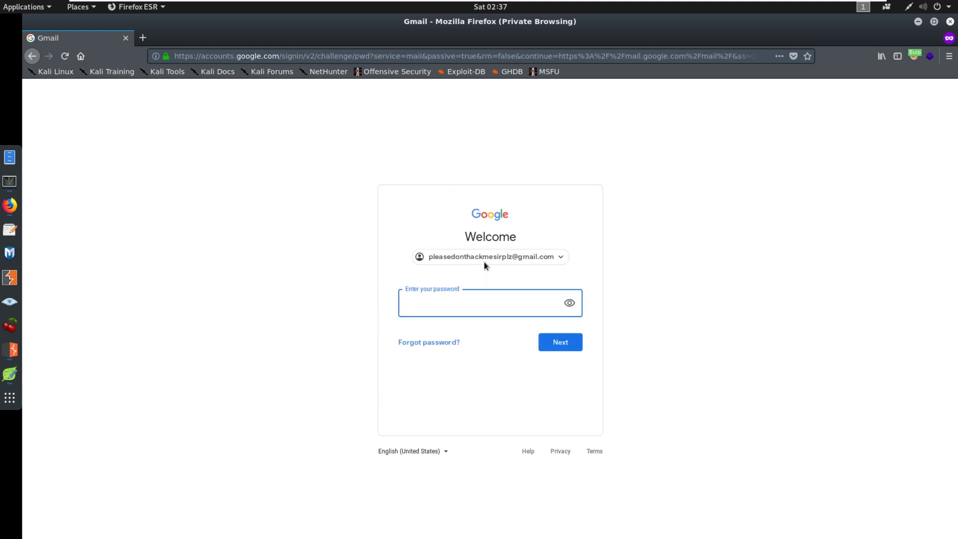
left_click(489, 303)
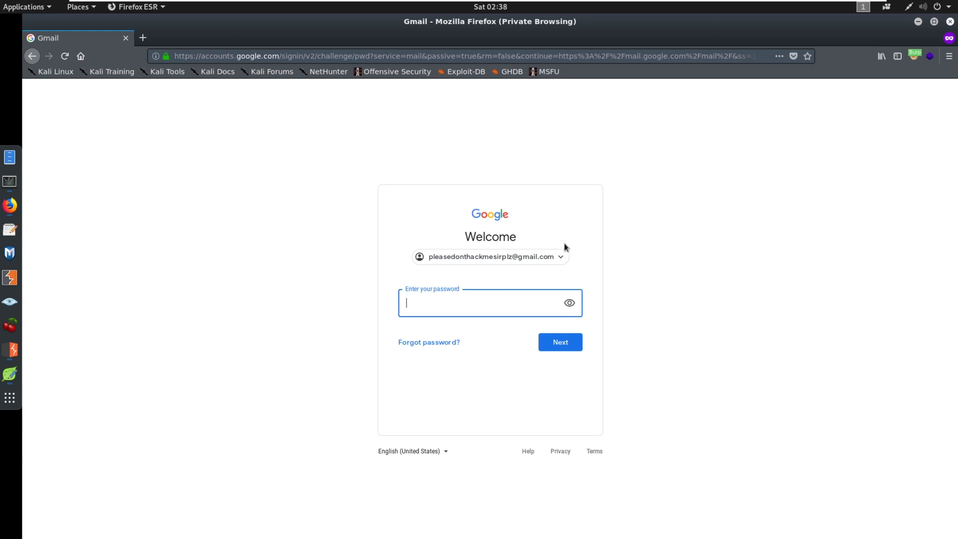
mouse_move(544, 281)
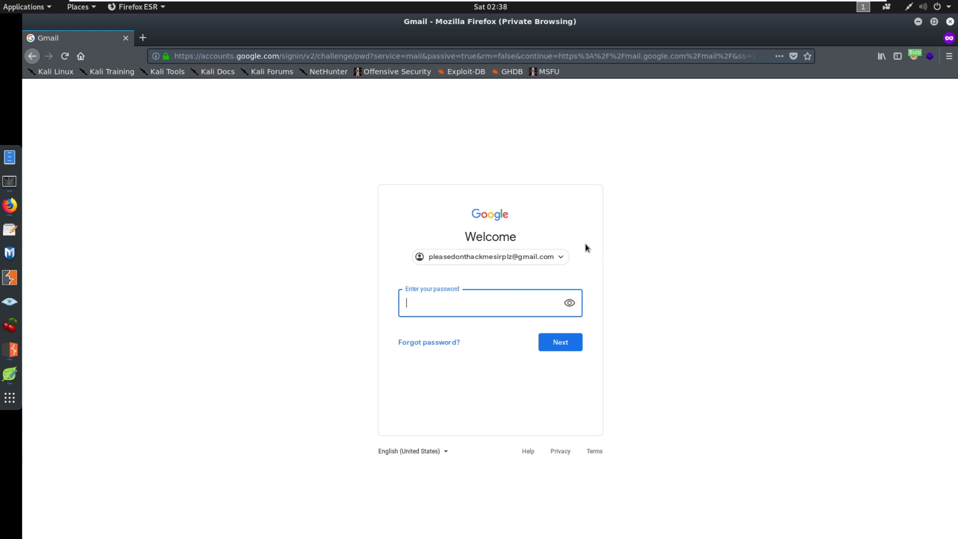
mouse_move(601, 328)
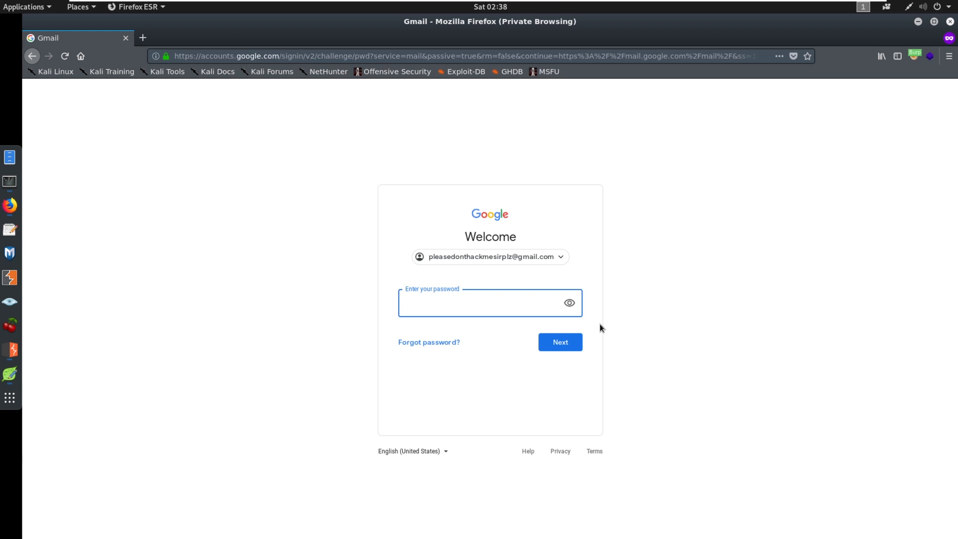
mouse_move(496, 257)
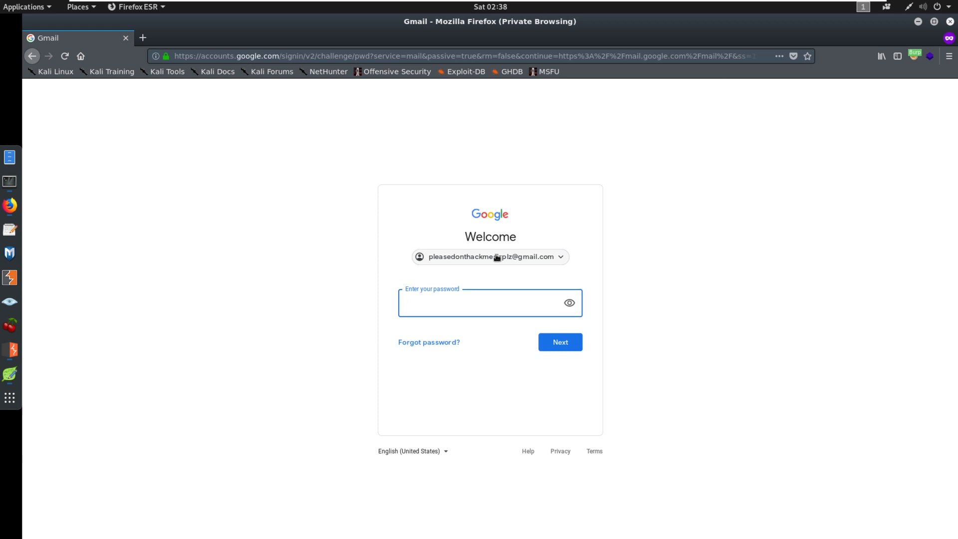
left_click(483, 303)
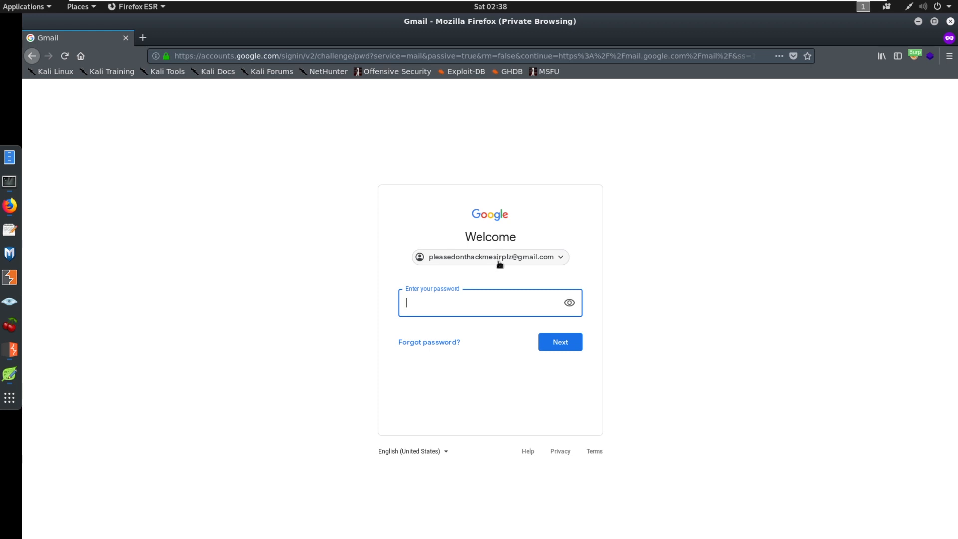
mouse_move(471, 359)
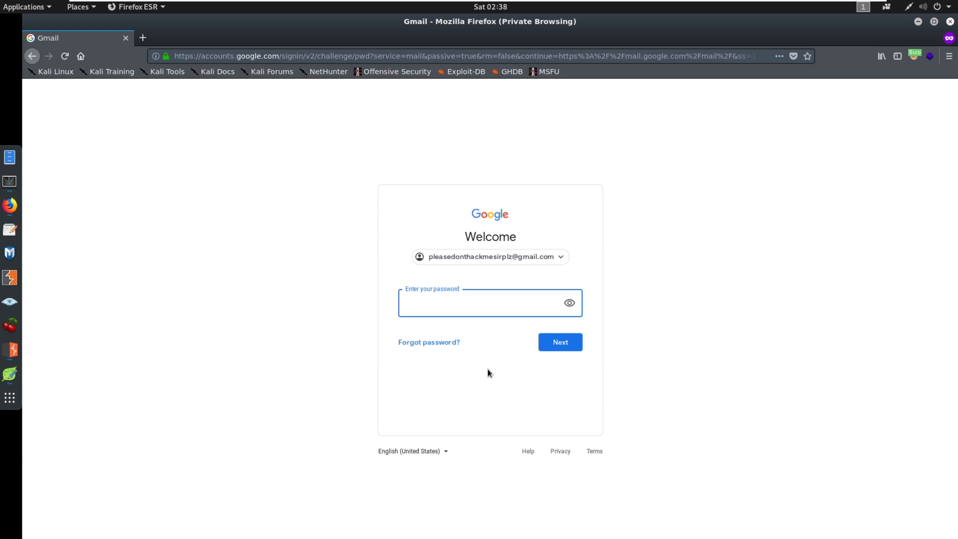
left_click(490, 303)
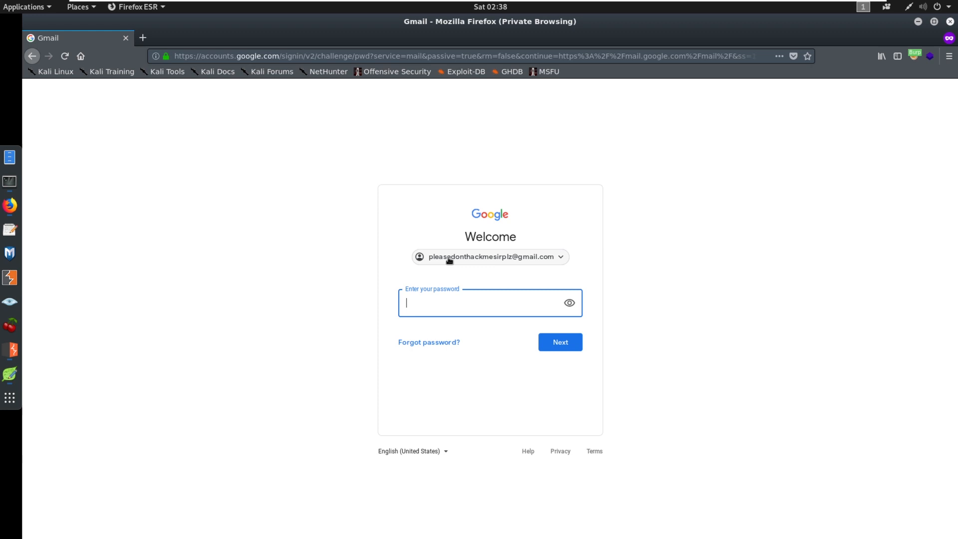
mouse_move(445, 343)
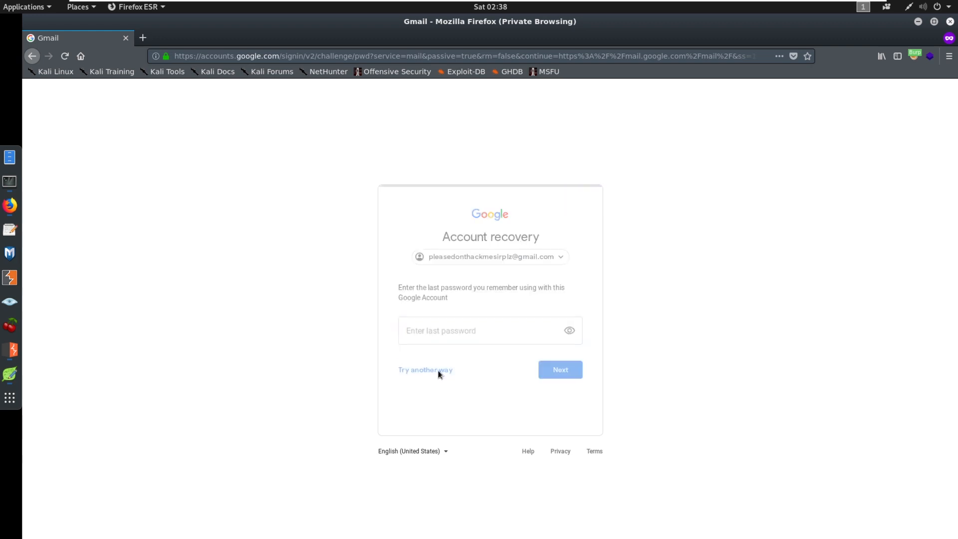
Choose another recovery method and zoom in on the masked tc….com recovery email.
left_click(425, 370)
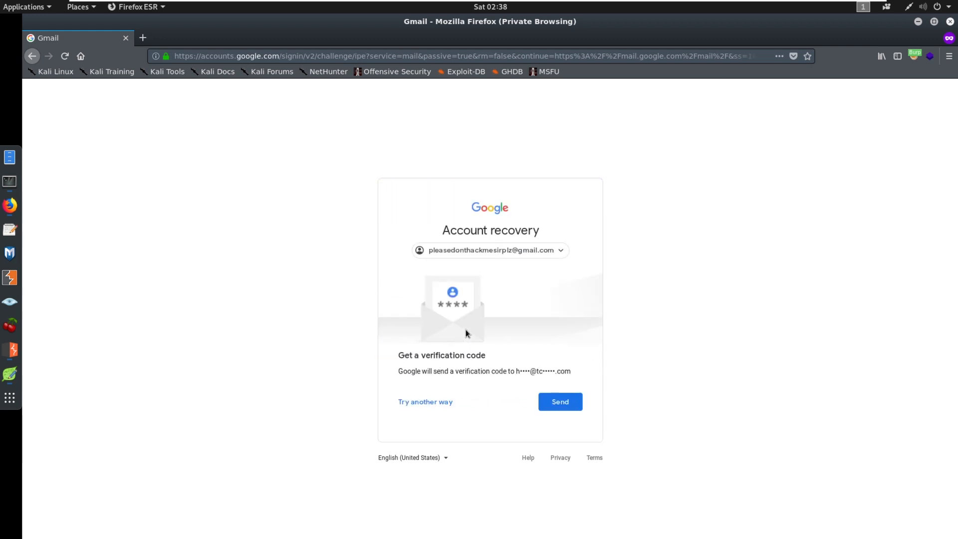
mouse_move(605, 367)
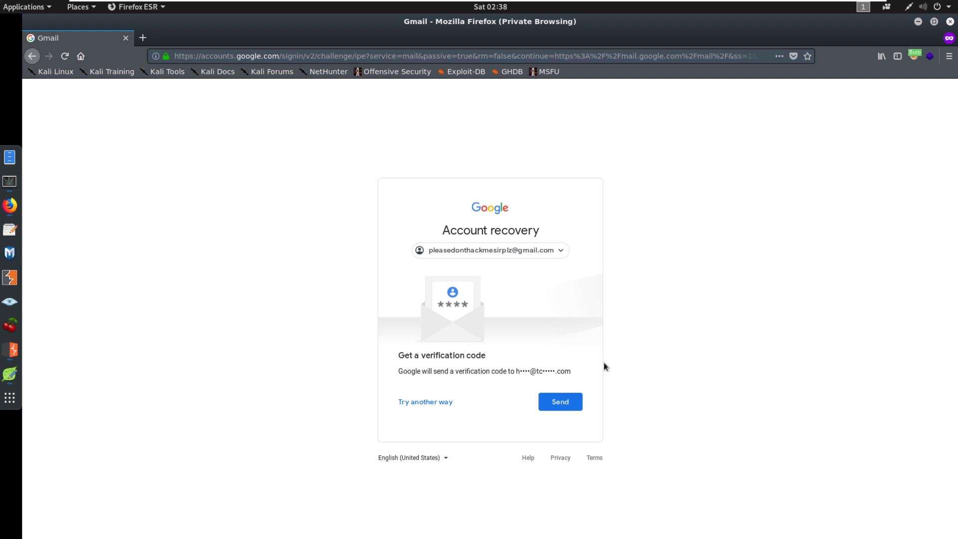
key("ctrl+plus")
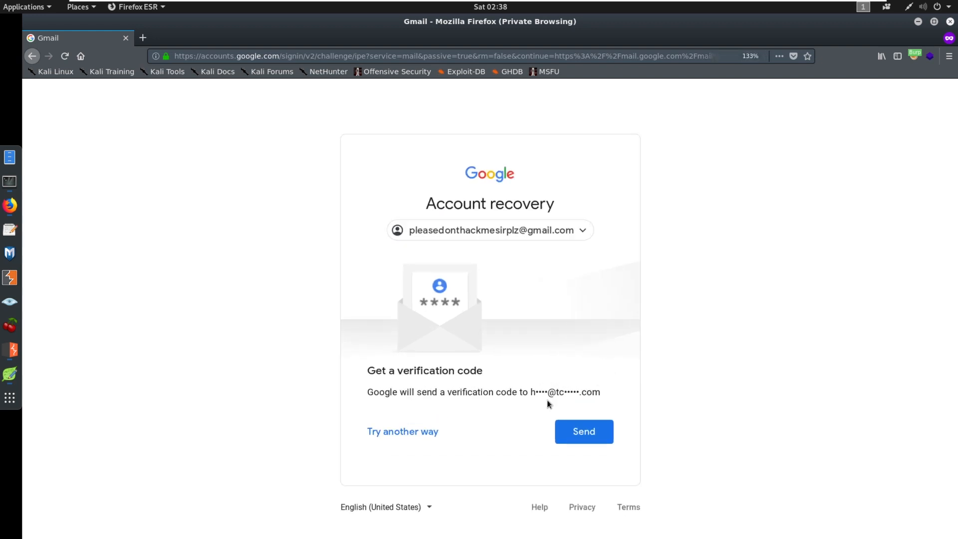
mouse_move(538, 393)
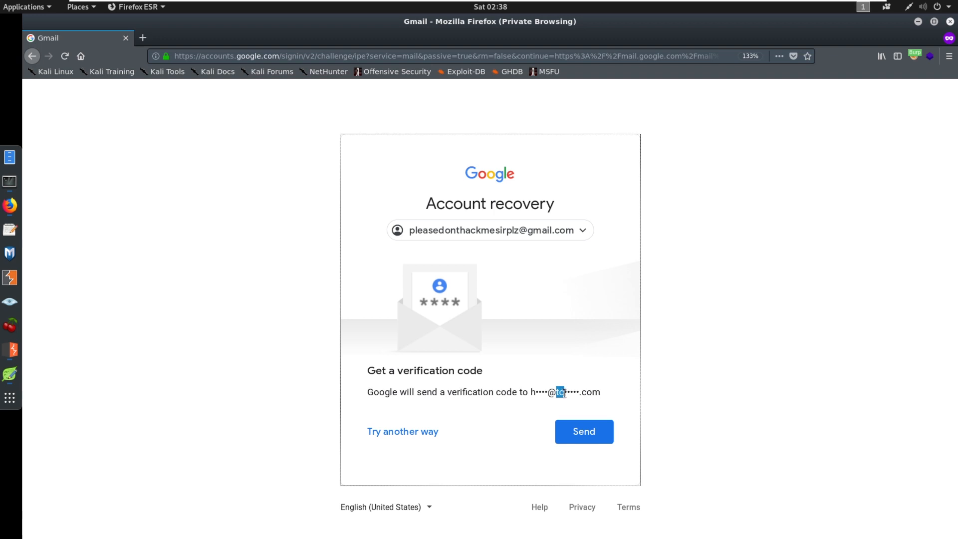
mouse_move(616, 397)
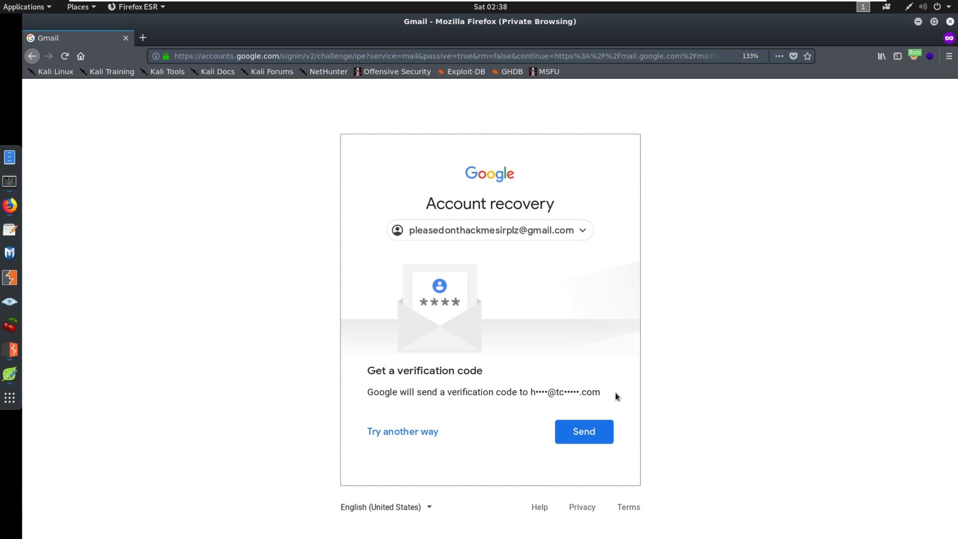
mouse_move(530, 390)
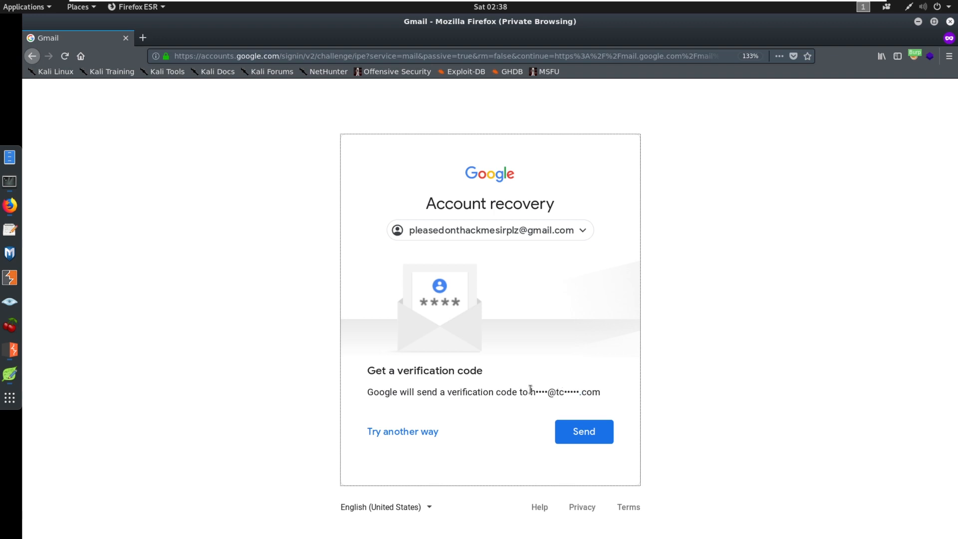
double_click(563, 392)
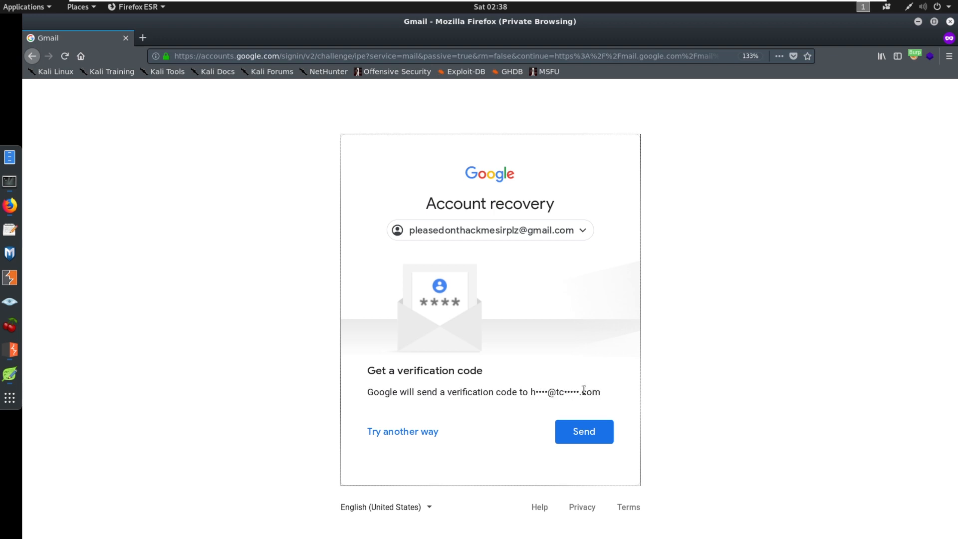
mouse_move(605, 398)
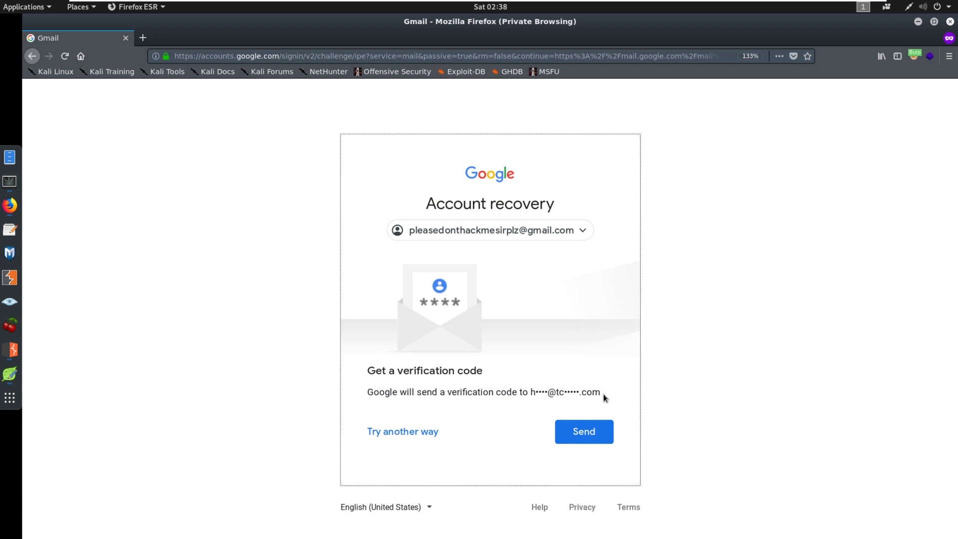
mouse_move(420, 196)
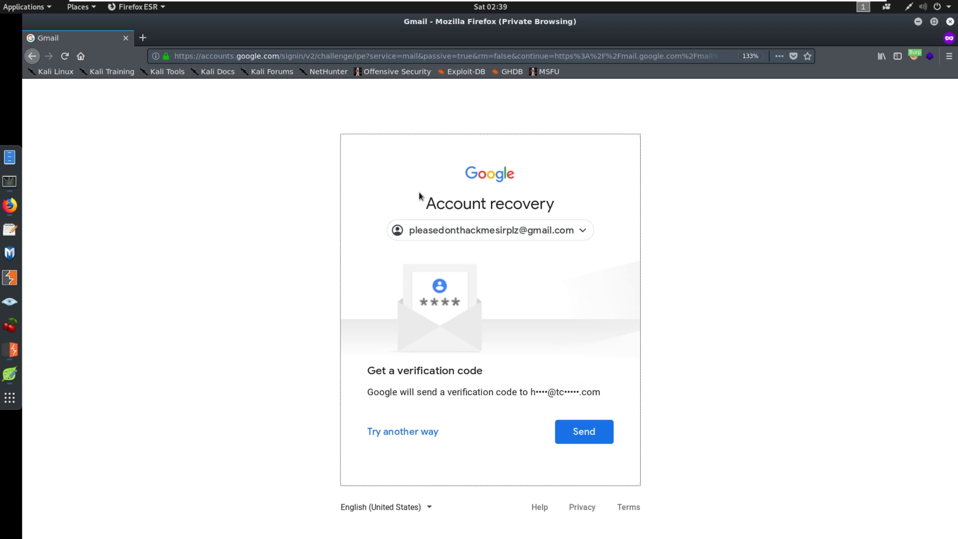
mouse_move(549, 334)
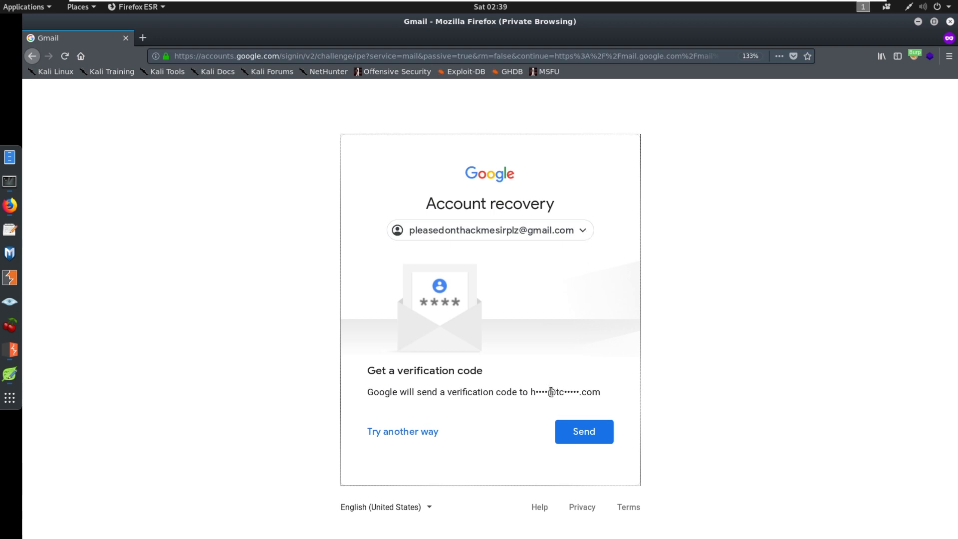
mouse_move(490, 212)
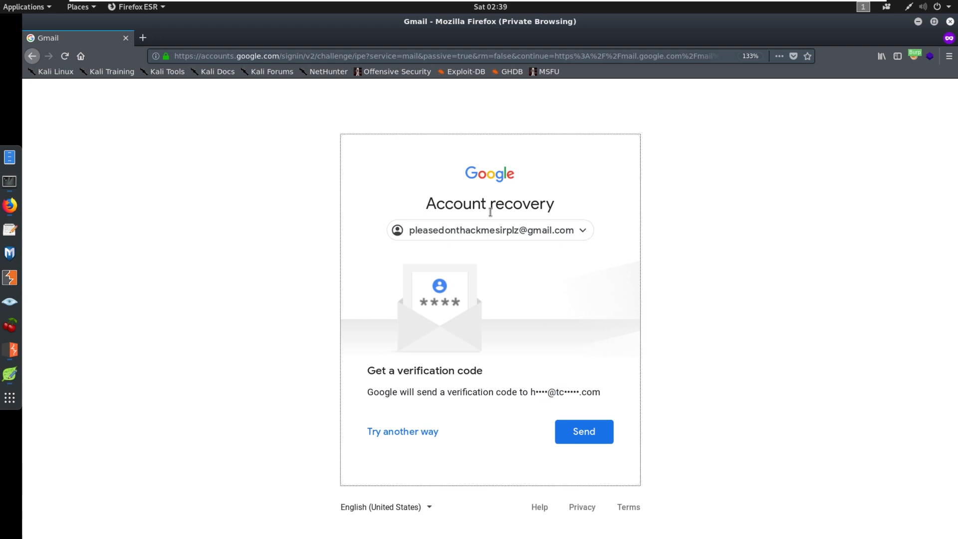
mouse_move(563, 343)
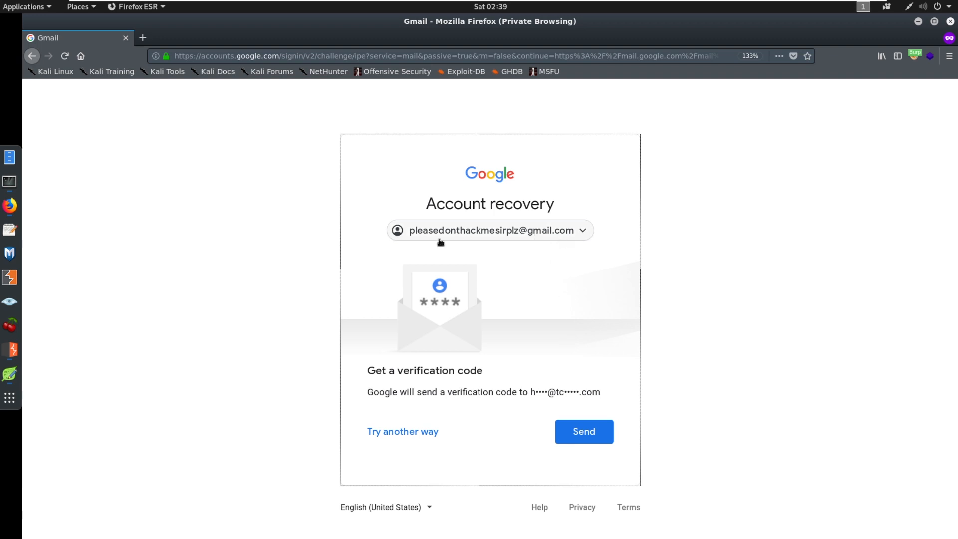
mouse_move(592, 396)
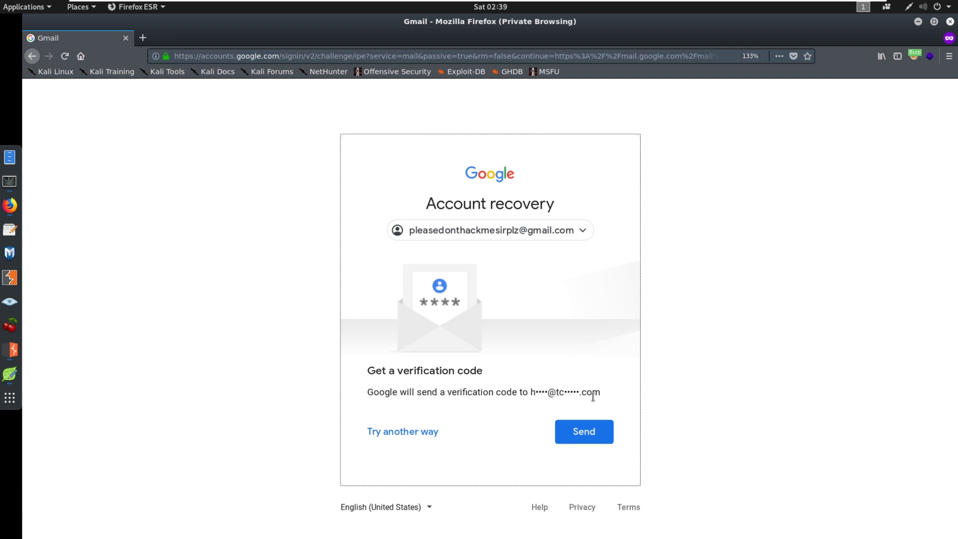
mouse_move(608, 401)
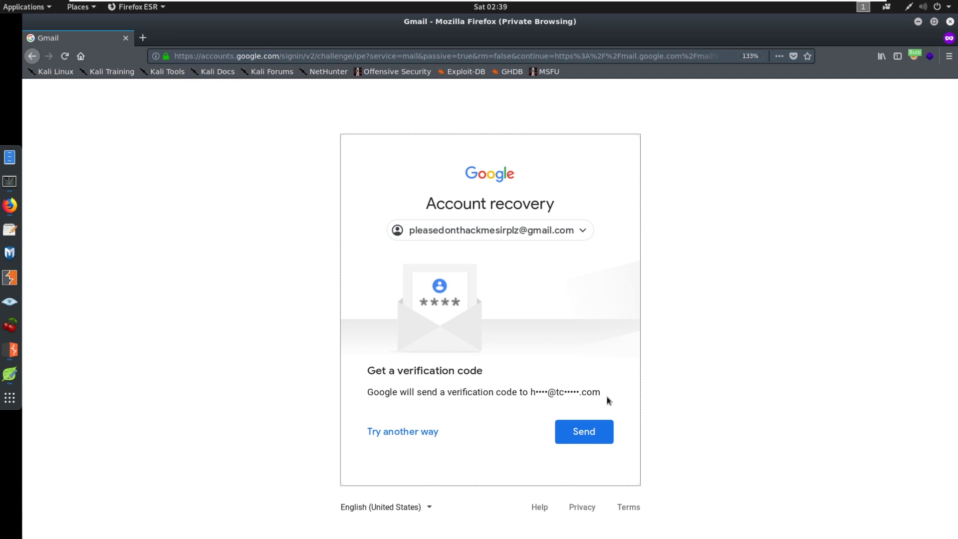
mouse_move(493, 170)
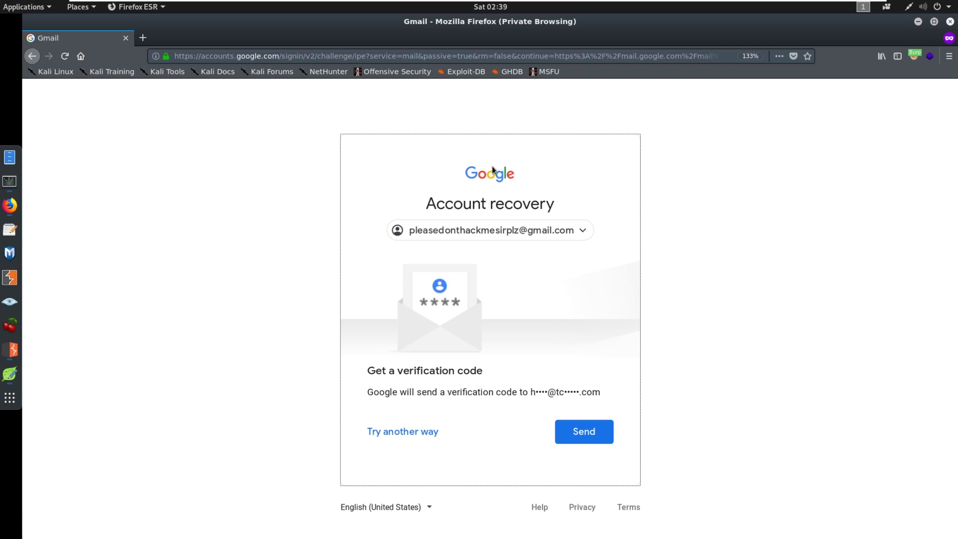
mouse_move(510, 267)
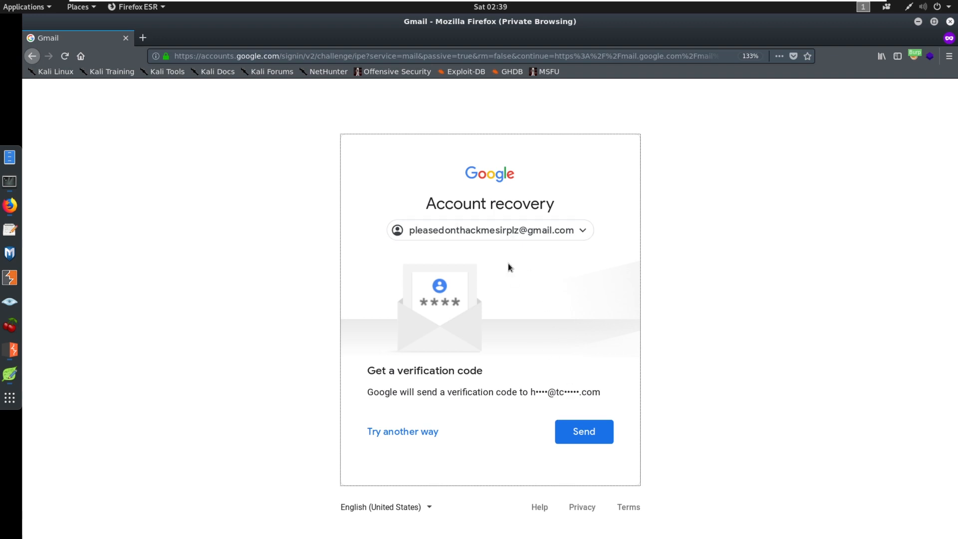
mouse_move(530, 353)
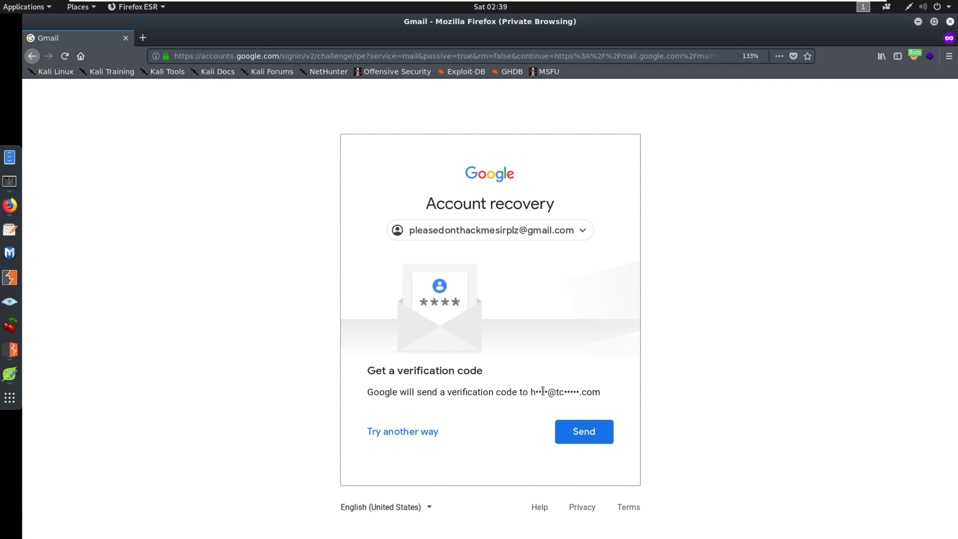
mouse_move(542, 382)
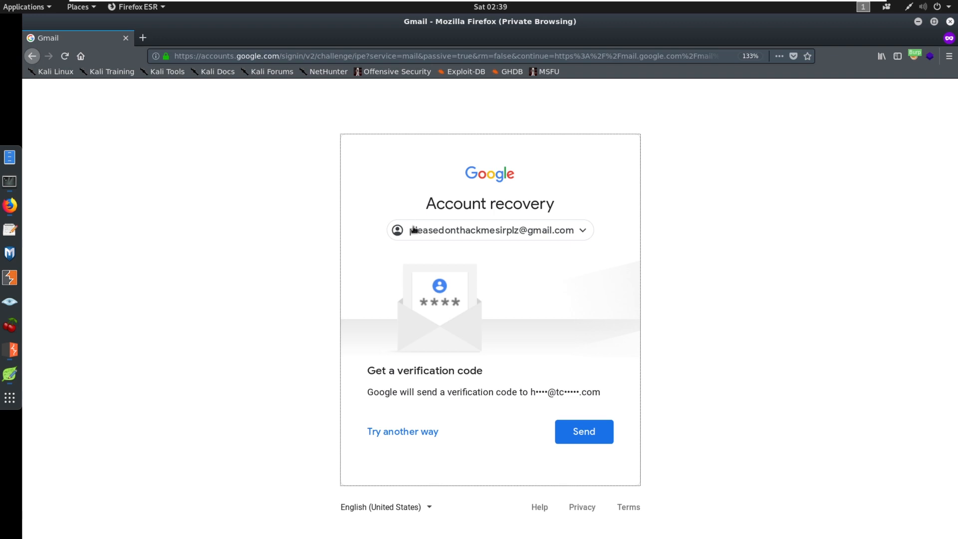
mouse_move(530, 394)
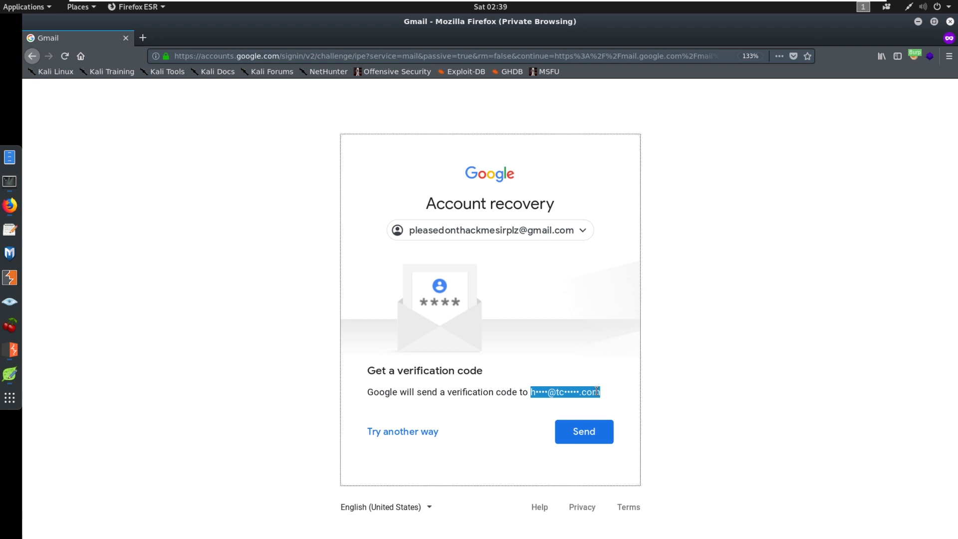
mouse_move(635, 369)
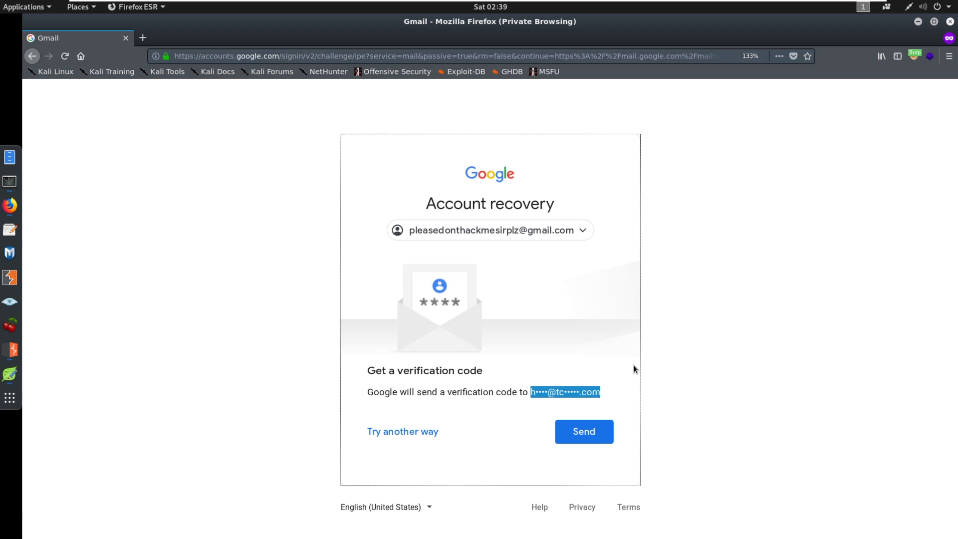
mouse_move(654, 329)
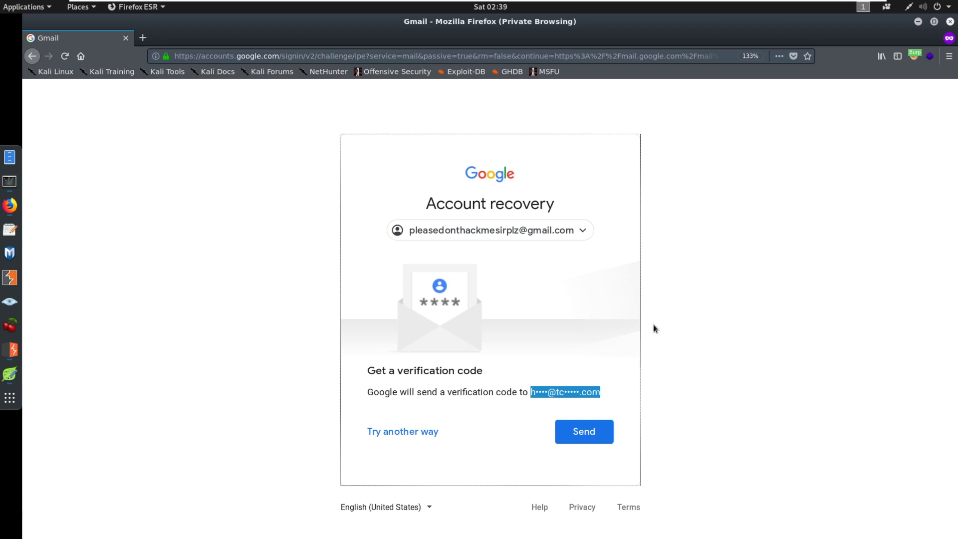
mouse_move(672, 313)
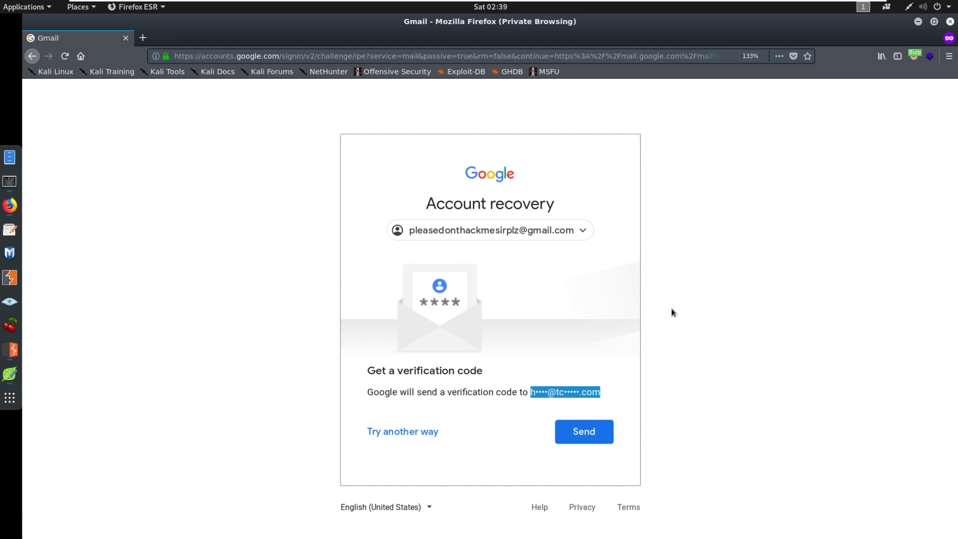